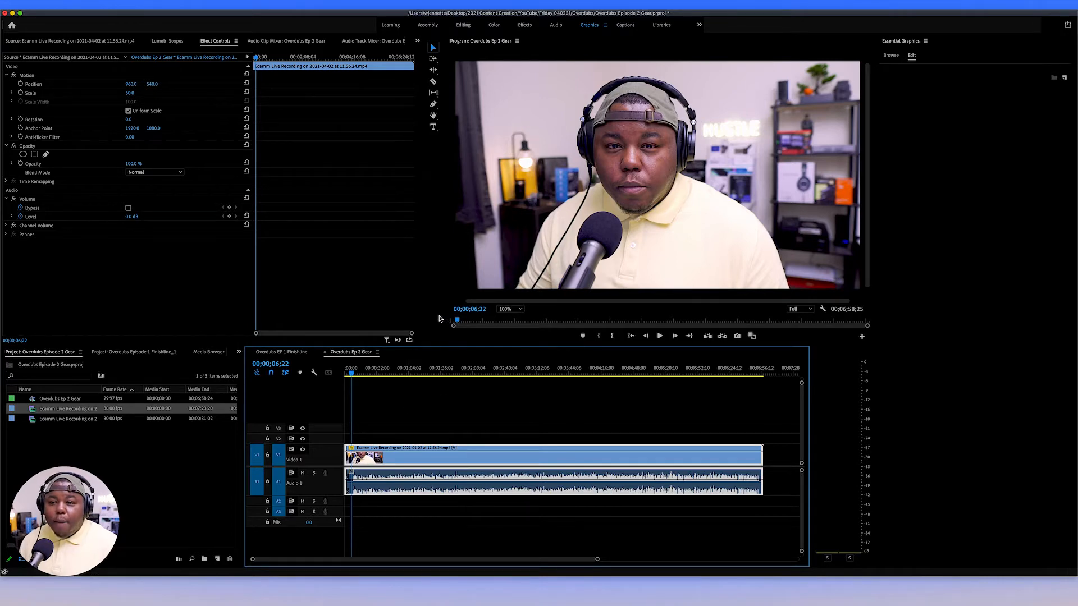
mouse_move(312, 345)
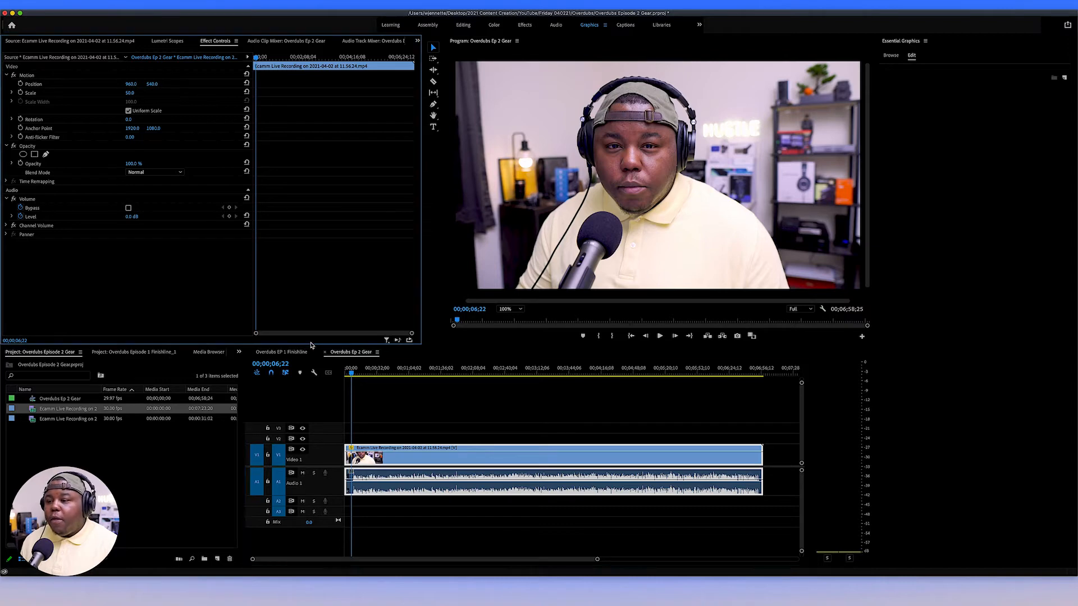
mouse_move(401, 354)
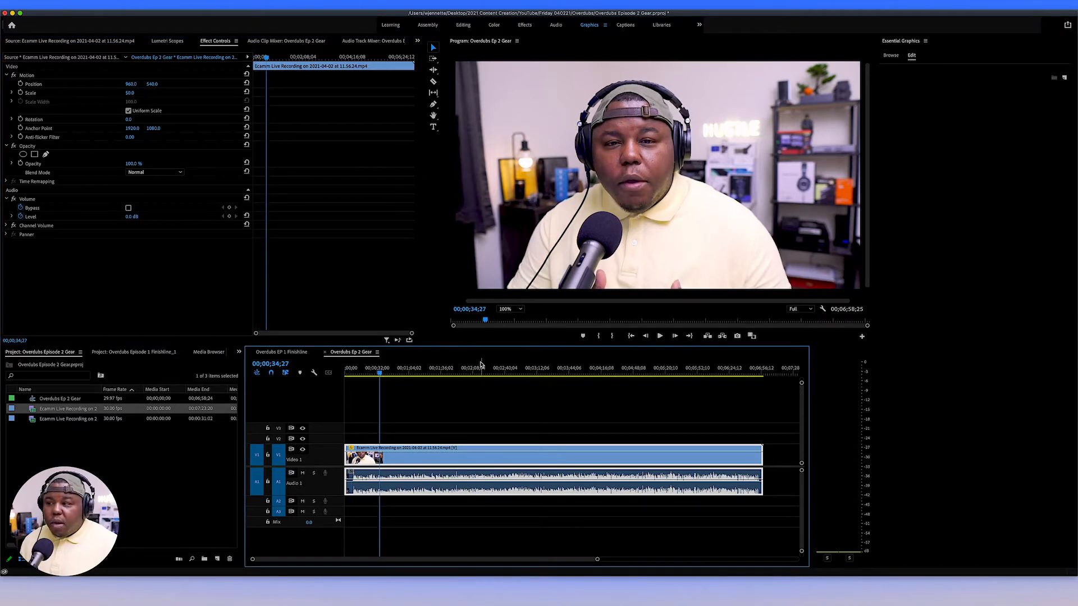
mouse_move(841, 377)
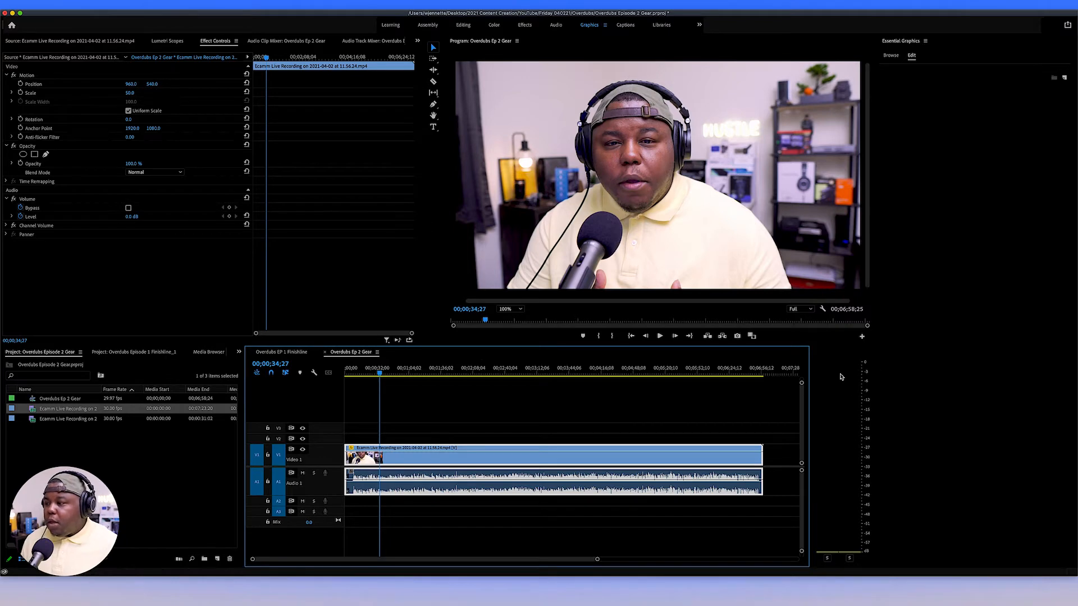
mouse_move(836, 417)
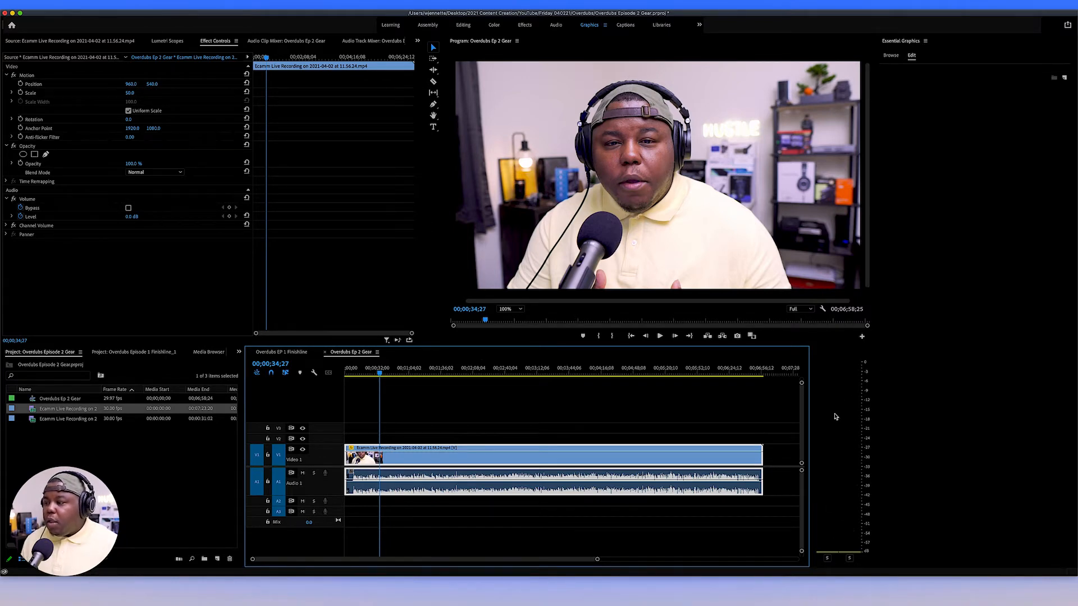
mouse_move(876, 419)
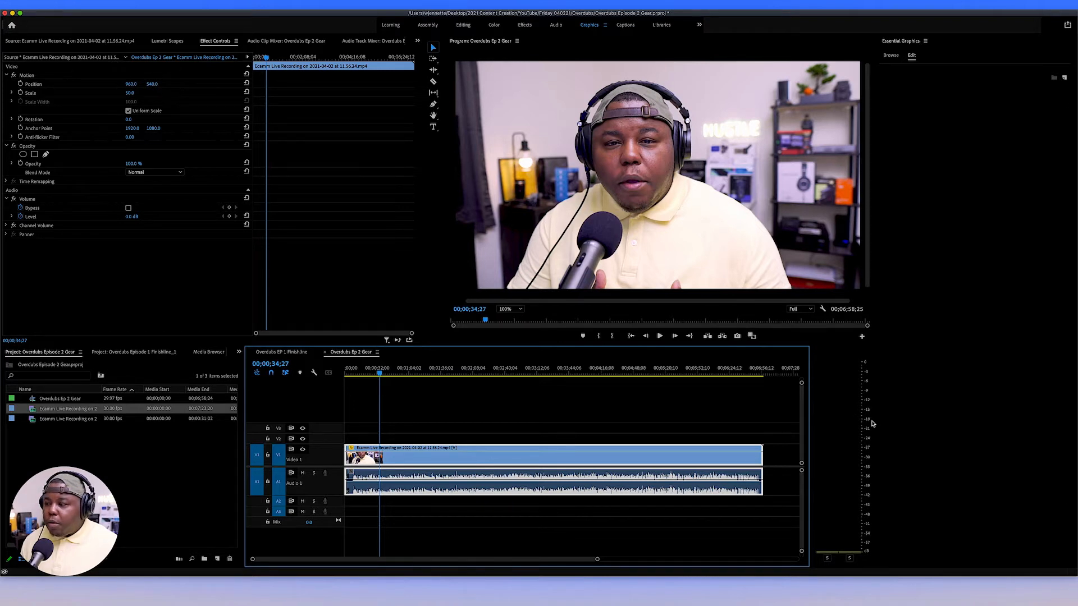
mouse_move(851, 411)
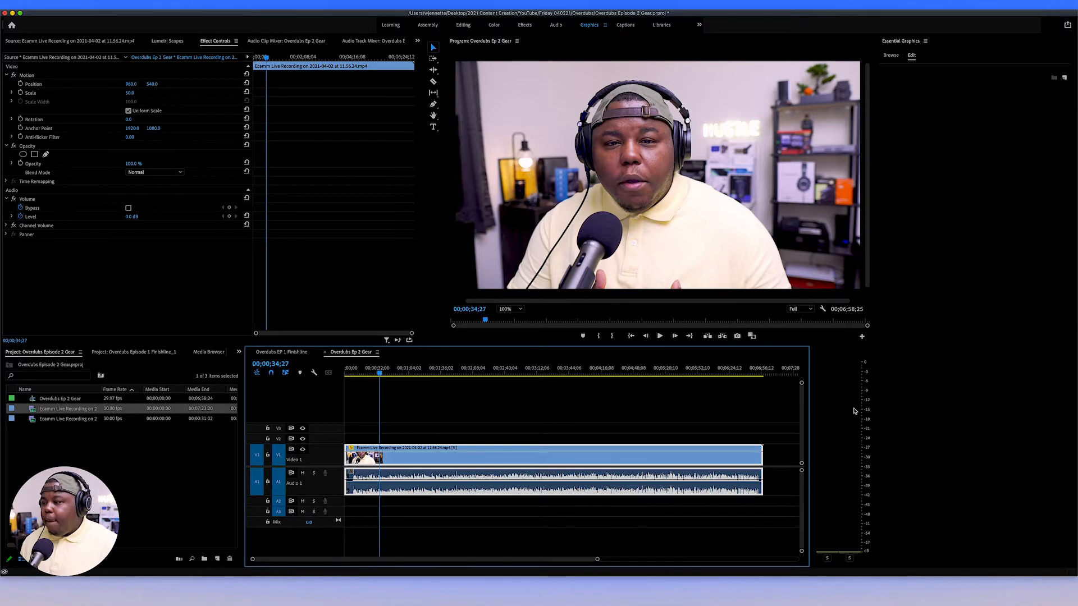
Step: Open the timeline clip's context menu to send it to Adobe Audition
click(658, 336)
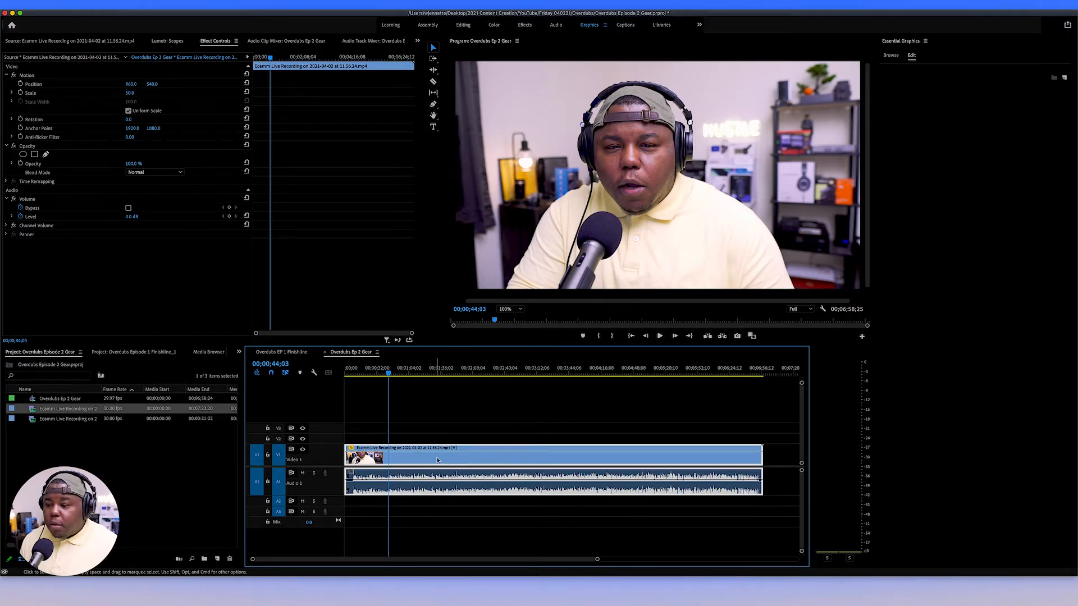
right_click(437, 457)
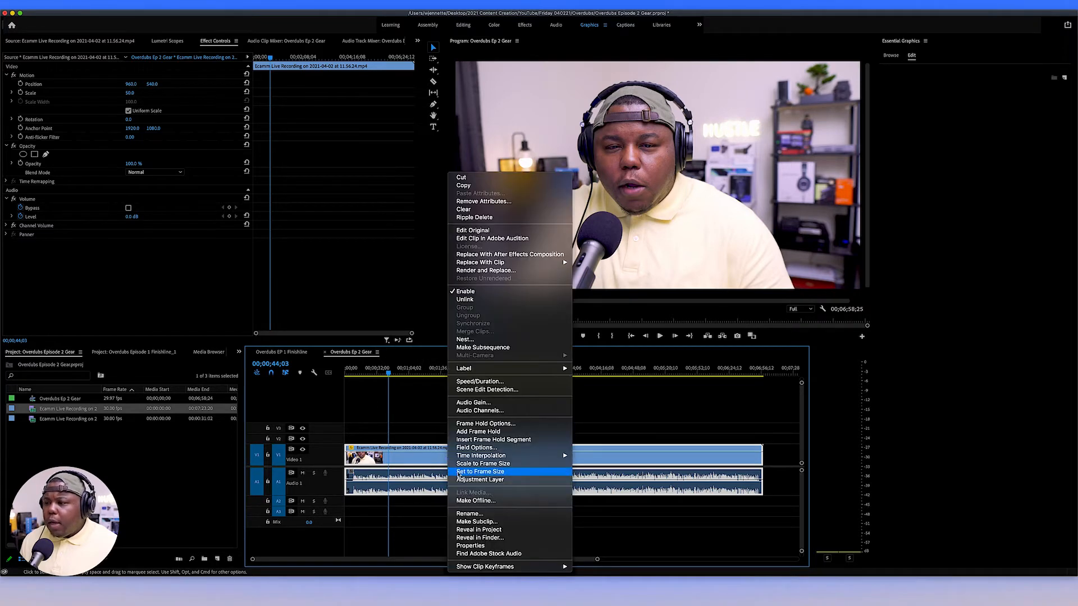
mouse_move(490, 289)
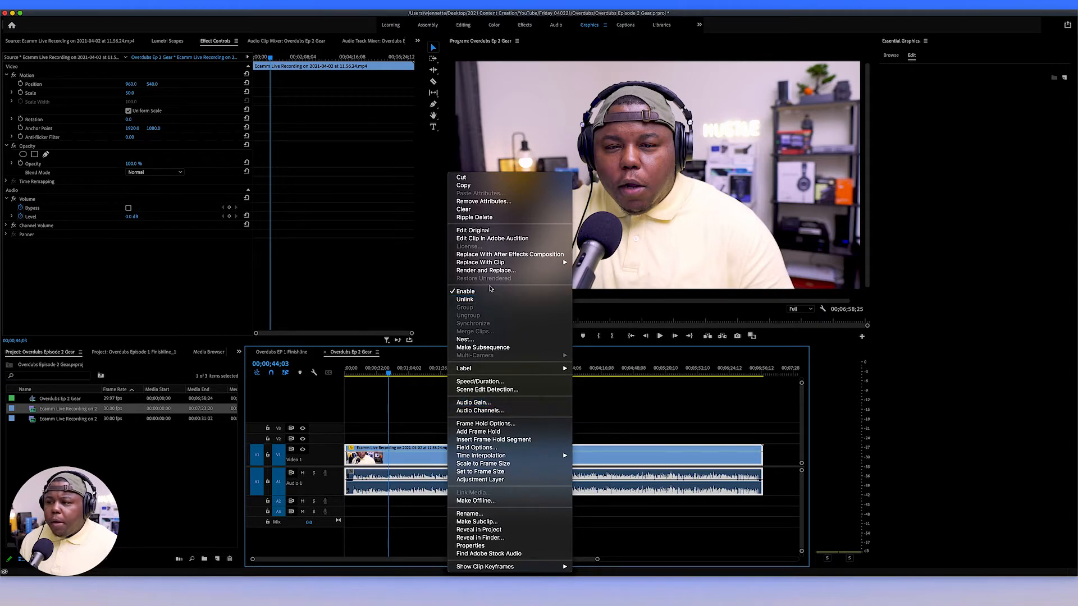
mouse_move(493, 239)
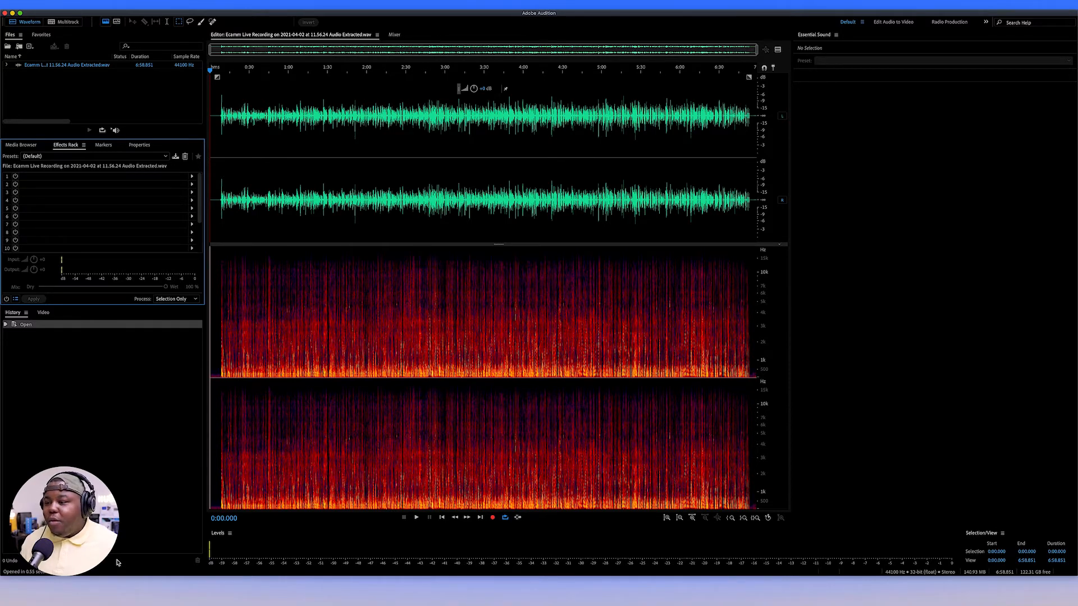
mouse_move(128, 489)
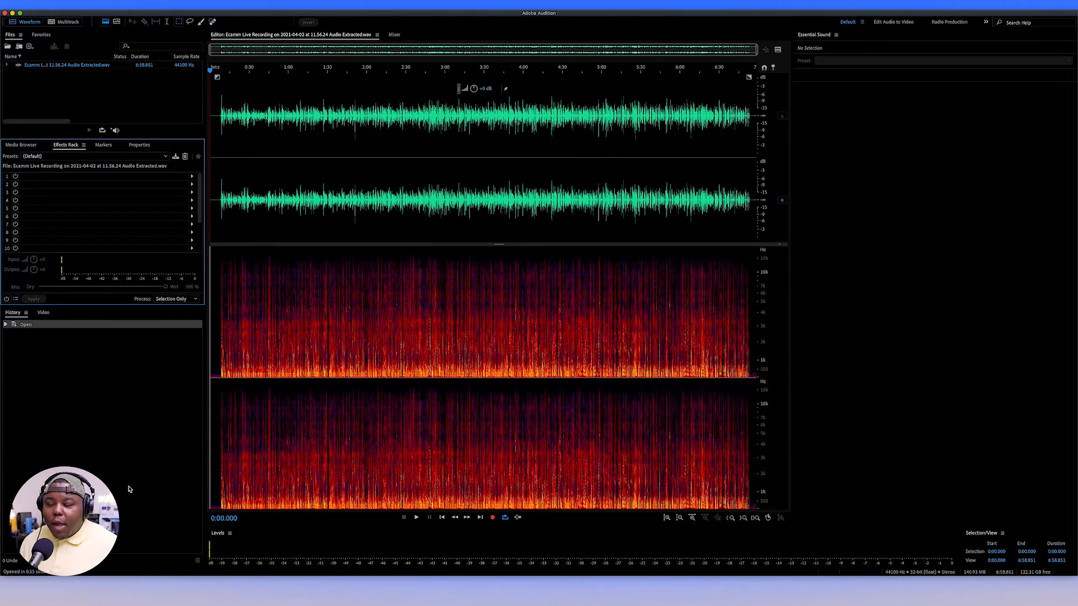
mouse_move(203, 426)
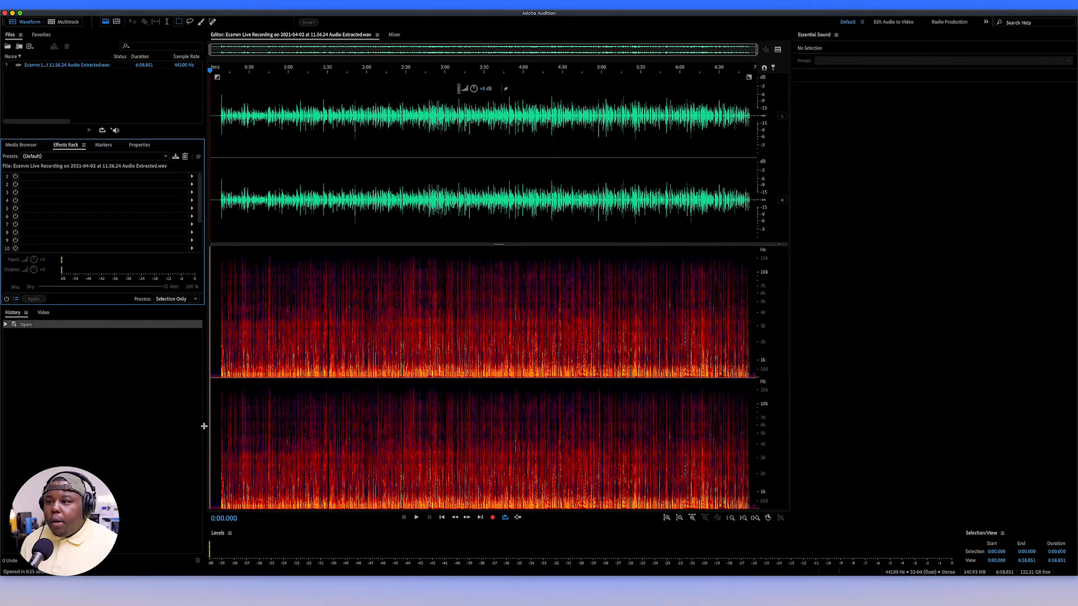
mouse_move(382, 356)
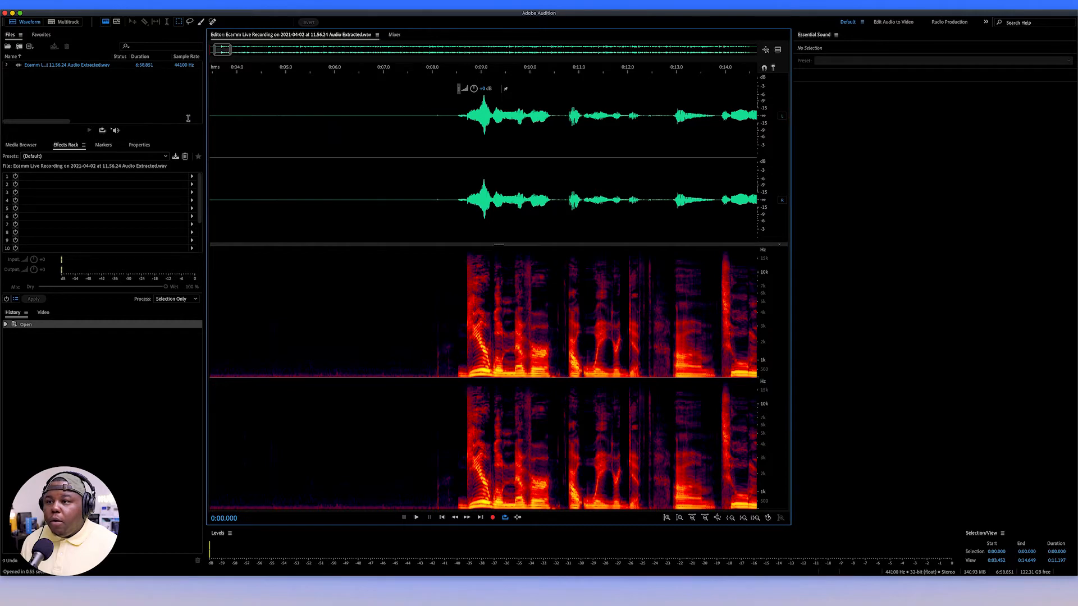
mouse_move(359, 100)
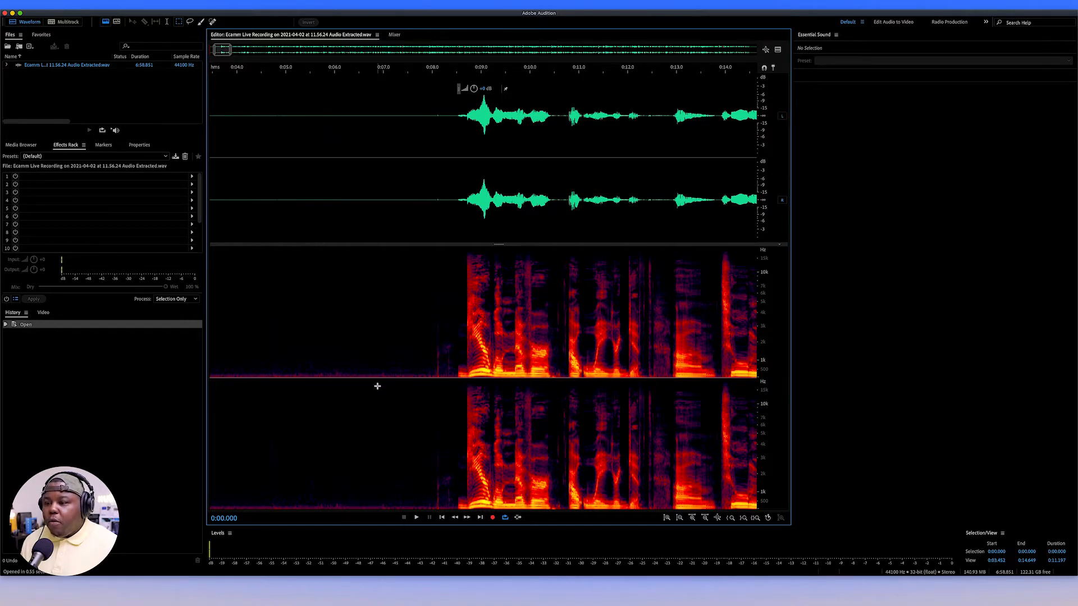
mouse_move(214, 376)
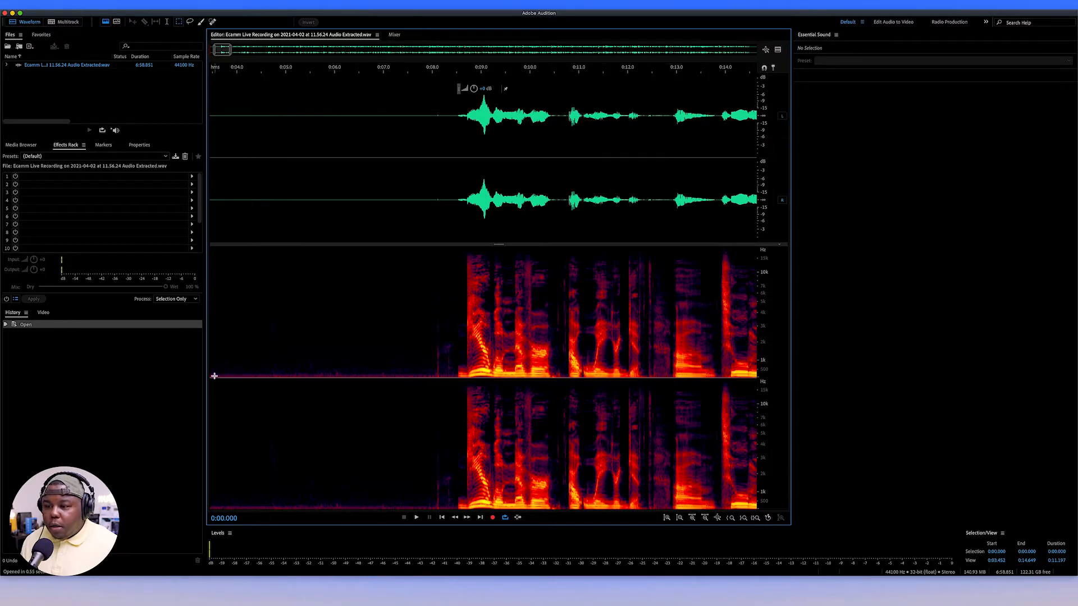
mouse_move(389, 376)
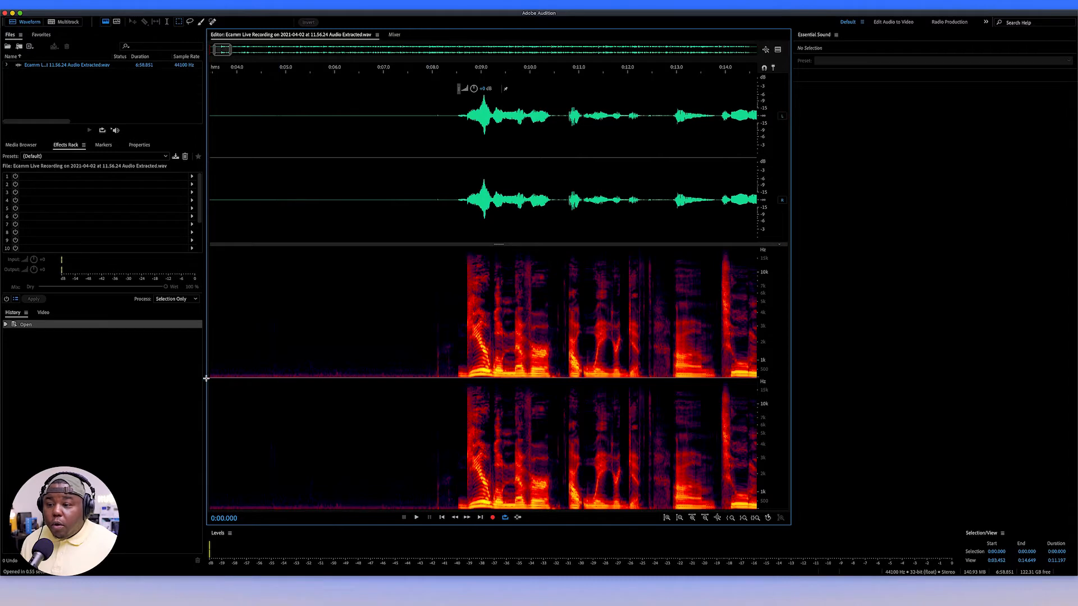
mouse_move(338, 371)
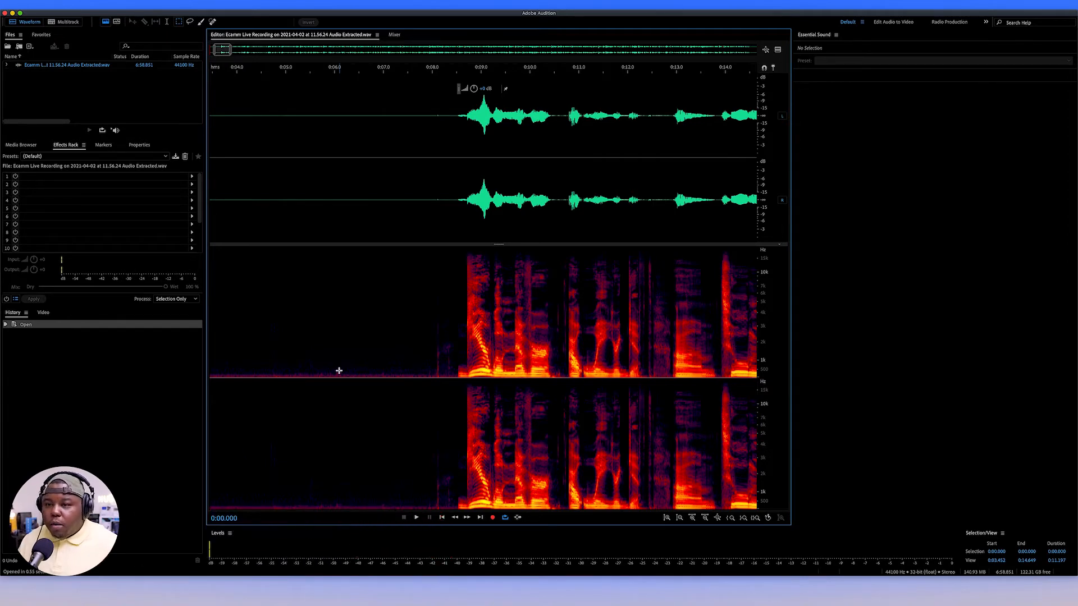
mouse_move(330, 597)
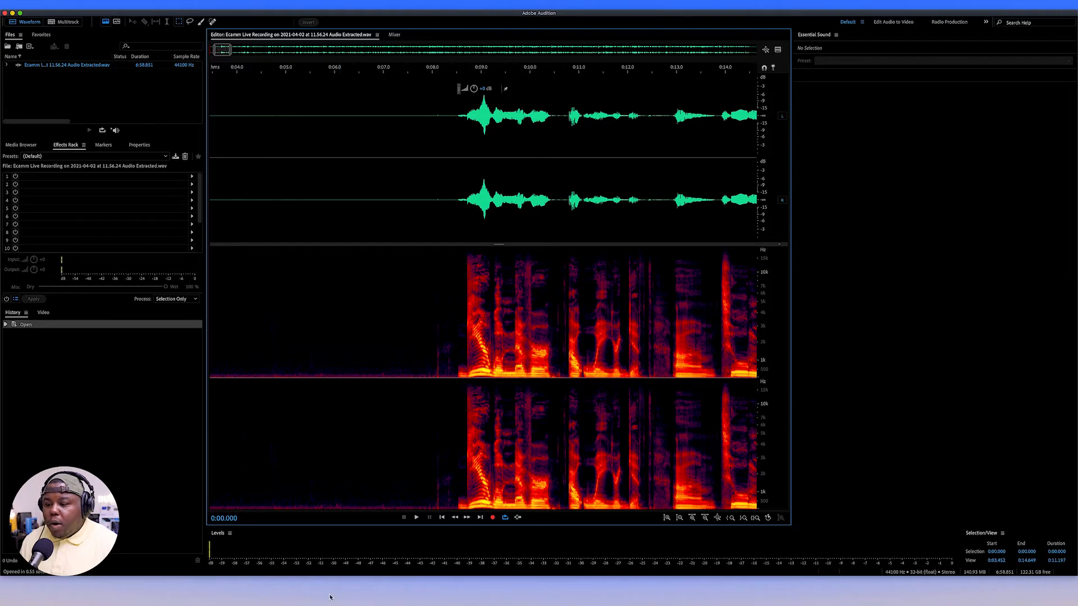
mouse_move(309, 557)
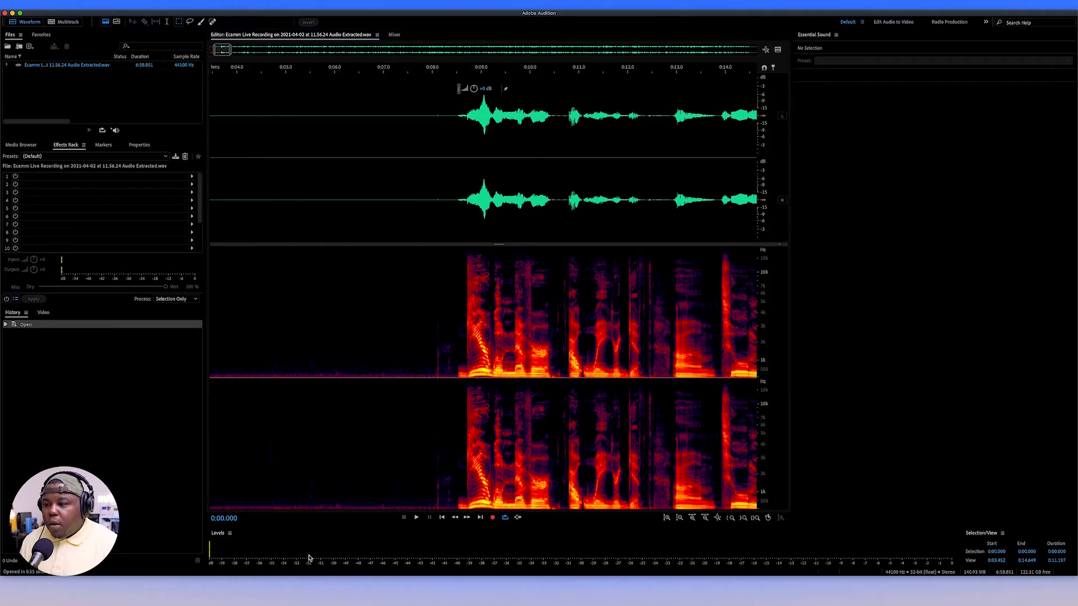
Step: Apply Normalize (process) to the whole extracted voice-over, all channels equally
click(271, 71)
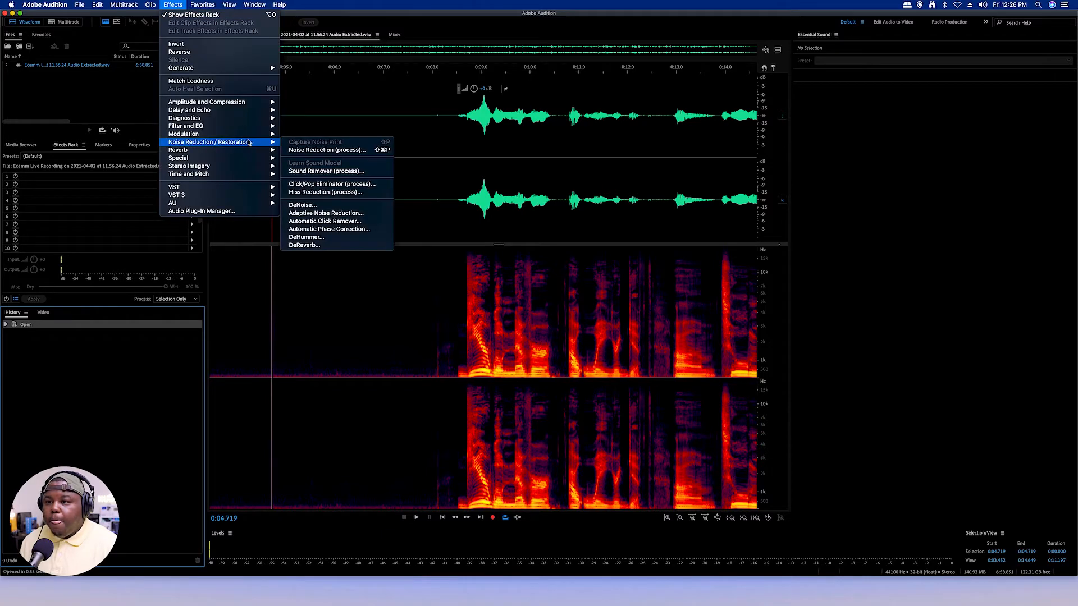
mouse_move(206, 102)
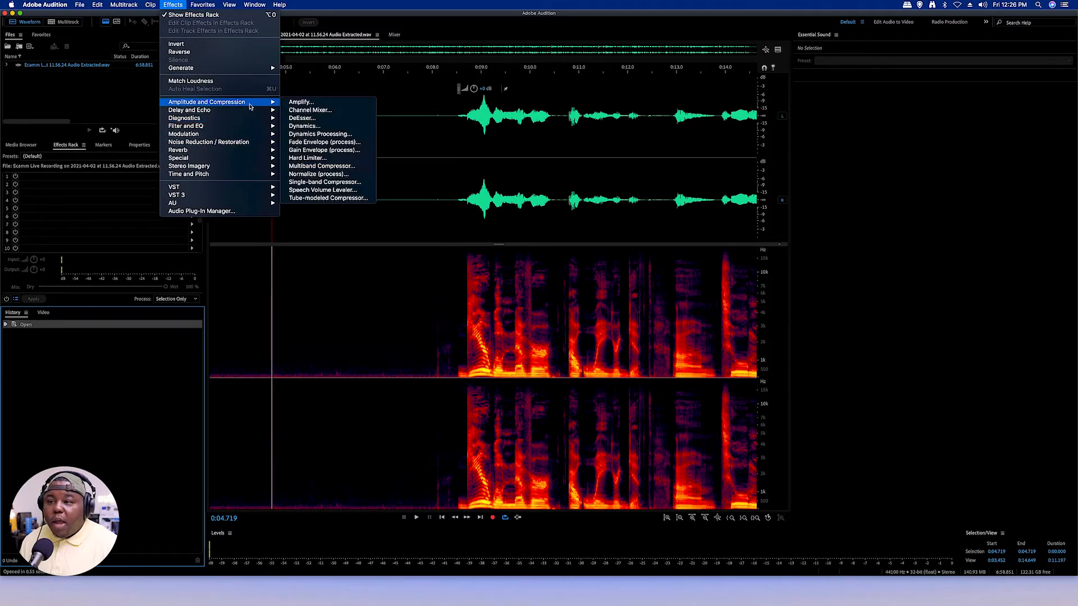
mouse_move(318, 173)
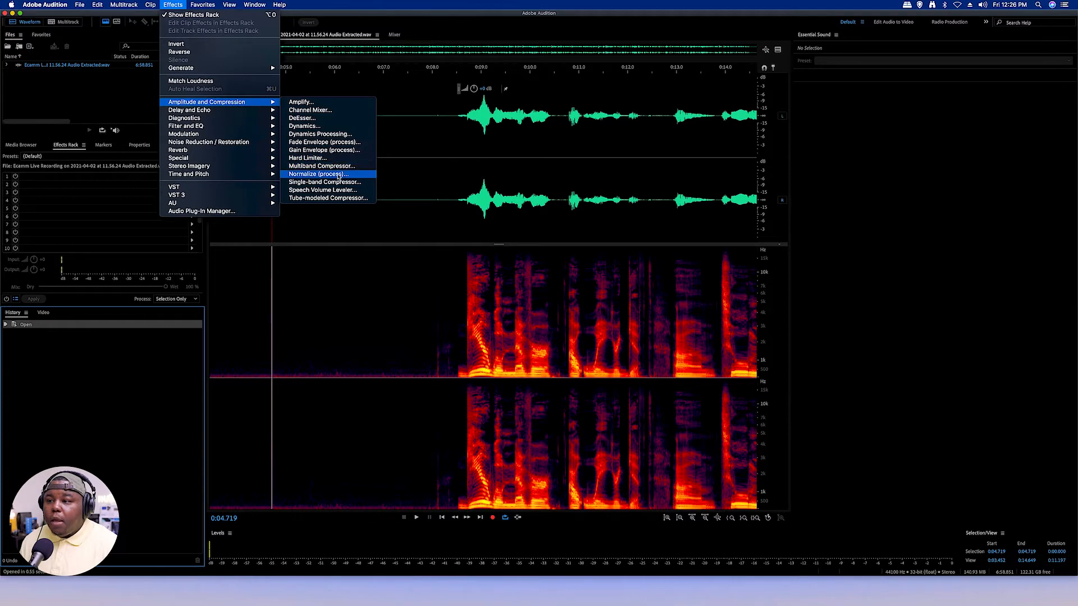
click(316, 174)
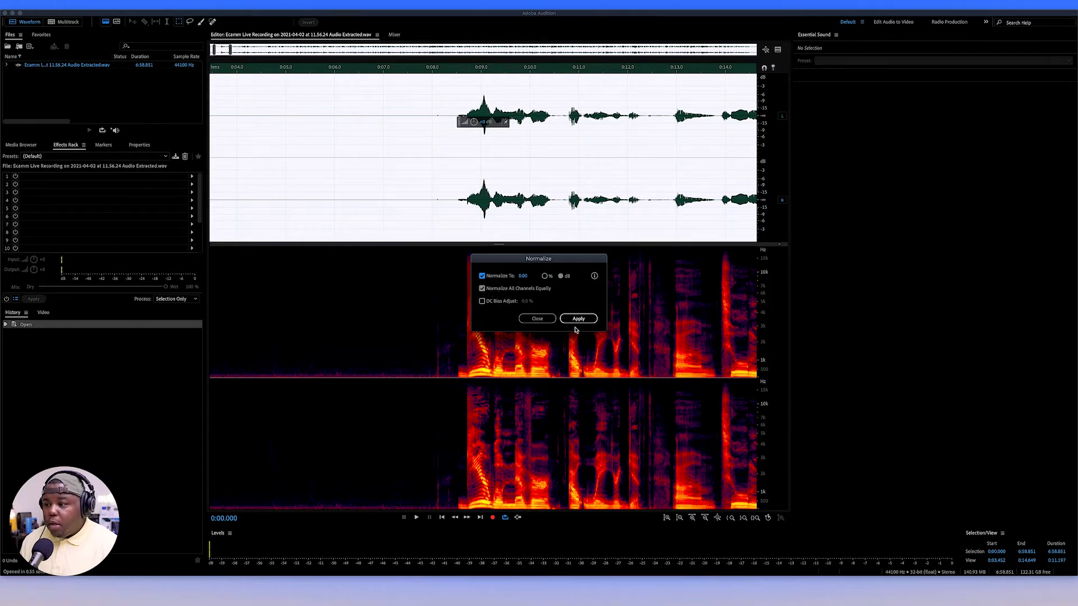
click(577, 318)
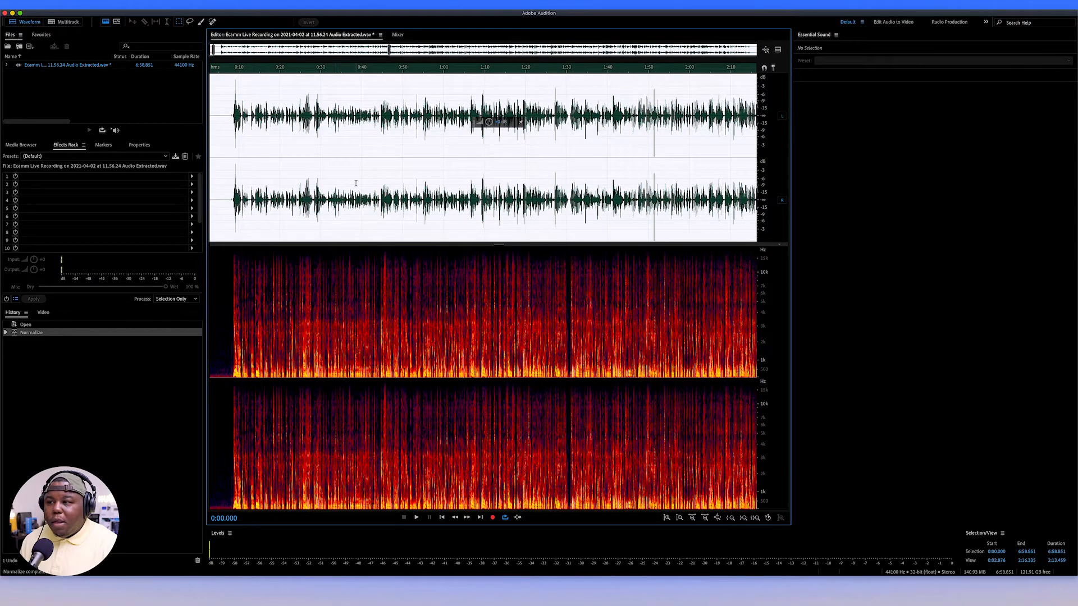
mouse_move(352, 142)
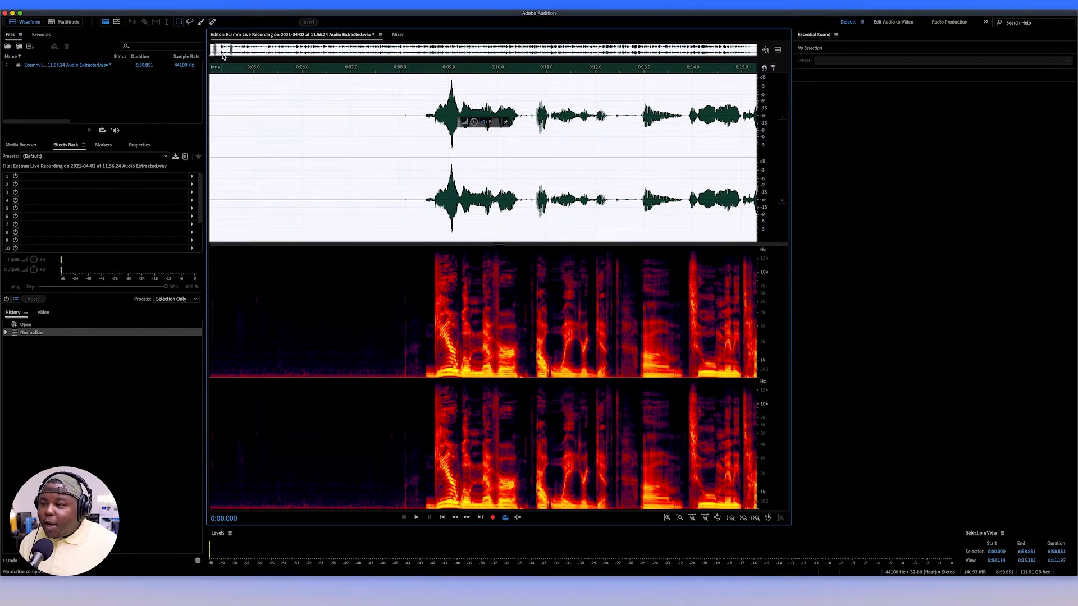
mouse_move(327, 107)
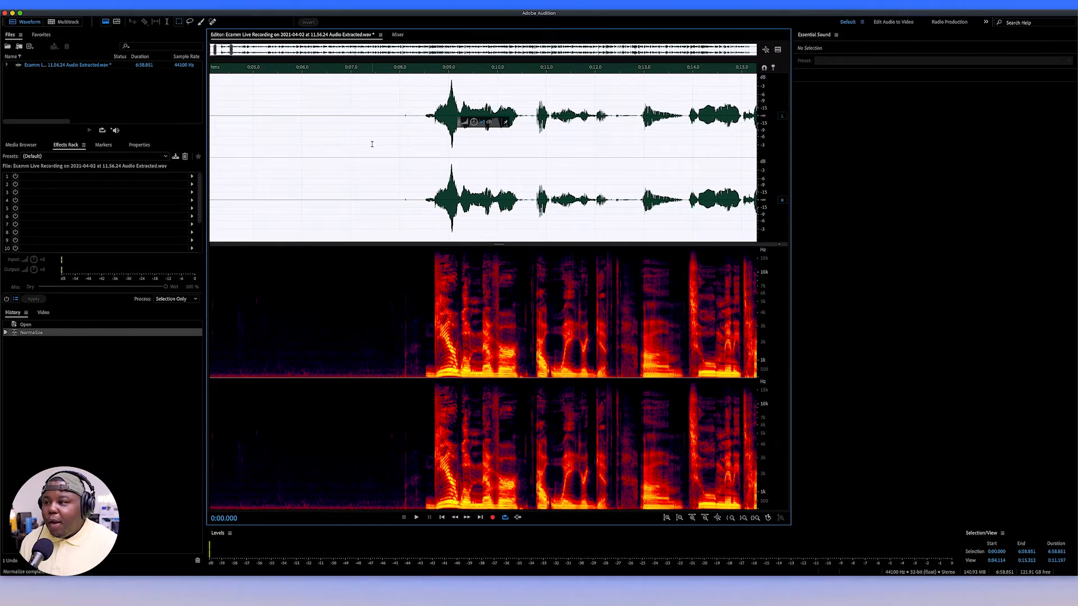
mouse_move(339, 185)
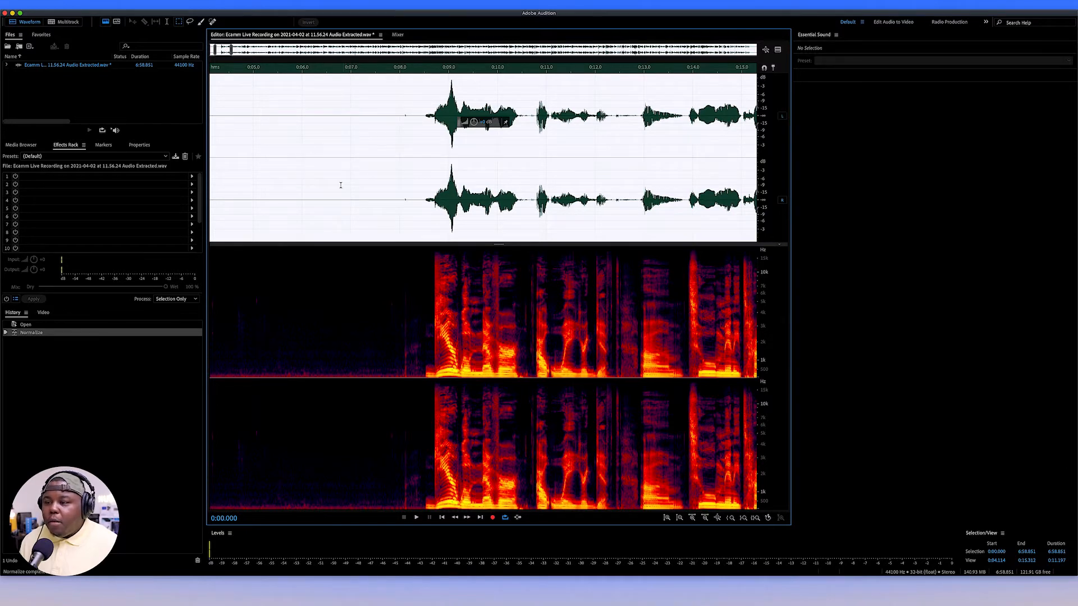
mouse_move(313, 380)
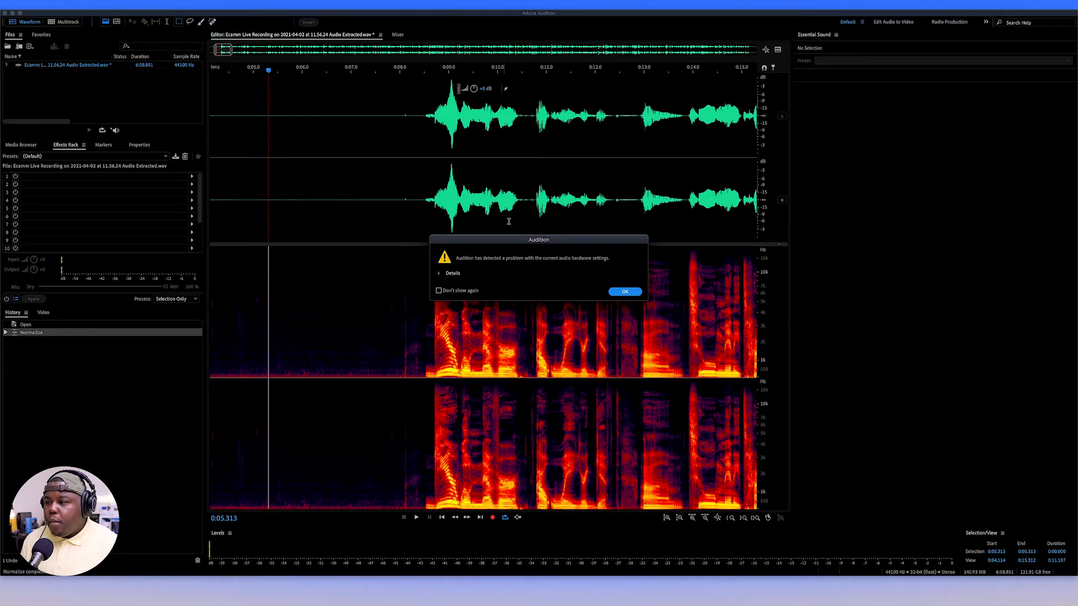
Step: Dismiss the hardware warnings and set Default Output to RODECaster Pro Stereo
click(624, 290)
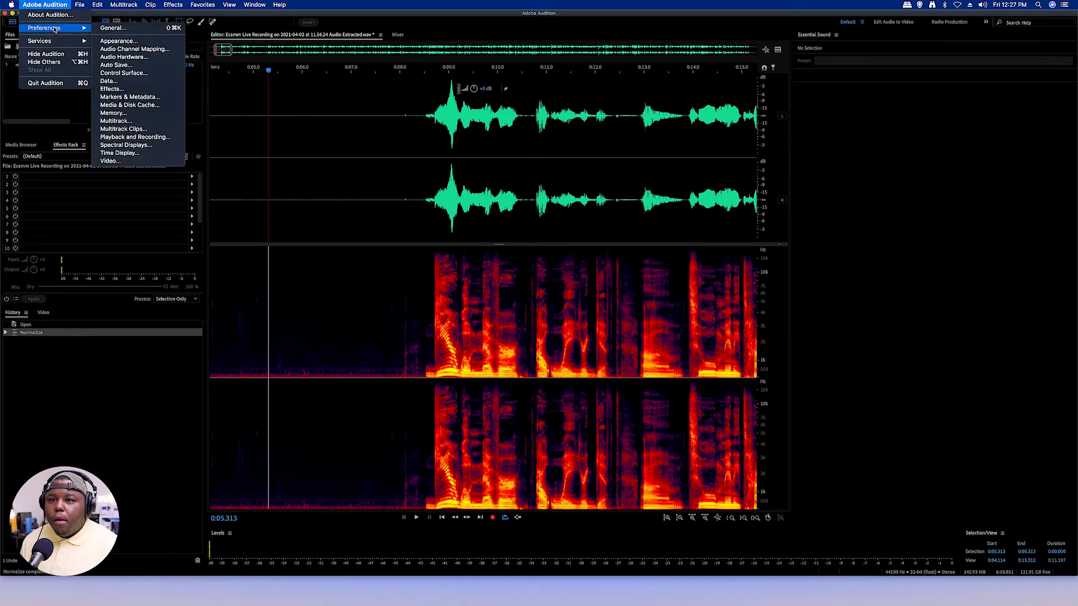
click(124, 56)
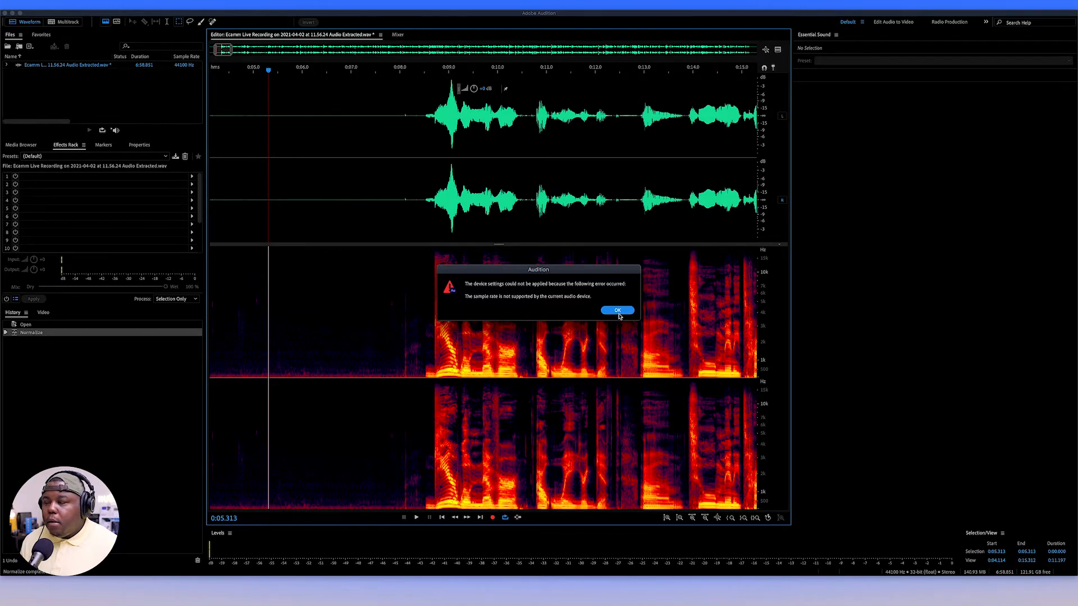
click(615, 310)
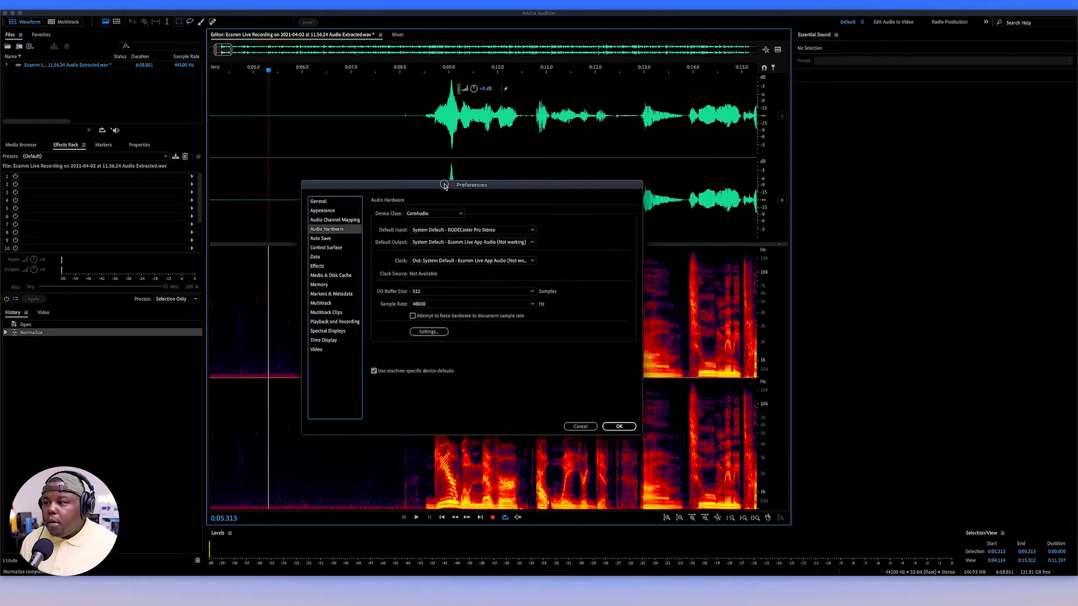
drag(445, 185, 395, 196)
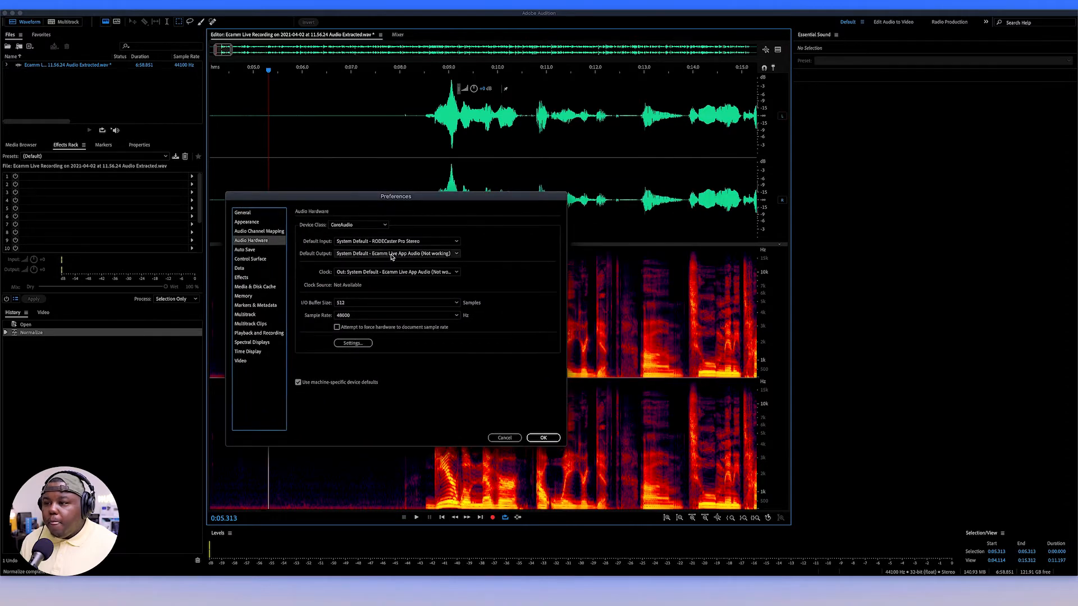
click(395, 253)
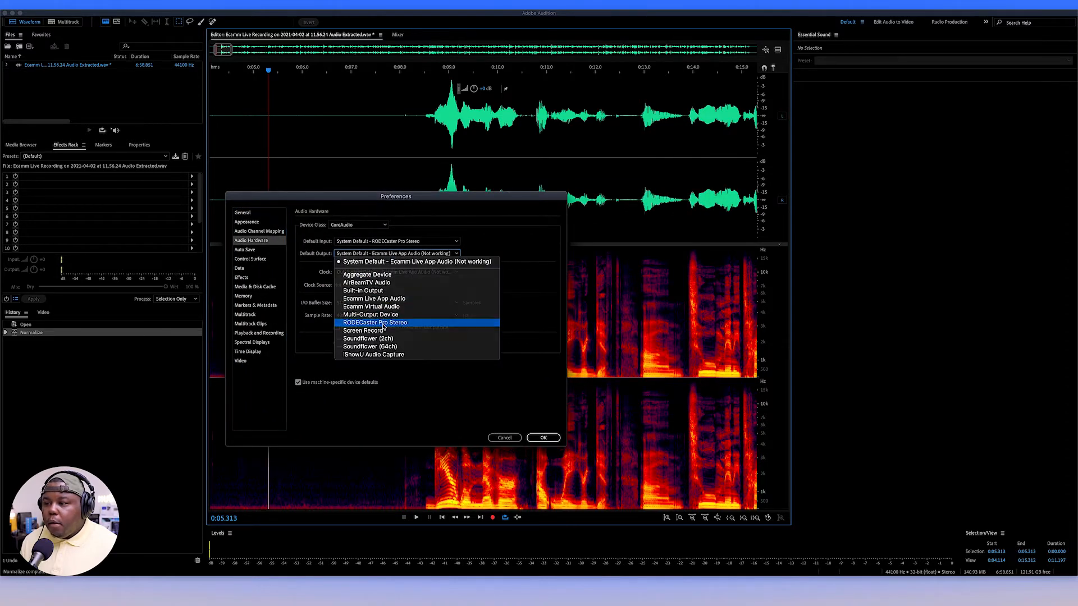
click(374, 322)
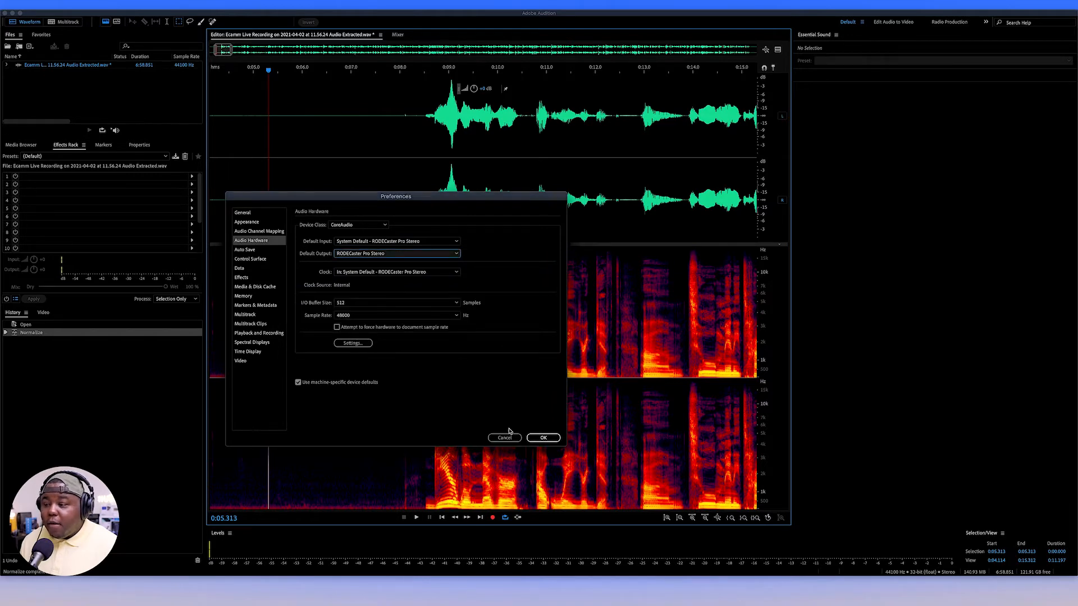
click(542, 438)
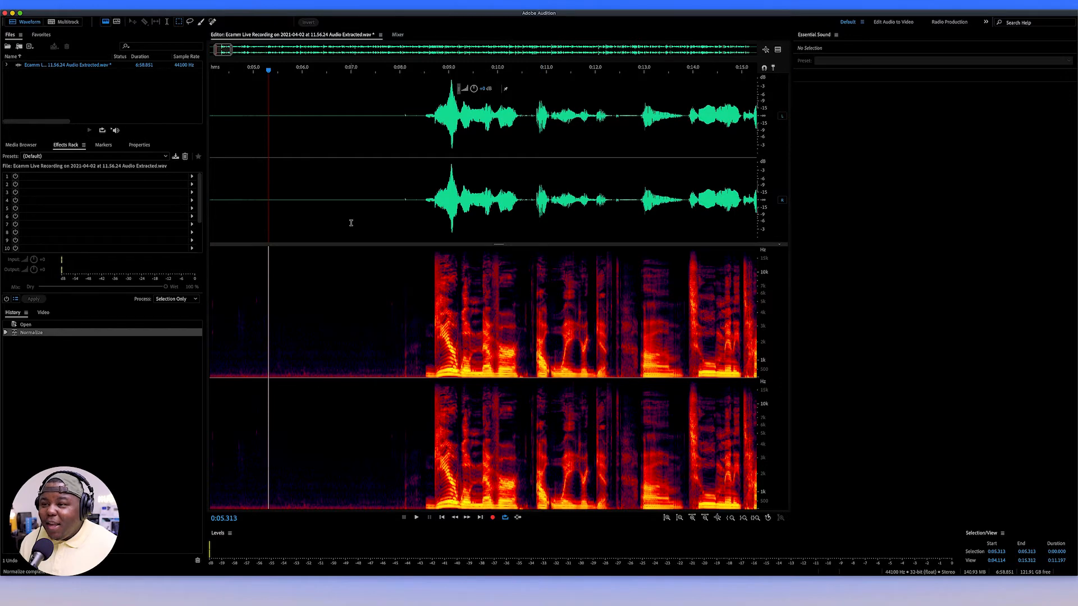
mouse_move(290, 114)
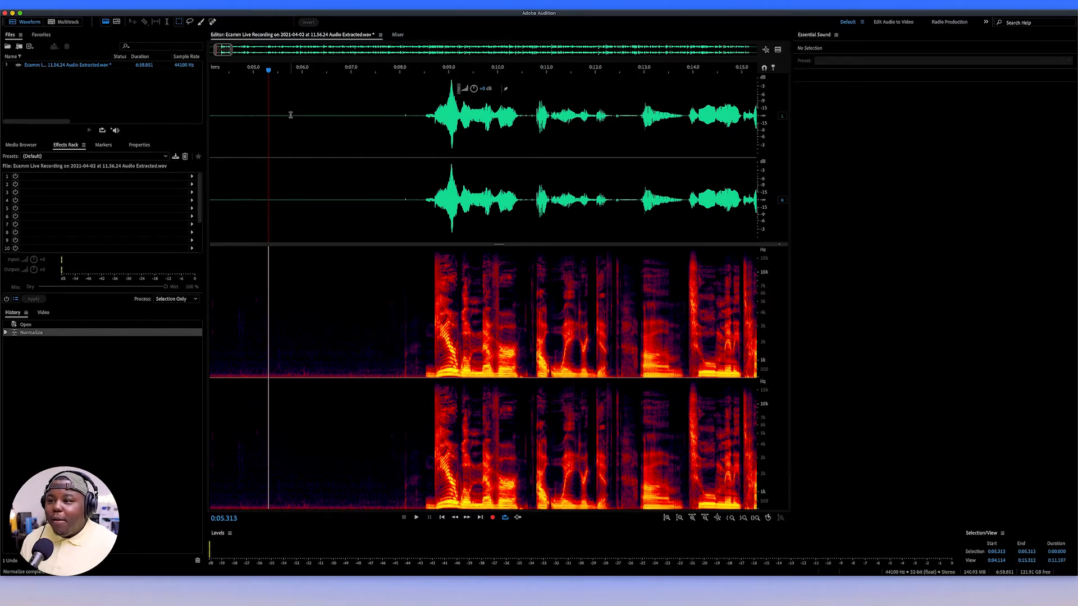
Step: Capture a noise print from the silent lead-in and bring up Noise Reduction (process)
click(416, 517)
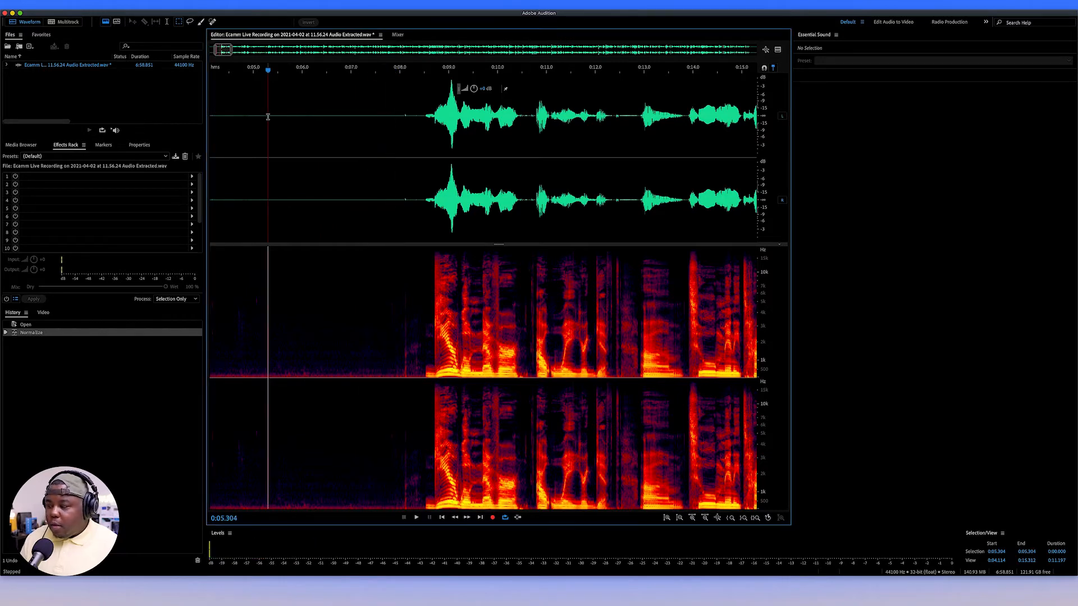
click(416, 517)
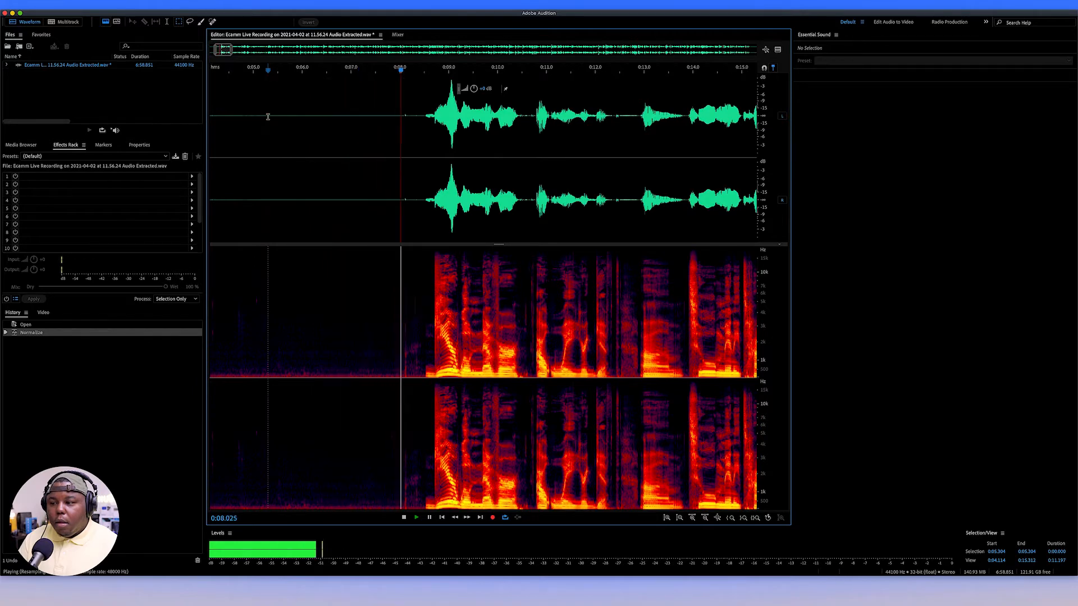
click(404, 517)
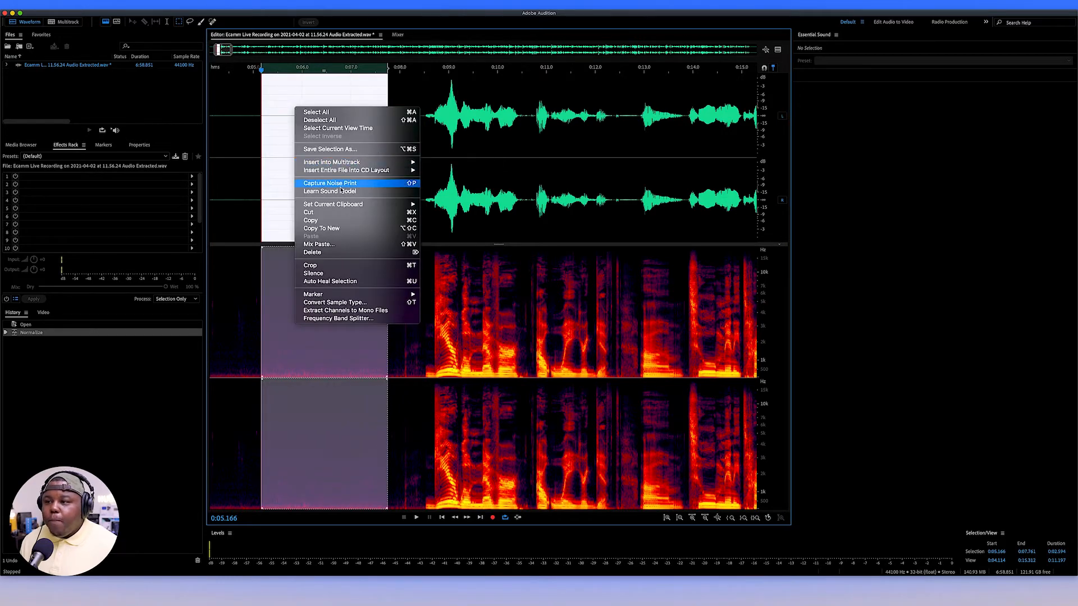
click(329, 183)
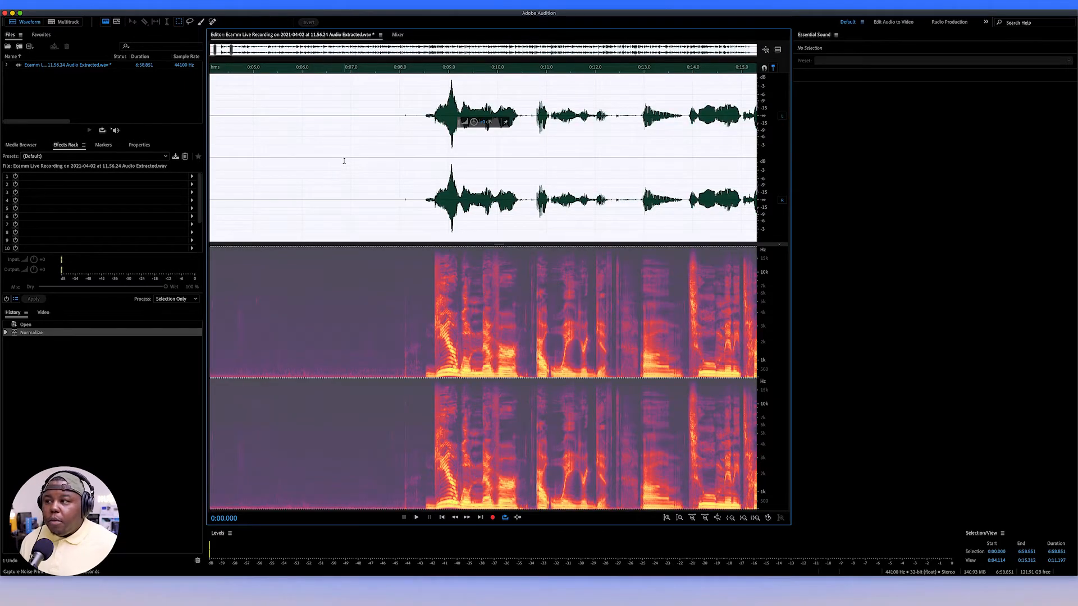
click(172, 5)
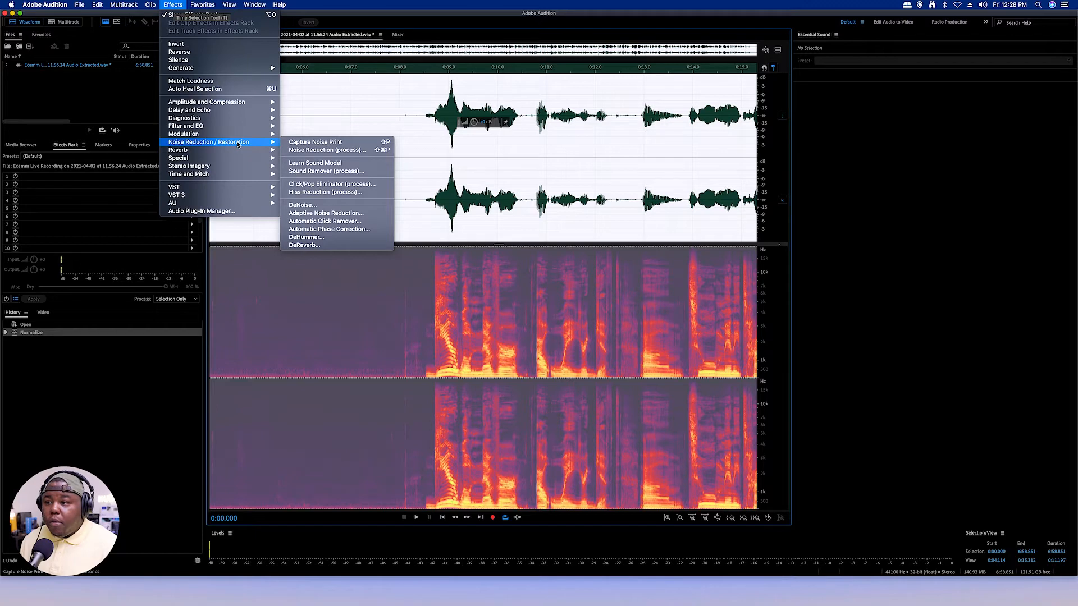
mouse_move(327, 150)
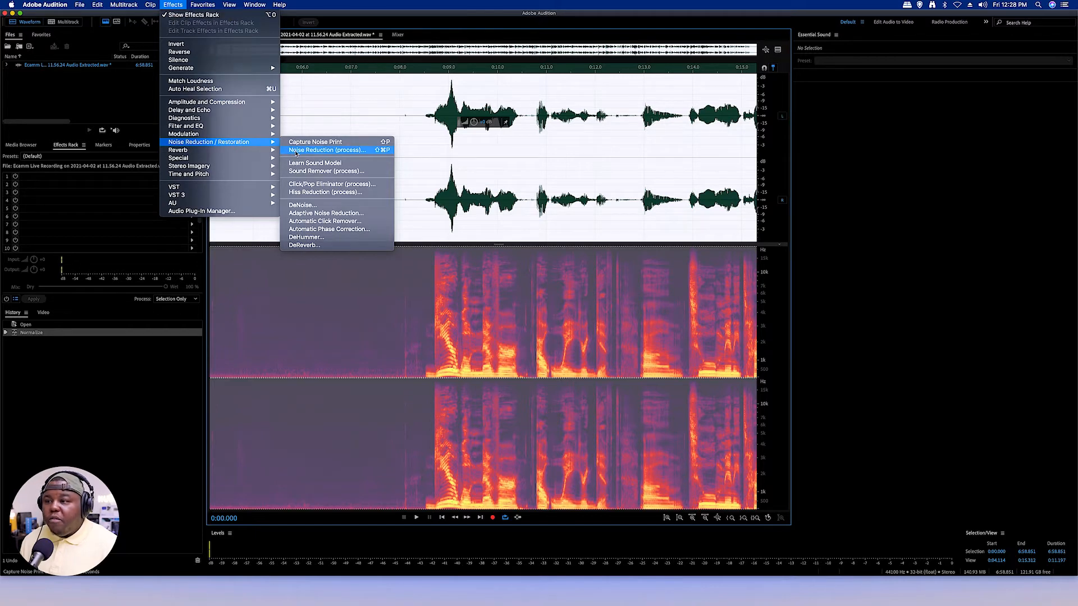
click(326, 150)
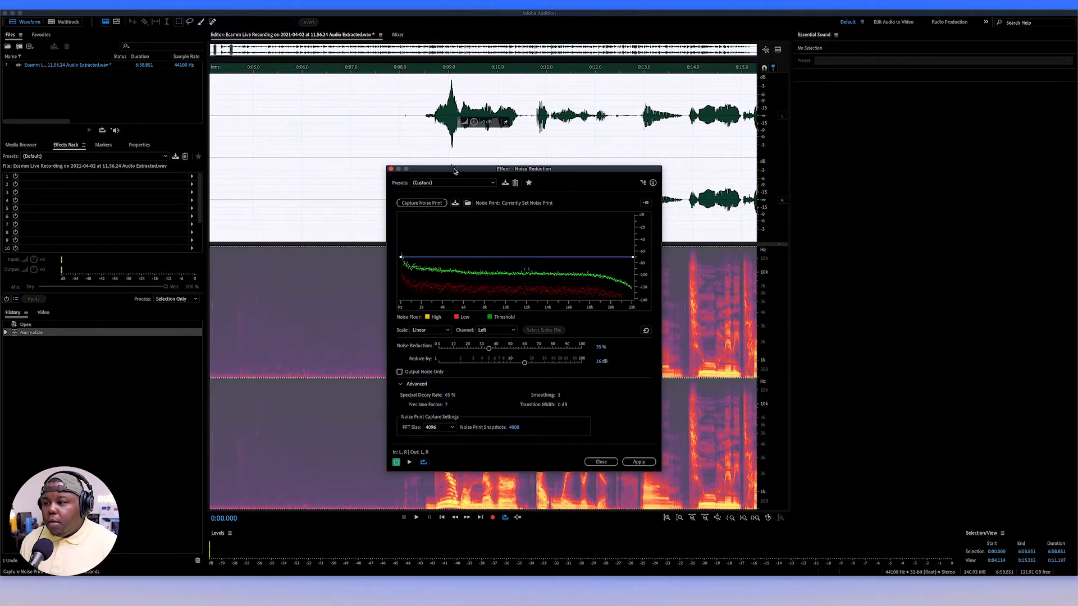
mouse_move(415, 356)
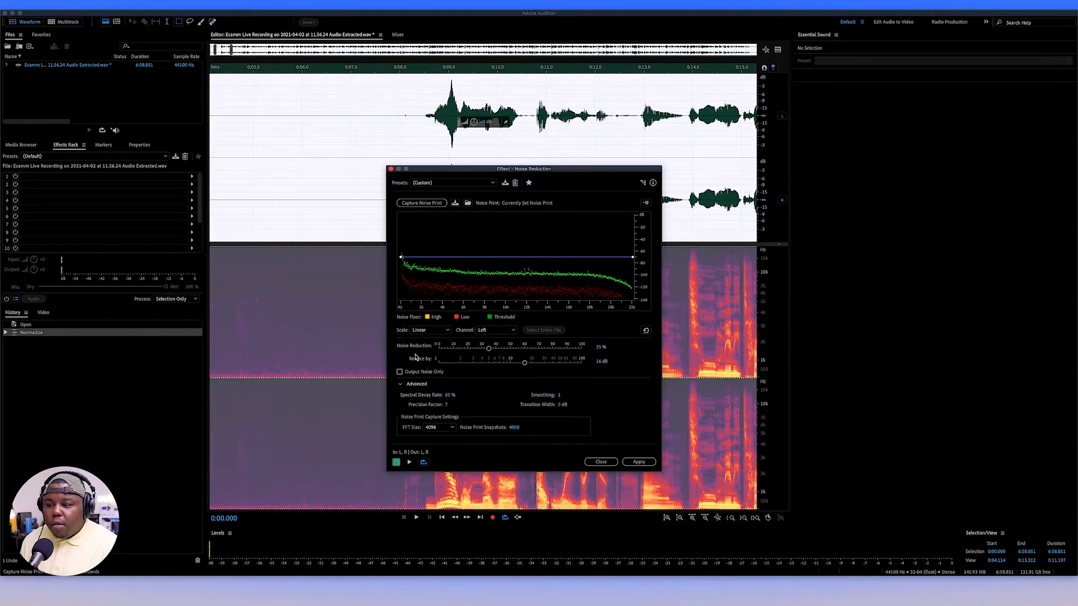
mouse_move(476, 395)
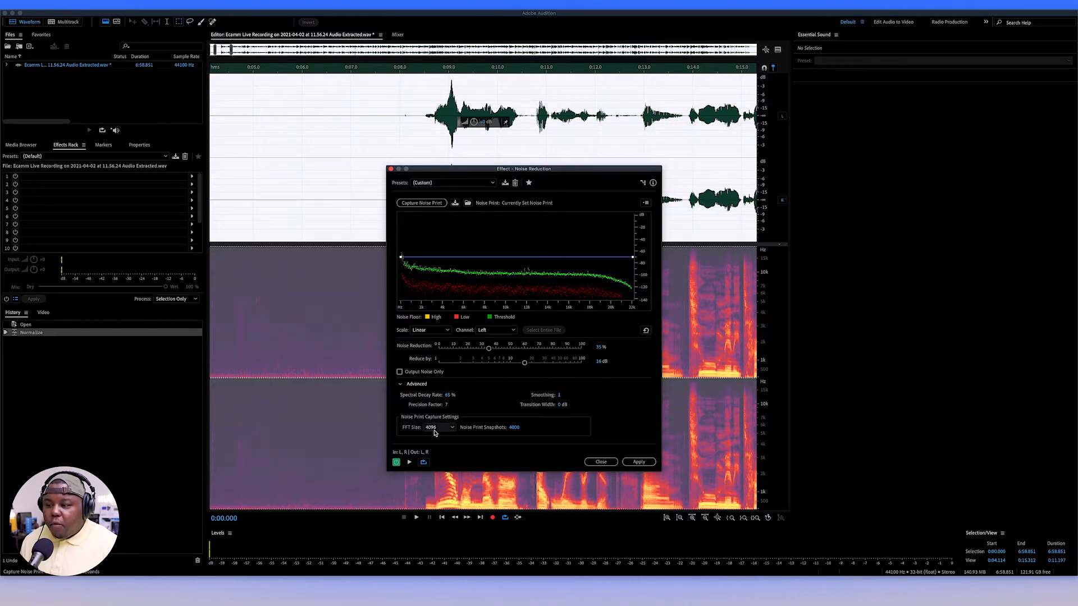
mouse_move(521, 433)
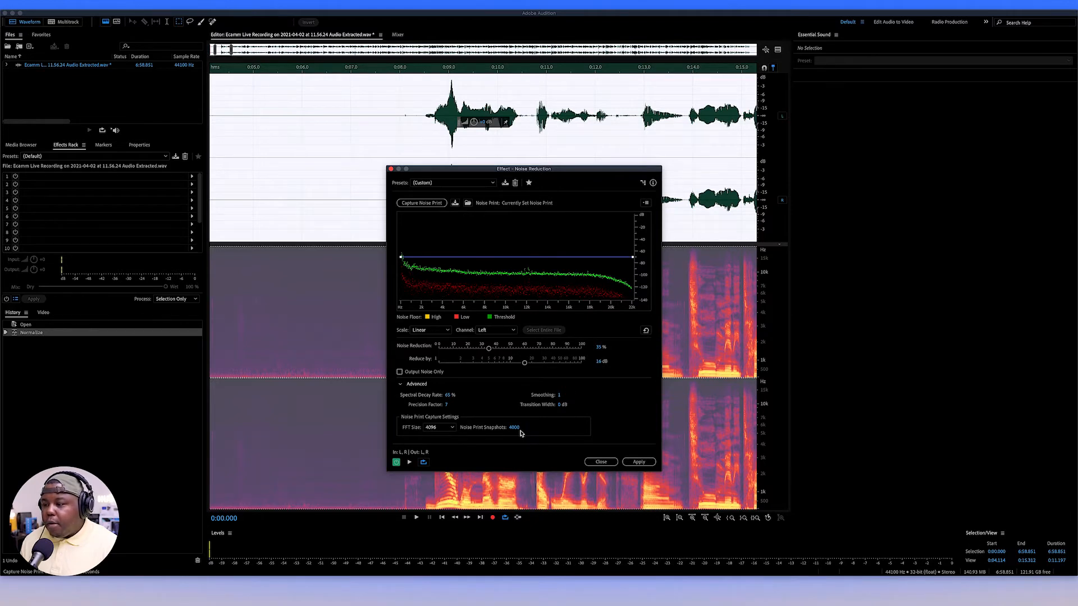
mouse_move(466, 402)
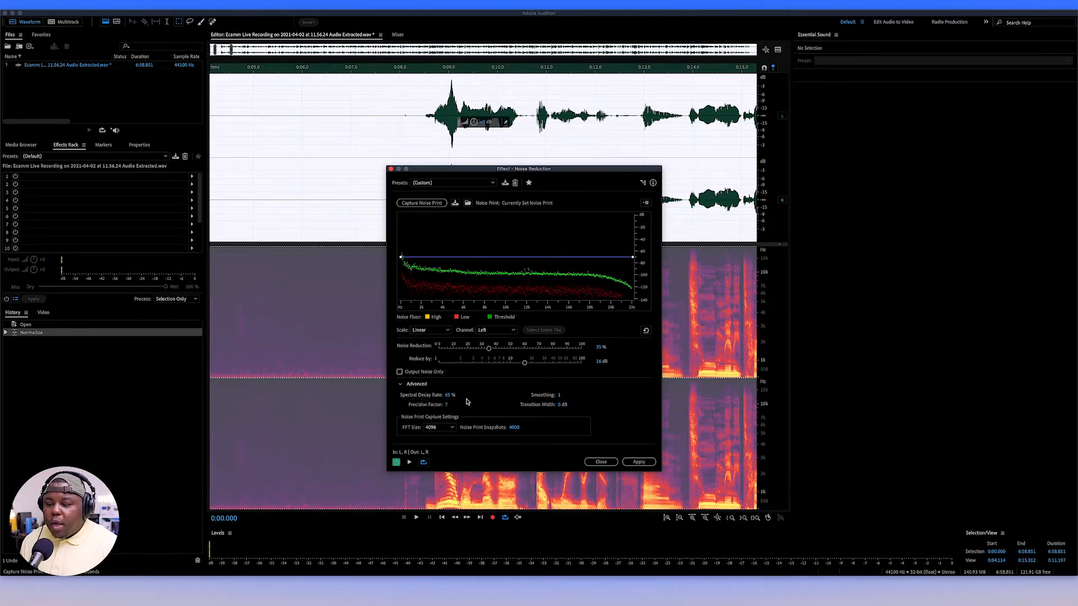
mouse_move(443, 411)
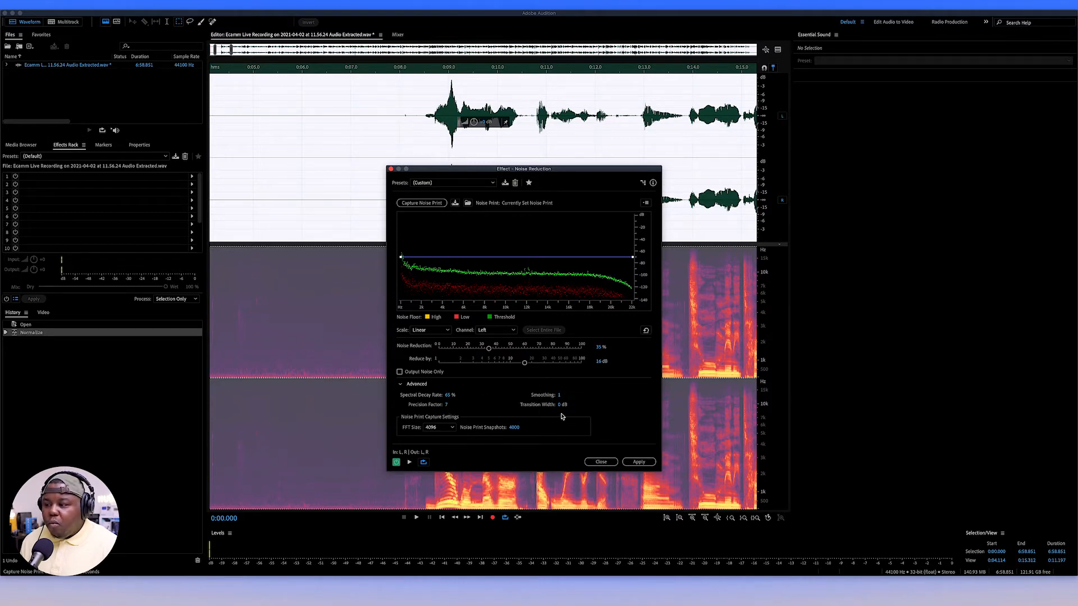
mouse_move(590, 416)
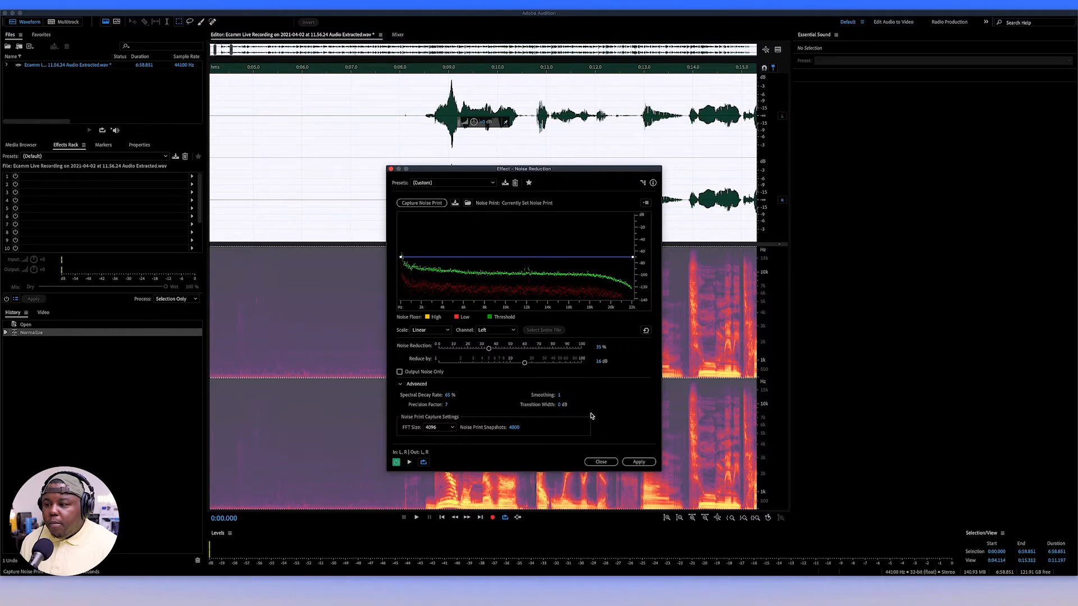
mouse_move(539, 377)
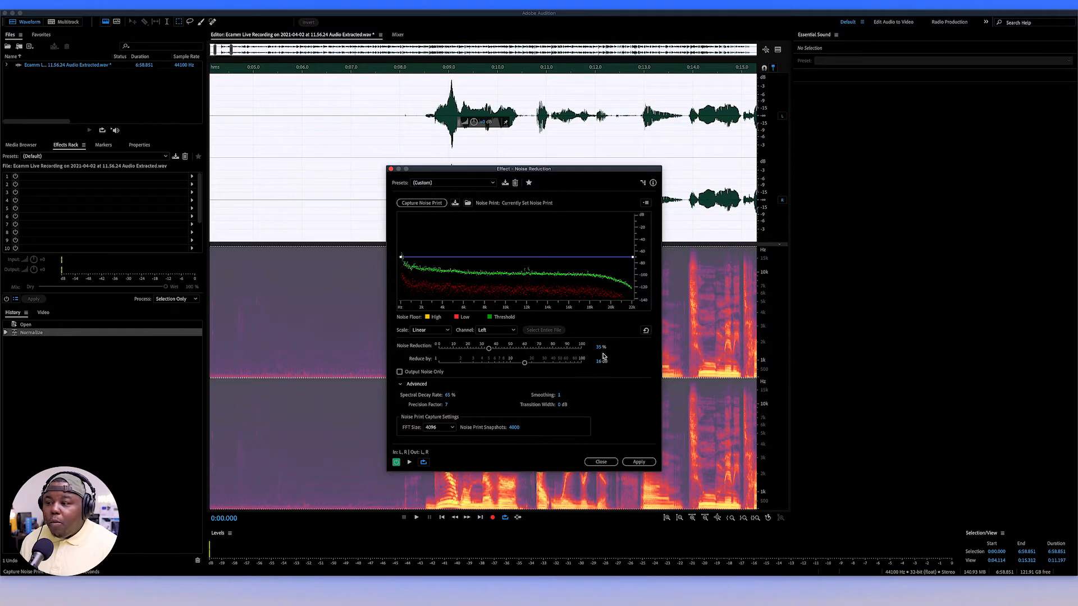
mouse_move(603, 346)
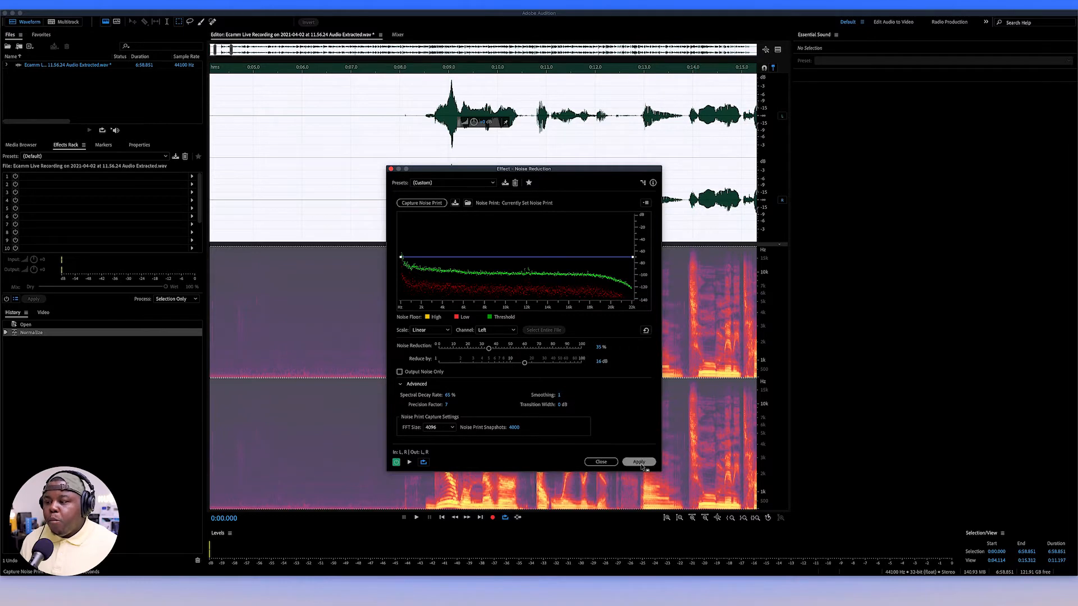
Step: Apply Noise Reduction using the captured noise print to the entire file
click(637, 462)
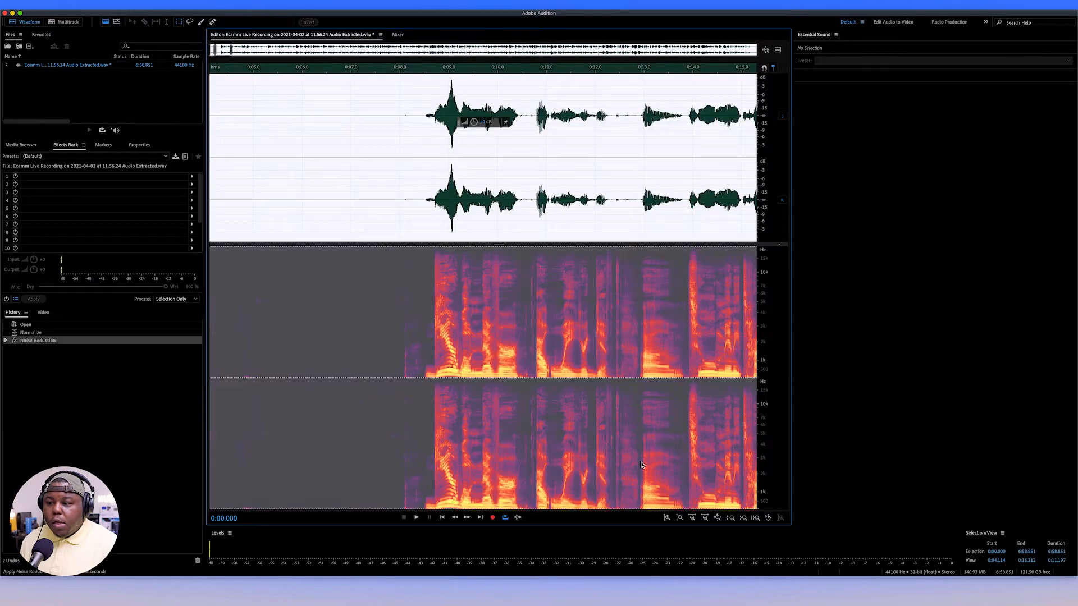
click(285, 316)
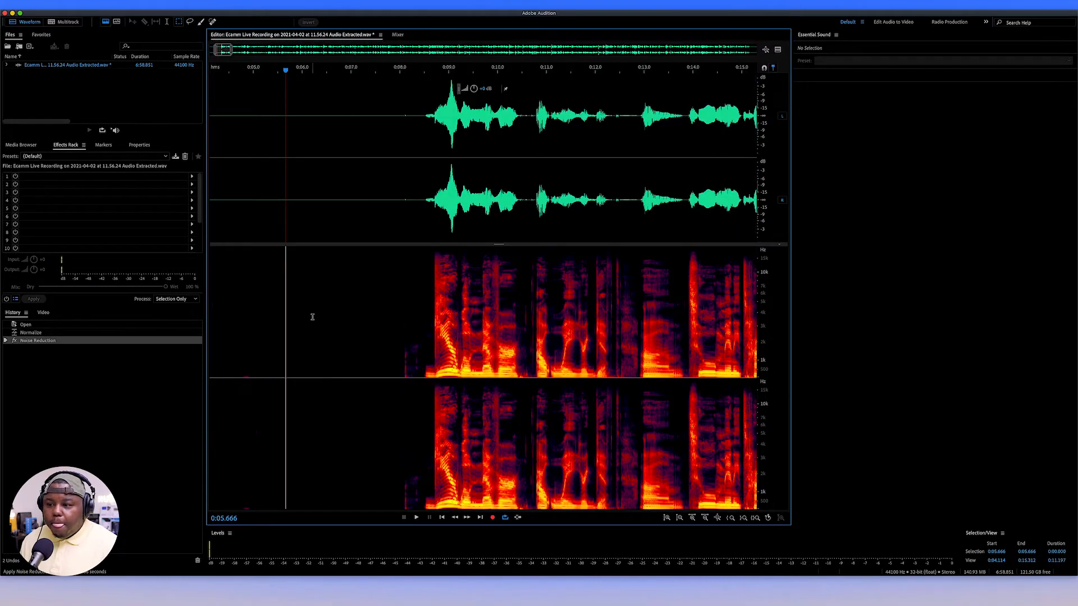
click(416, 517)
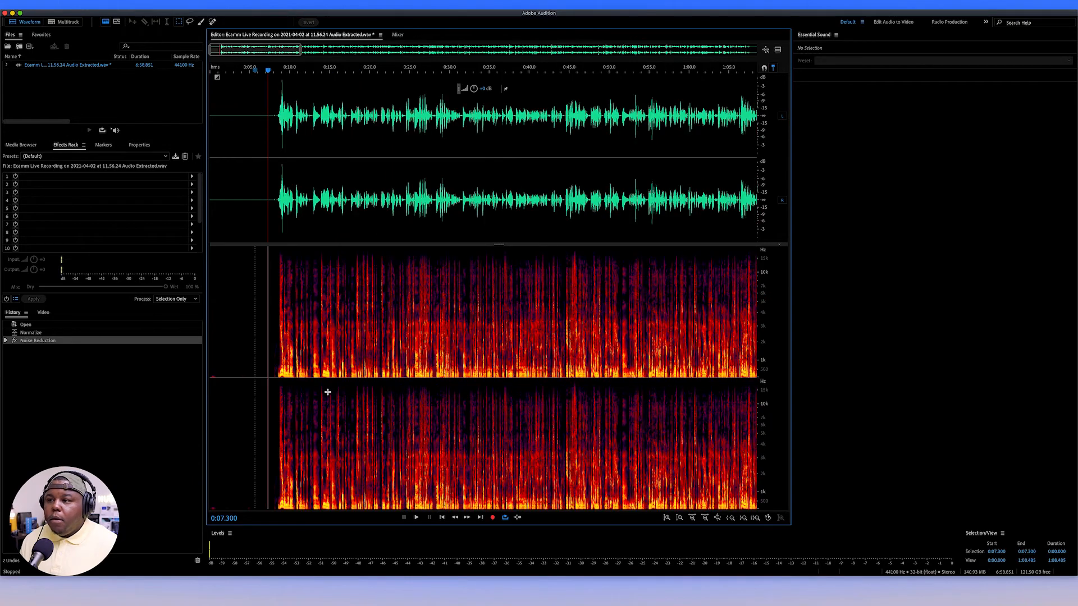
mouse_move(287, 235)
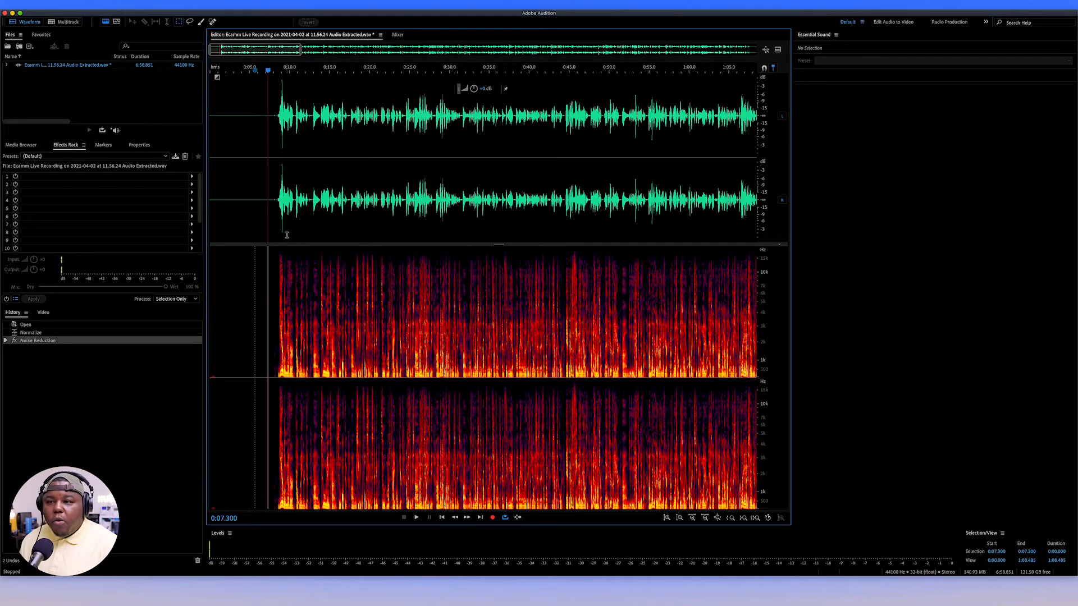
mouse_move(294, 248)
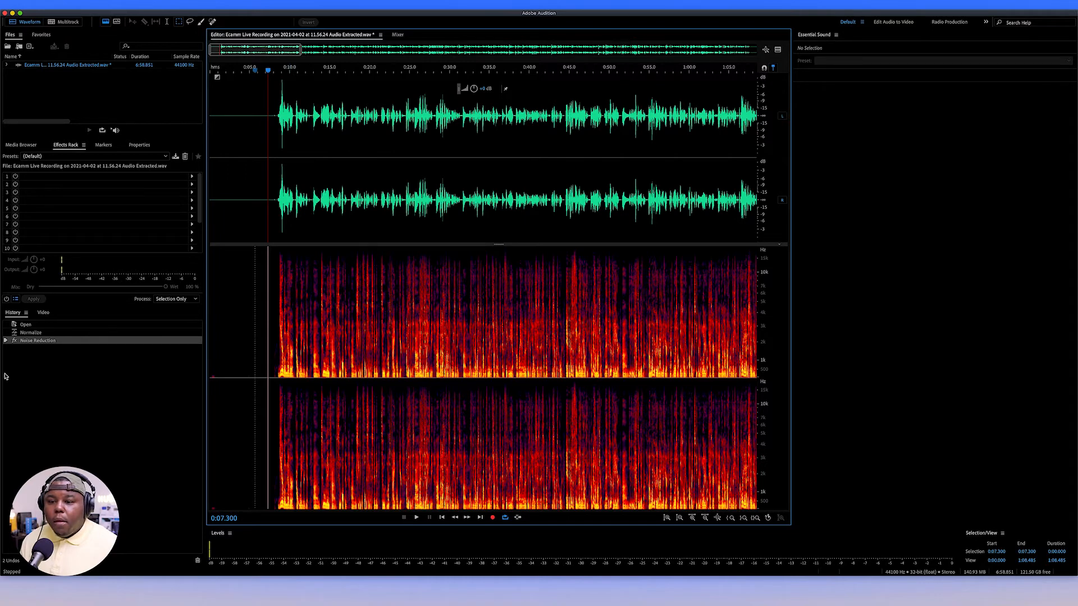
mouse_move(96, 174)
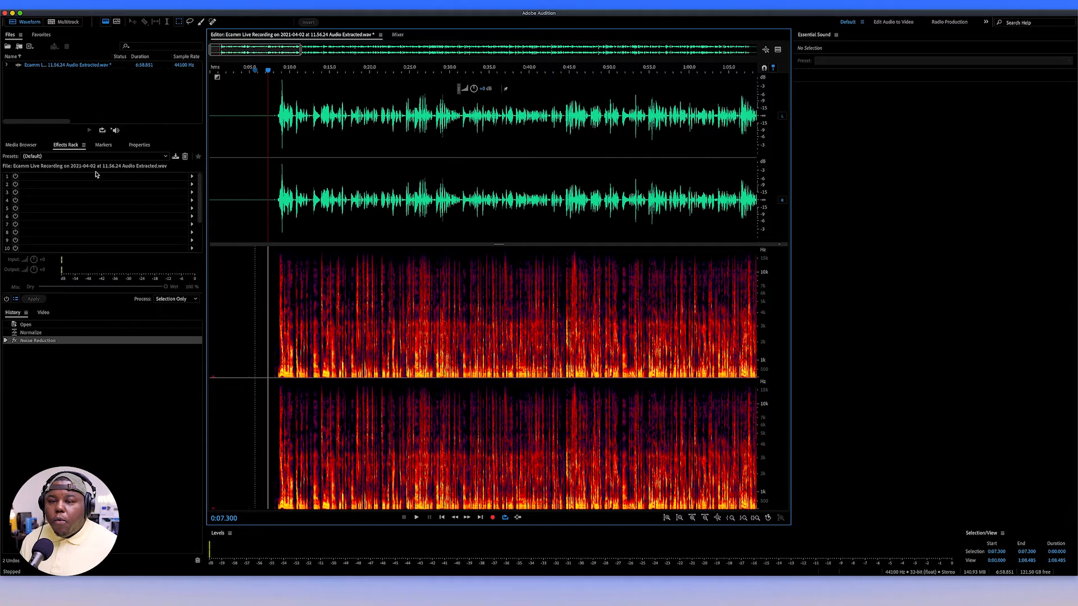
click(96, 156)
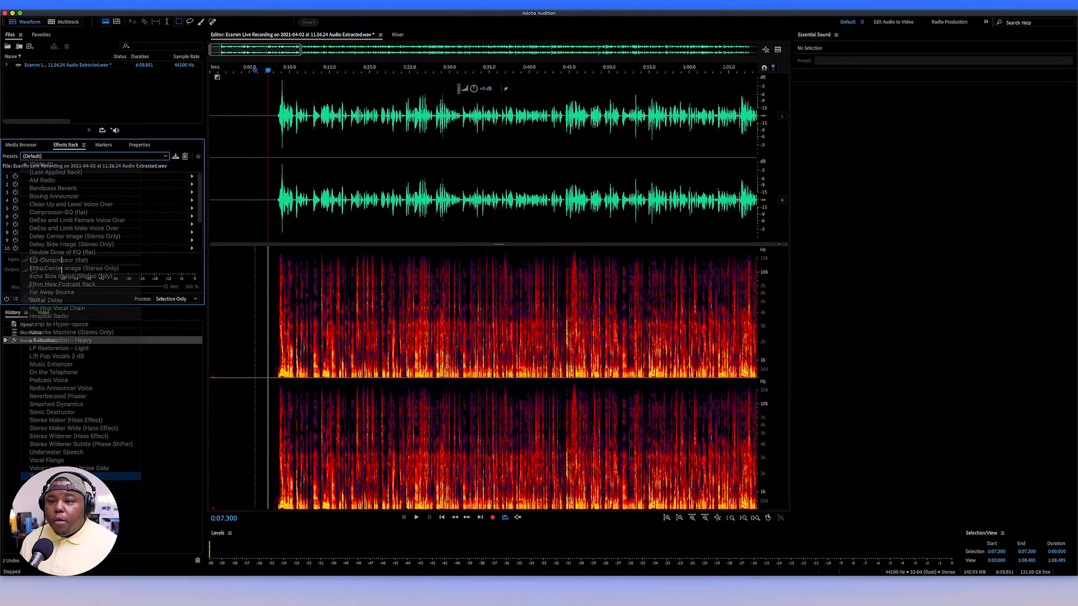
Step: Load the WALT RACK preset with graphic EQ, parametric EQ and compressor
click(76, 476)
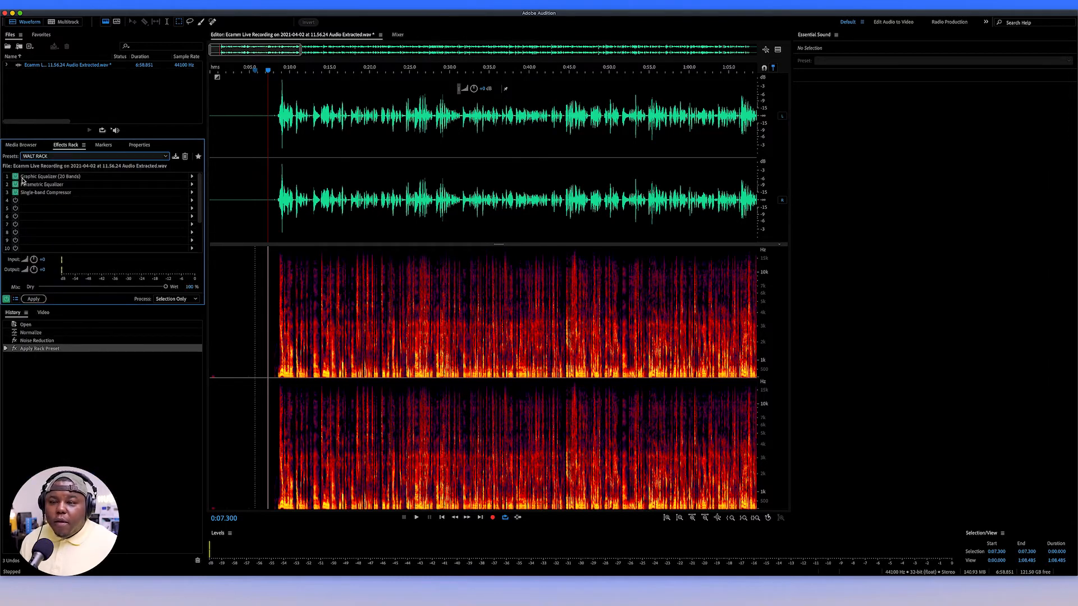
mouse_move(92, 181)
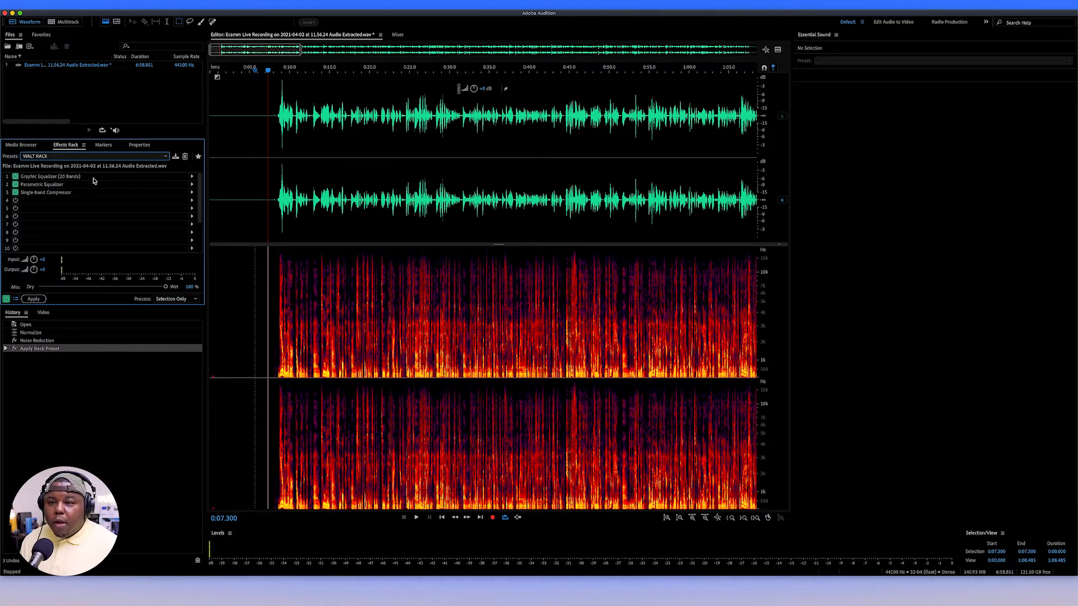
mouse_move(96, 197)
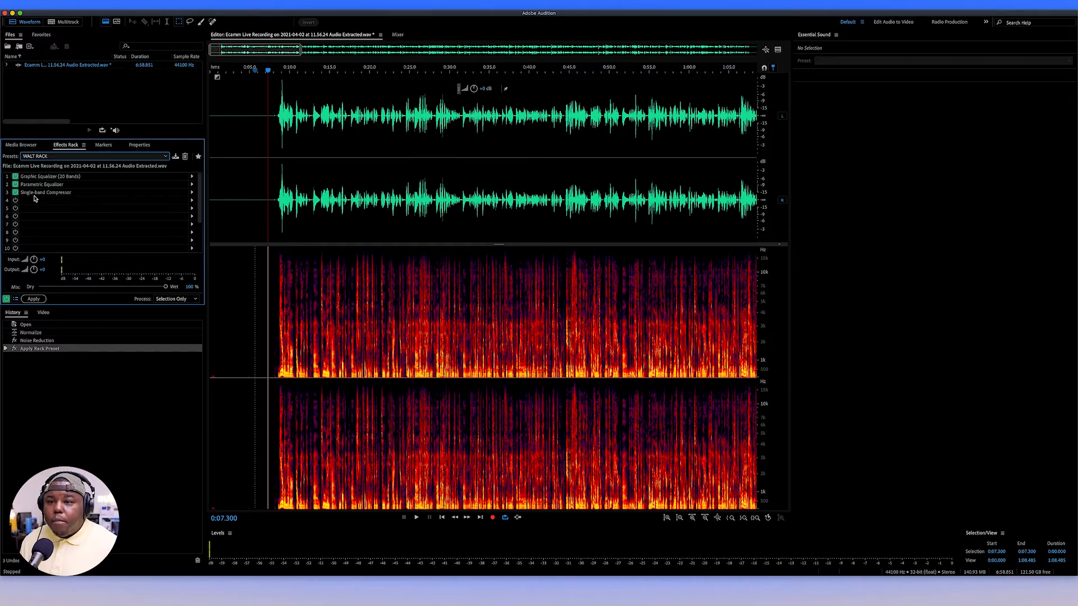
mouse_move(135, 180)
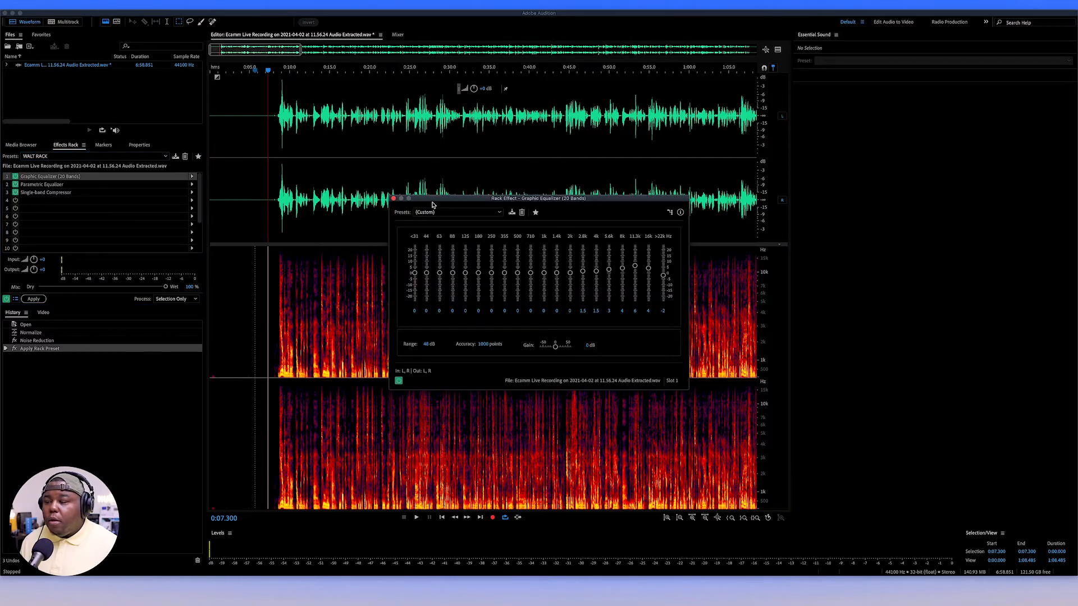
mouse_move(557, 214)
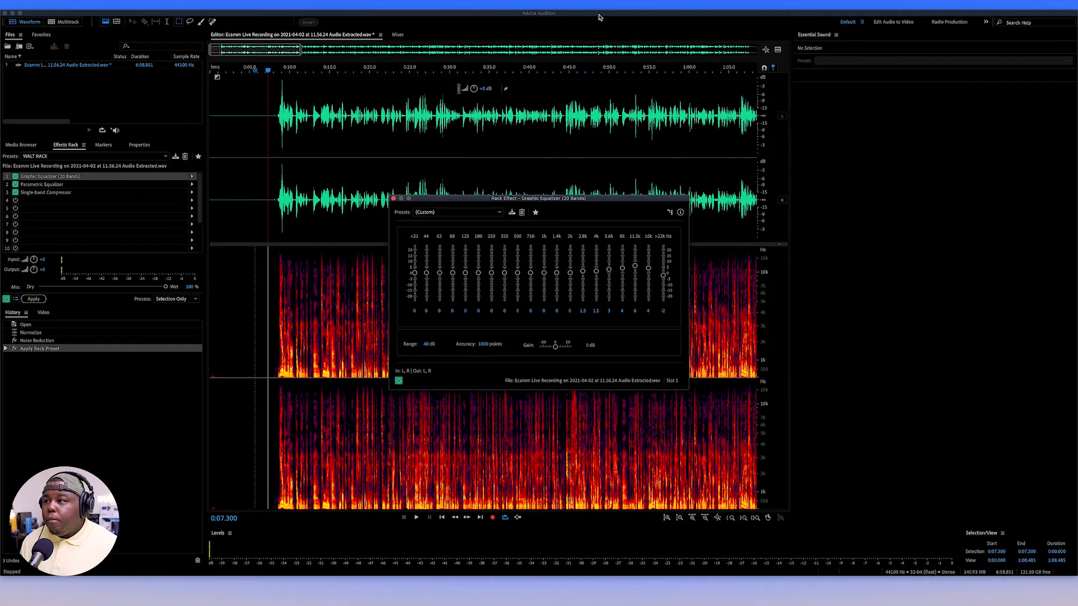
mouse_move(765, 3)
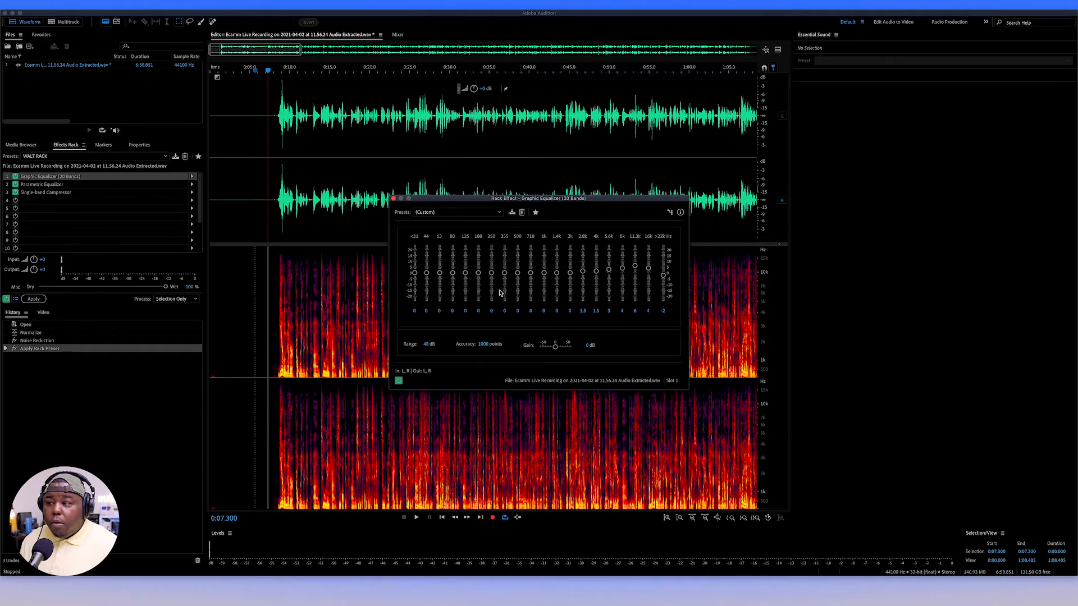
mouse_move(433, 283)
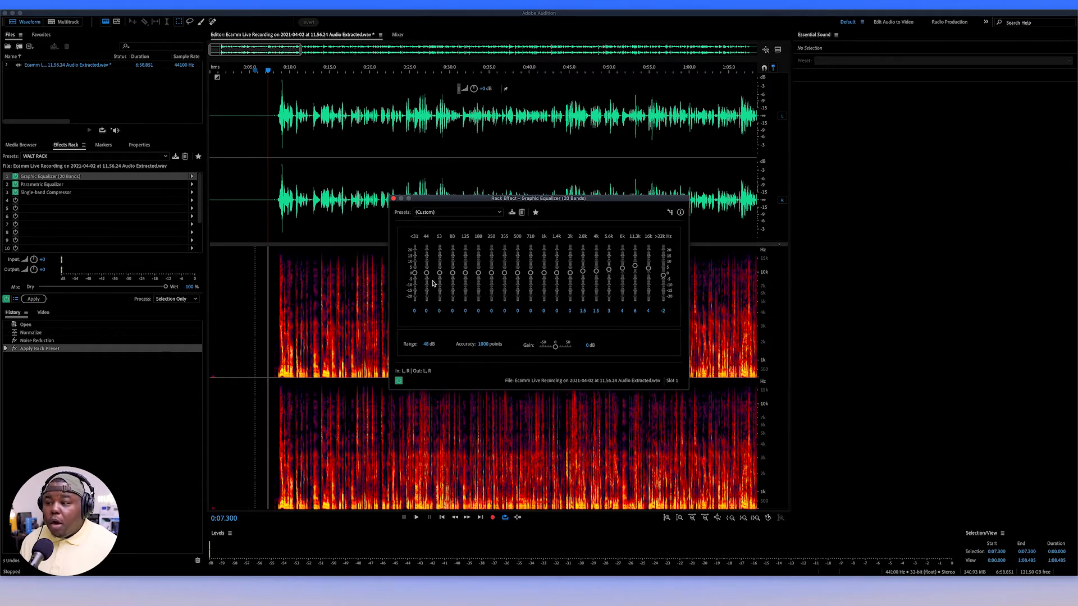
mouse_move(559, 280)
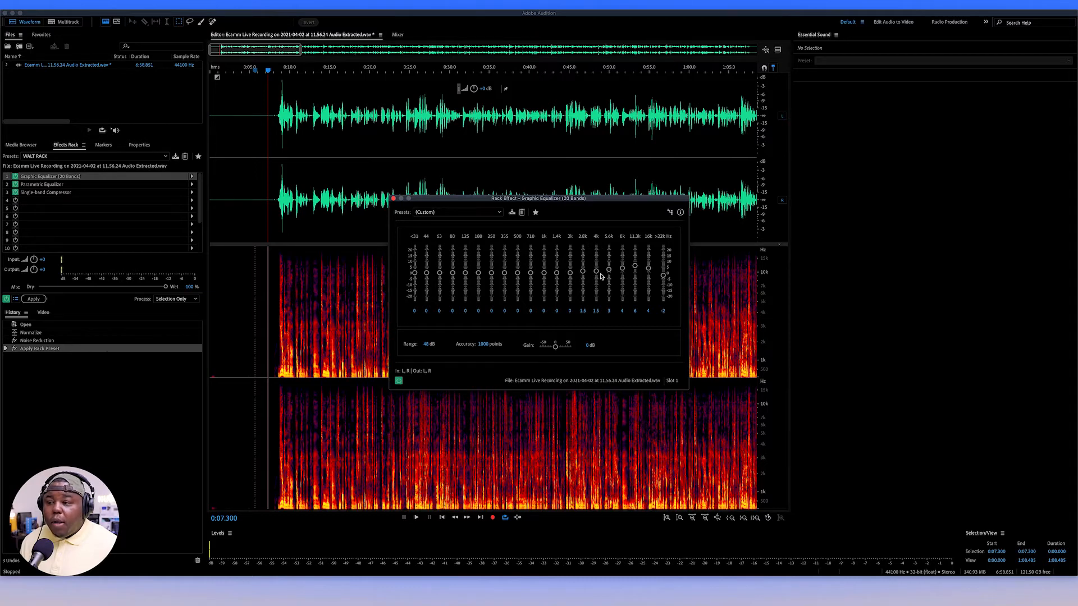
mouse_move(619, 282)
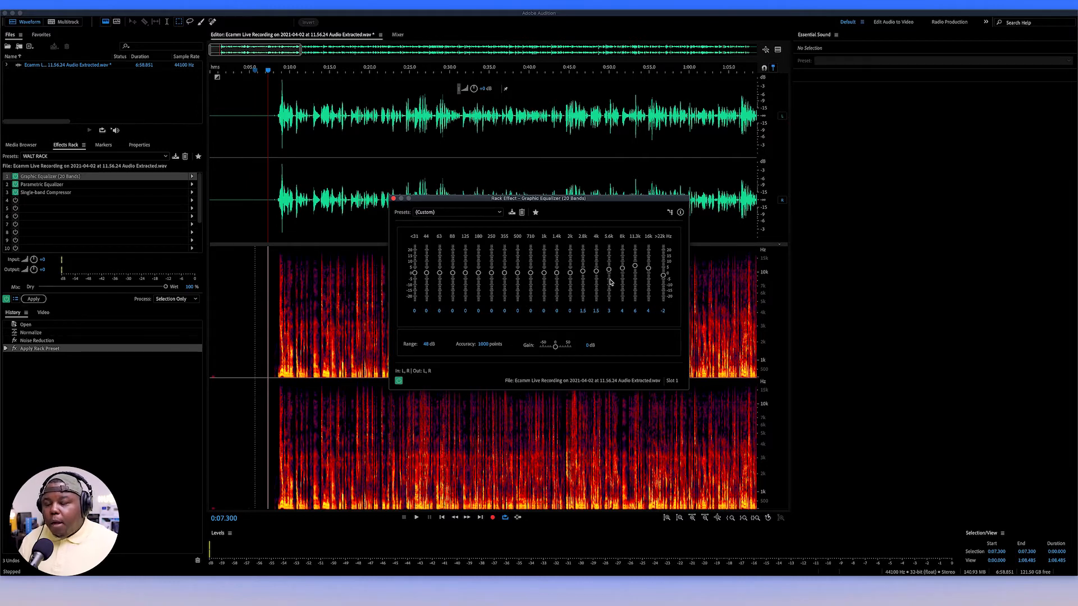
mouse_move(593, 296)
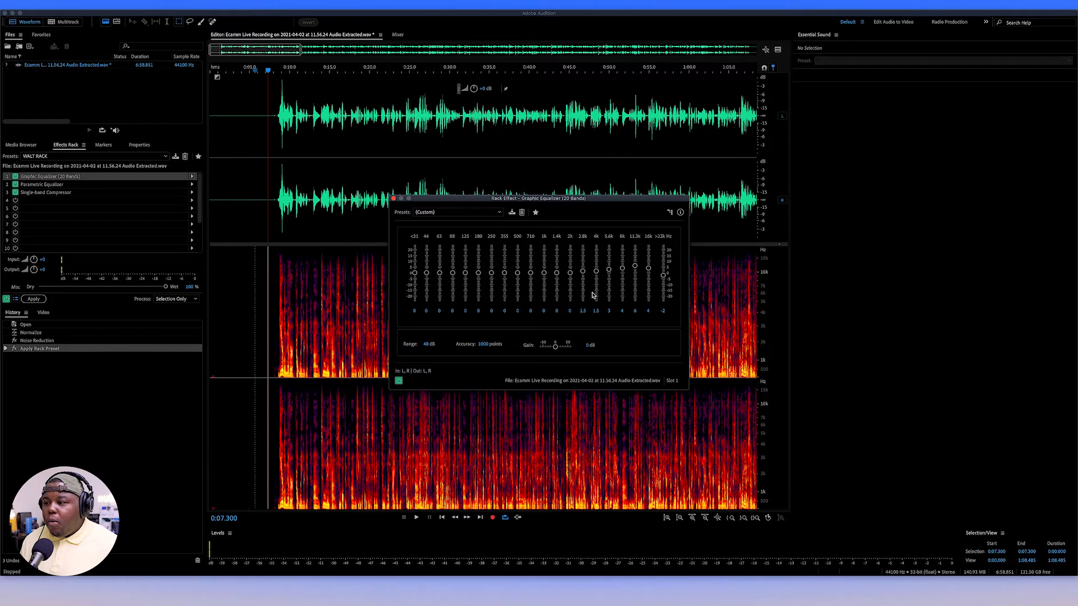
mouse_move(593, 268)
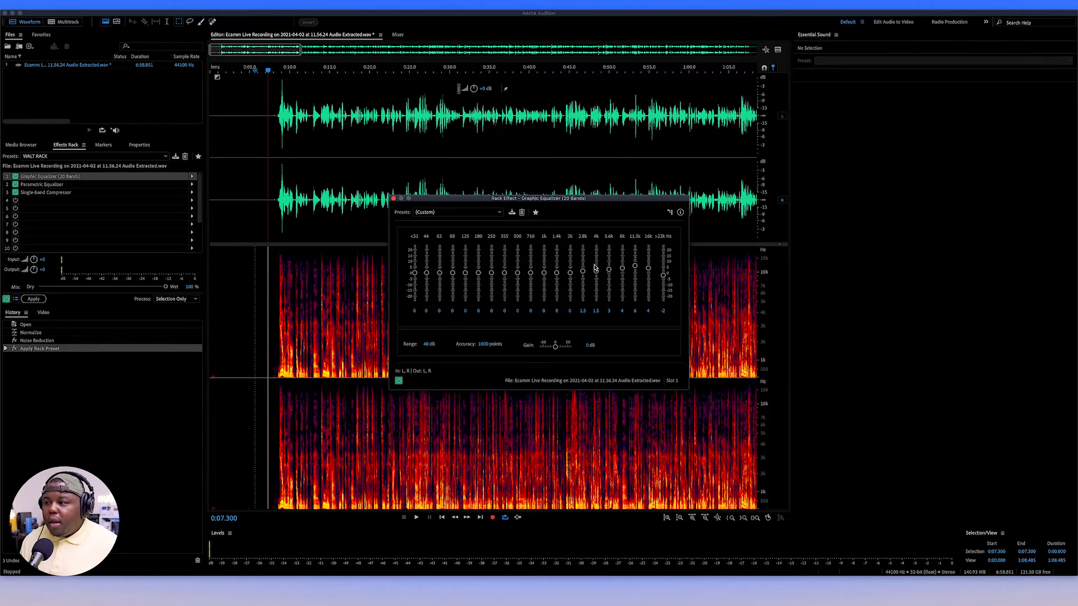
mouse_move(628, 279)
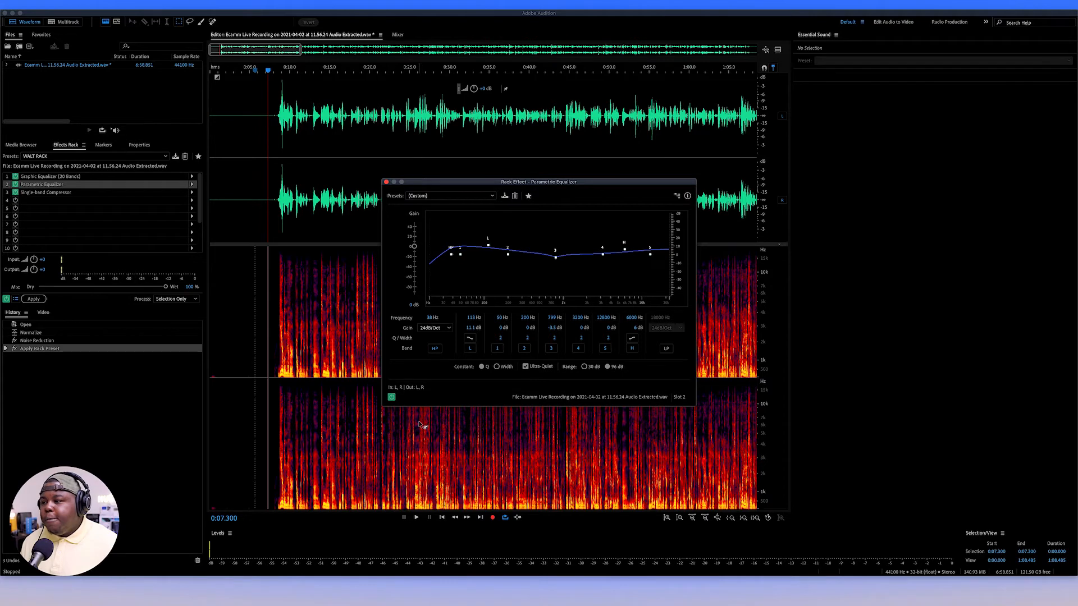
mouse_move(388, 410)
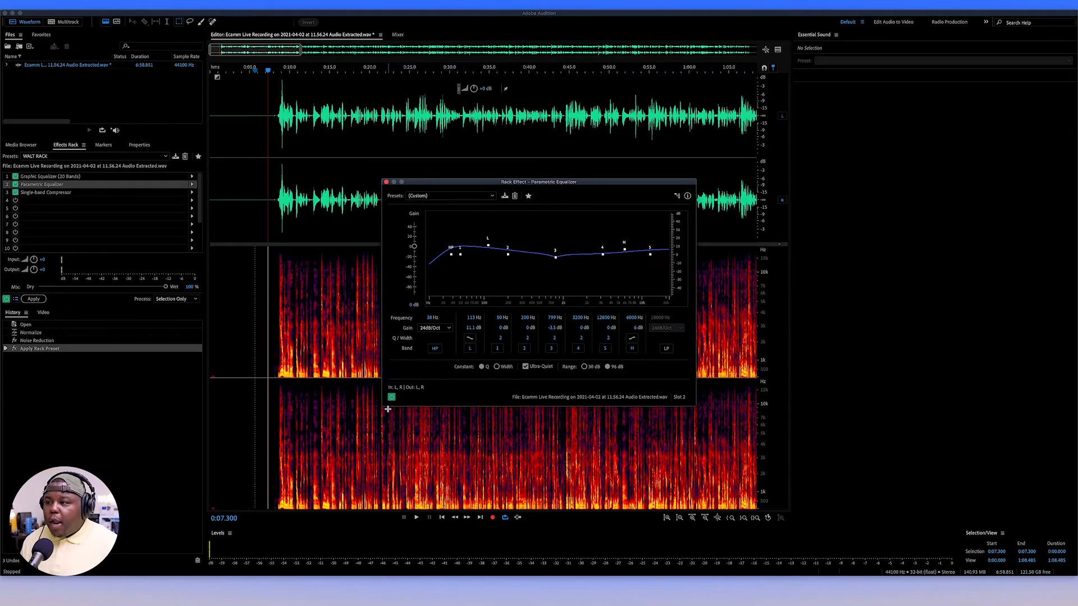
mouse_move(618, 266)
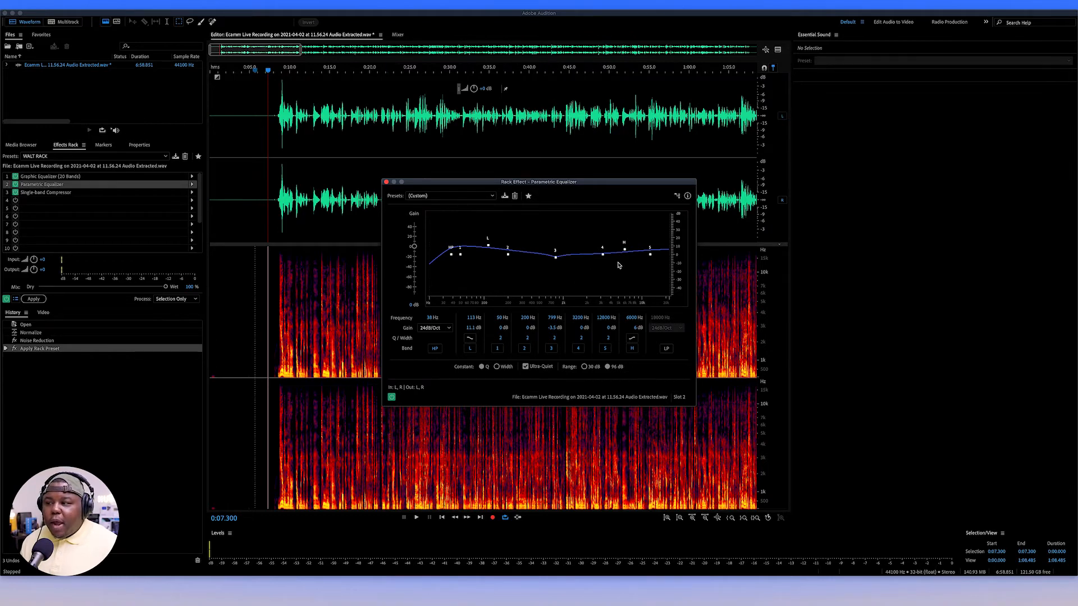
mouse_move(581, 270)
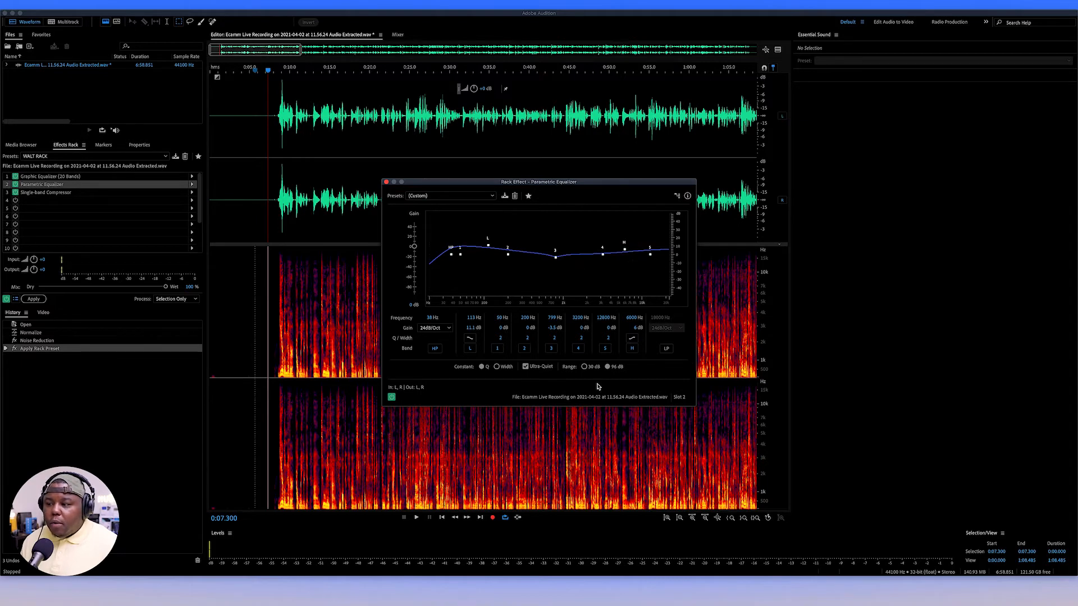
mouse_move(829, 439)
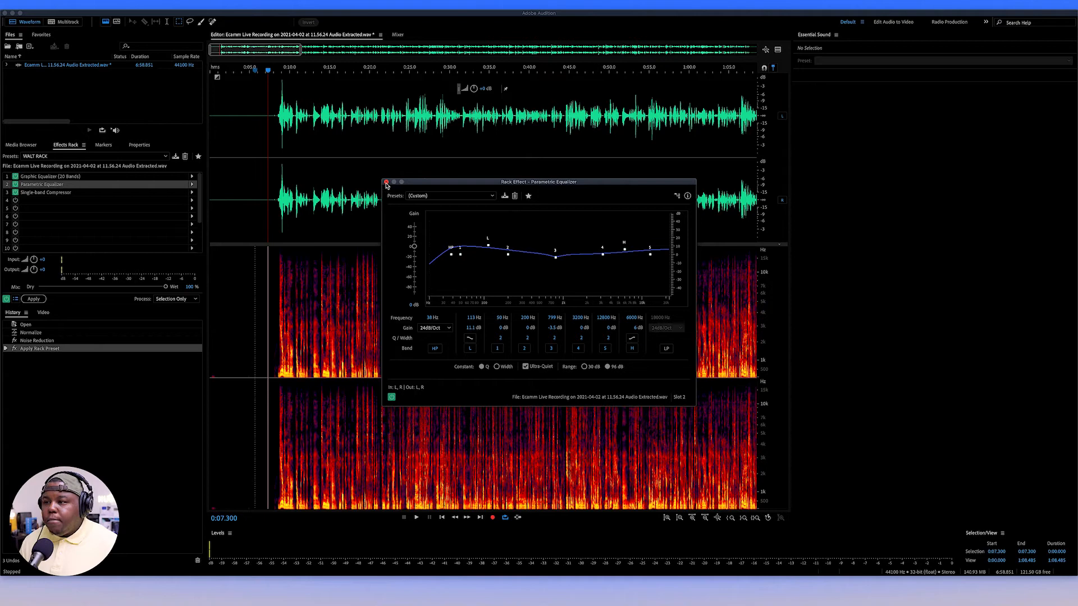
Step: Close the Parametric Equalizer window after reviewing its curve
click(385, 181)
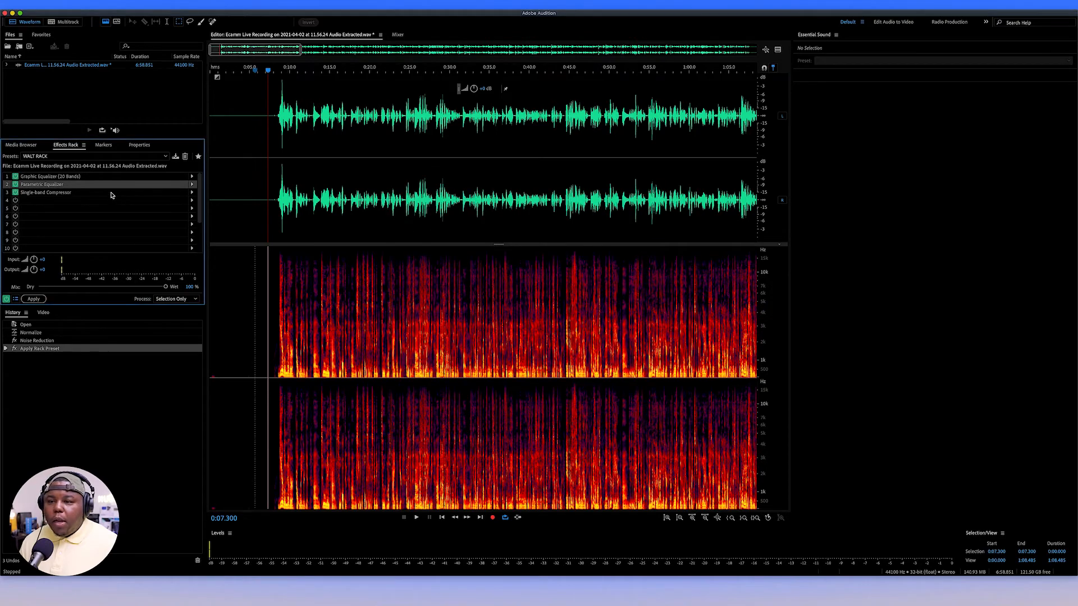
double_click(46, 193)
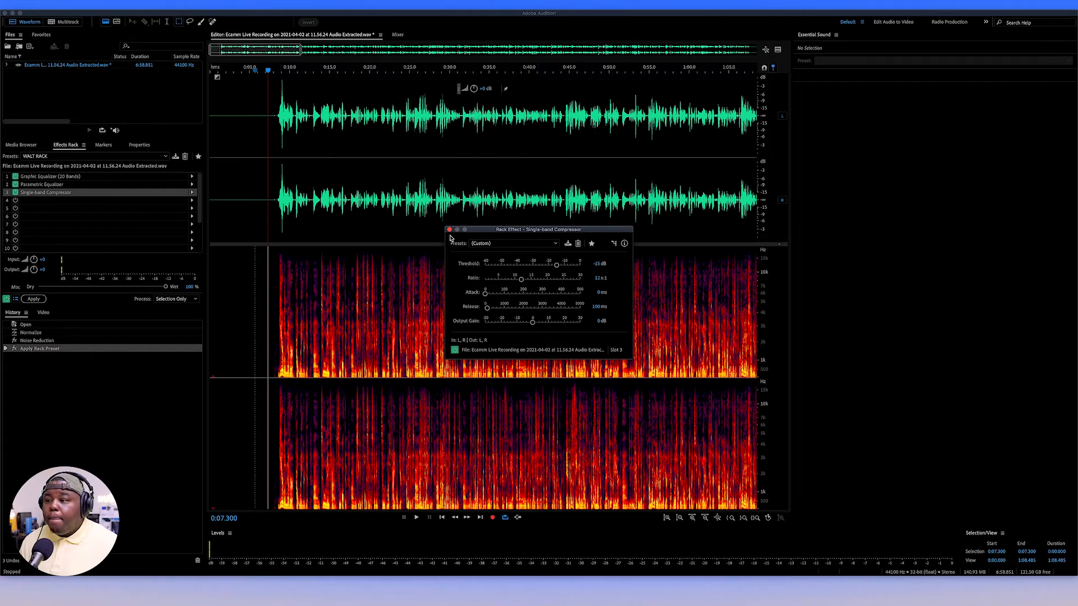
click(449, 229)
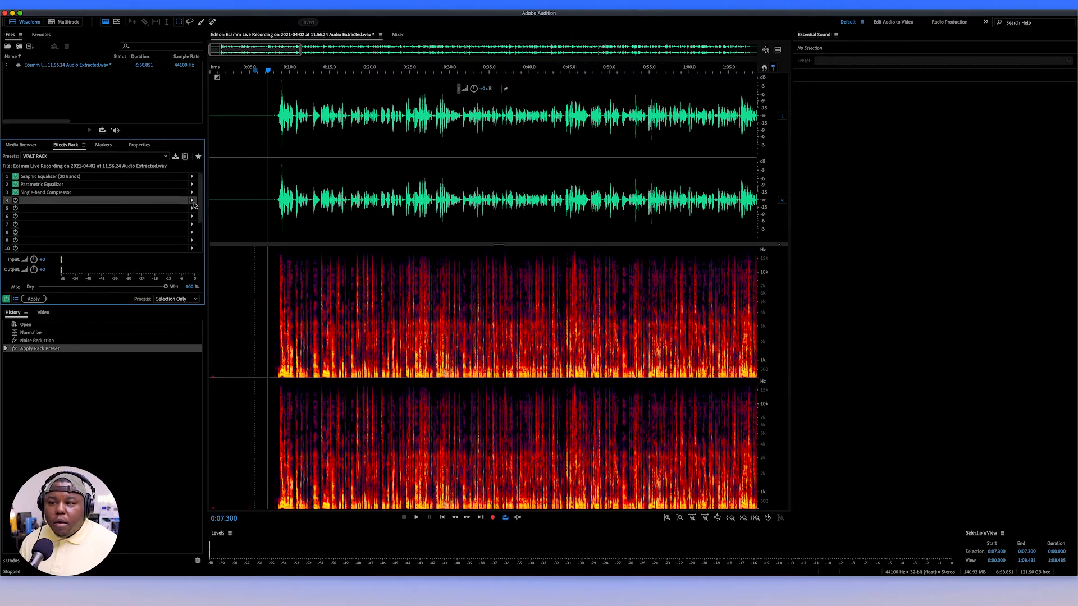
Step: Browse slot 4's effect categories, then bypass the entire WALT RACK
click(192, 200)
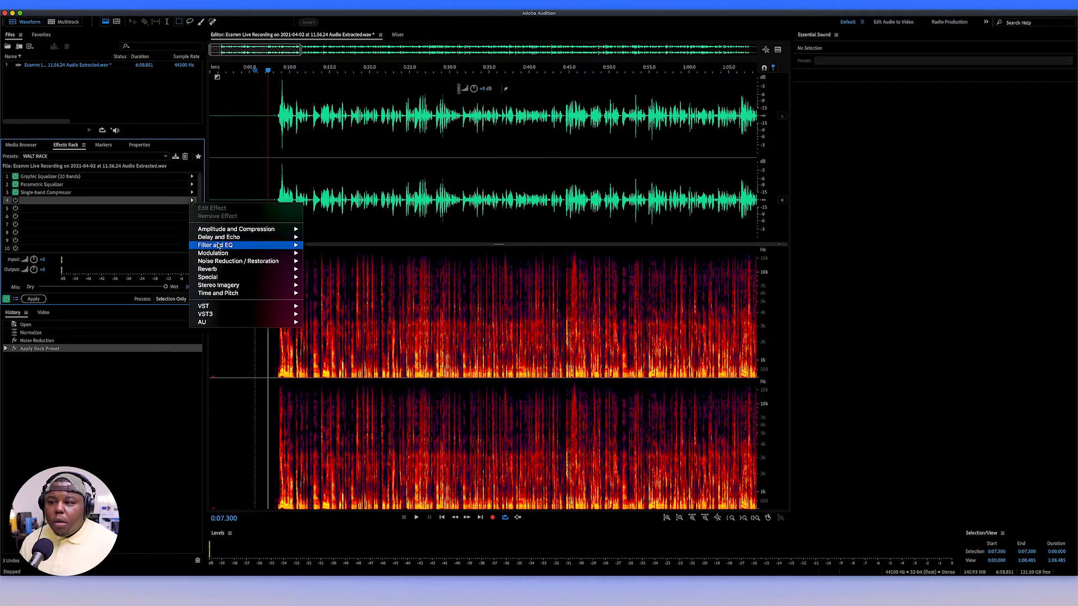
mouse_move(193, 202)
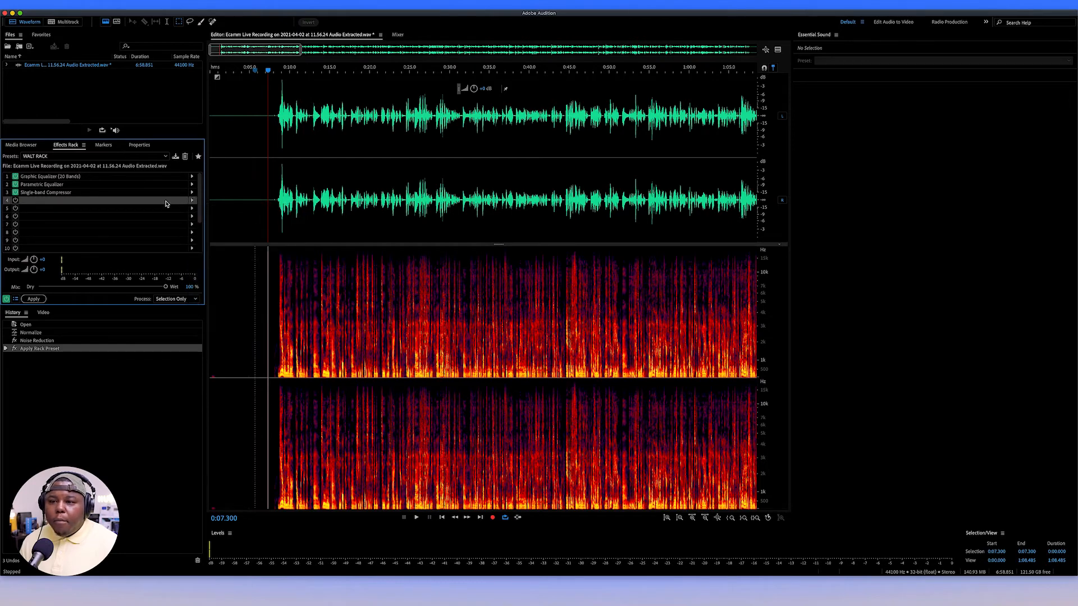
mouse_move(118, 205)
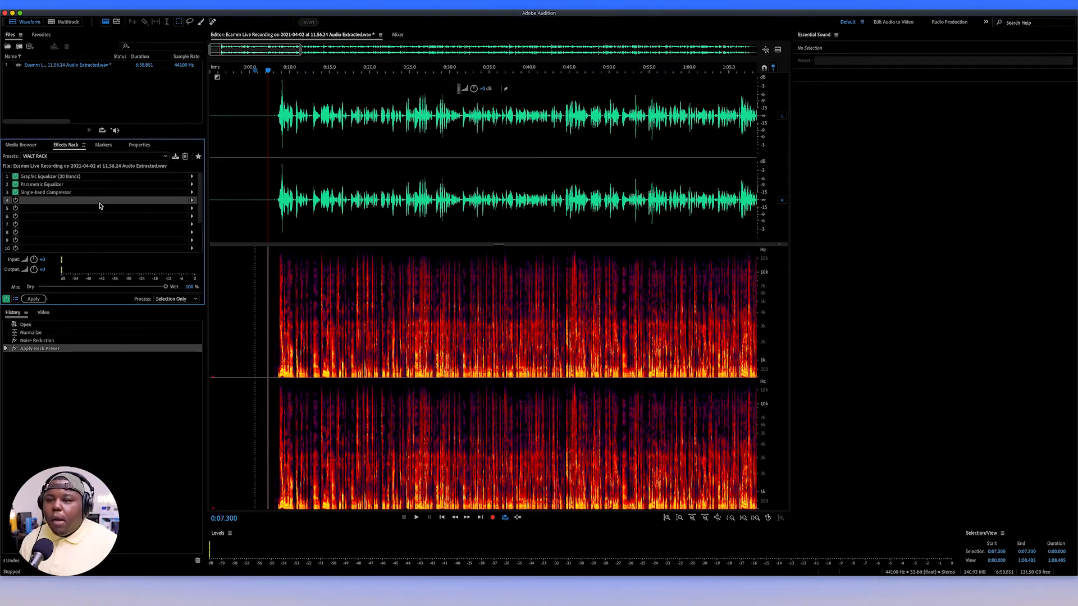
mouse_move(117, 203)
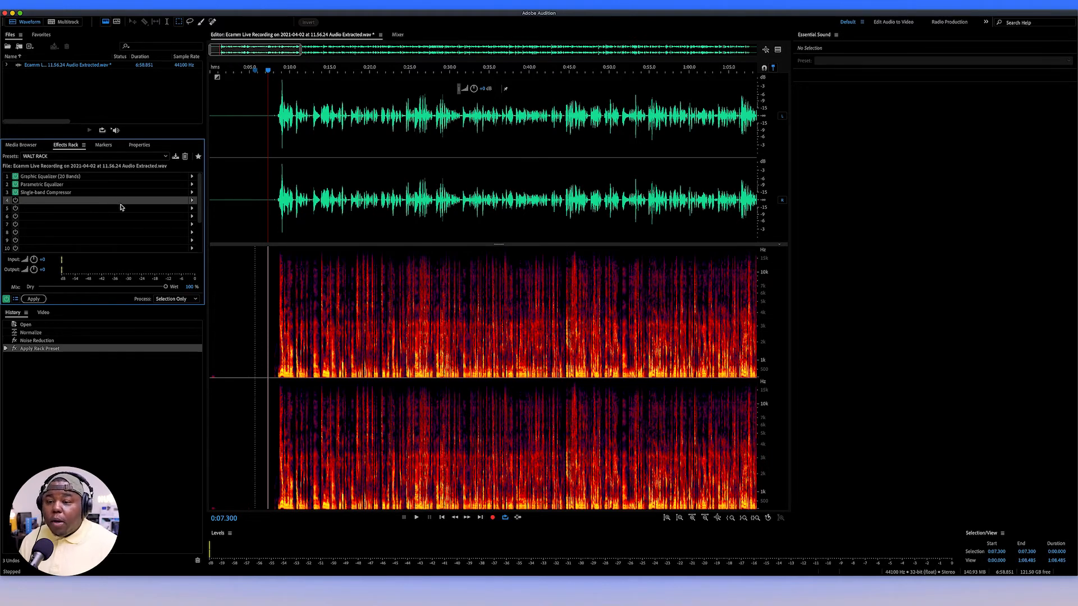
mouse_move(76, 176)
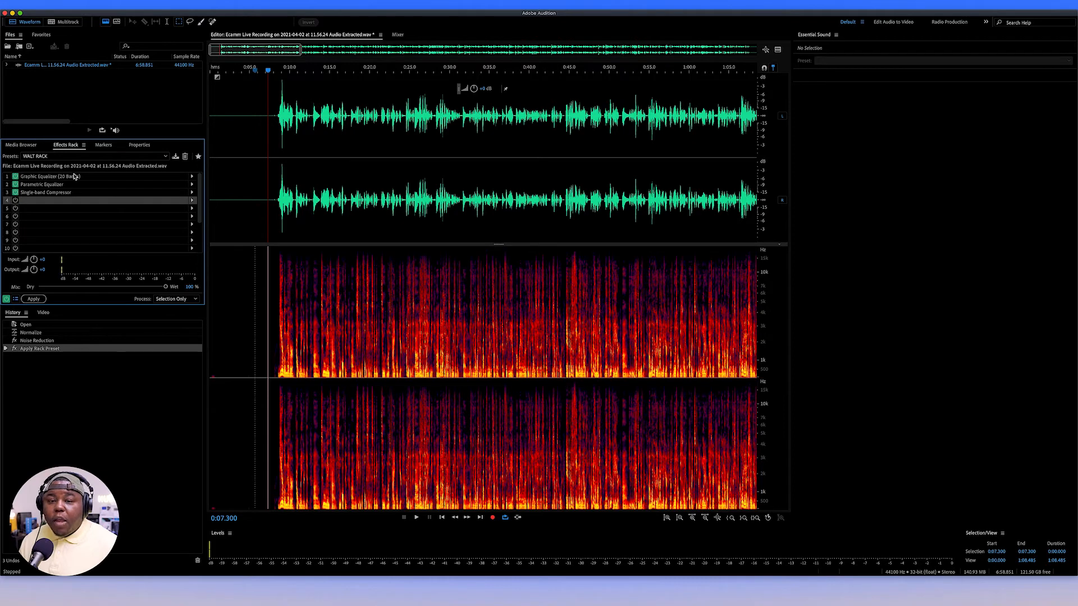
mouse_move(96, 185)
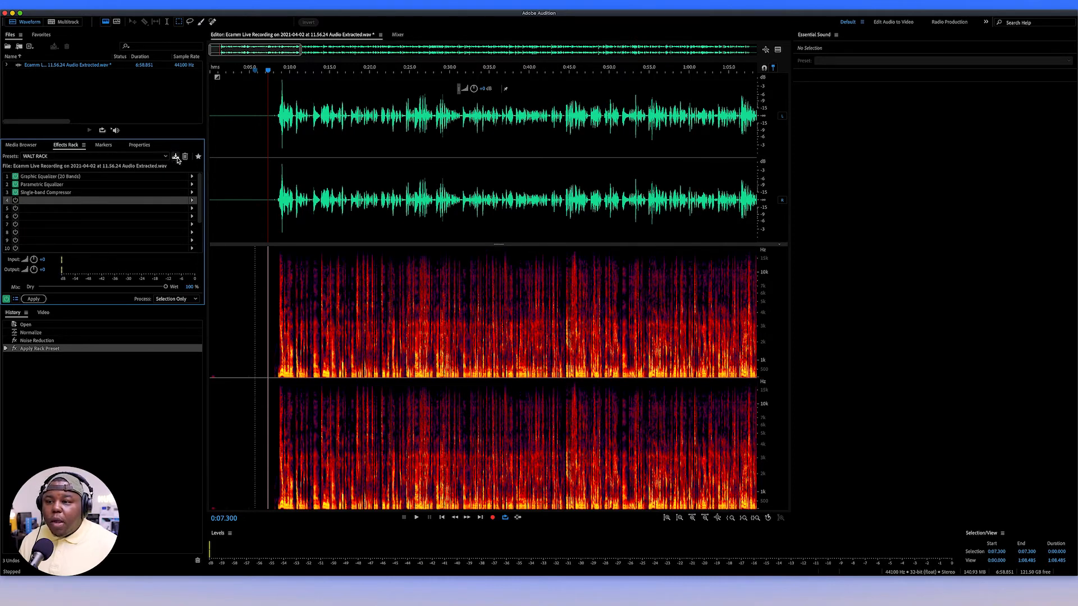
mouse_move(176, 157)
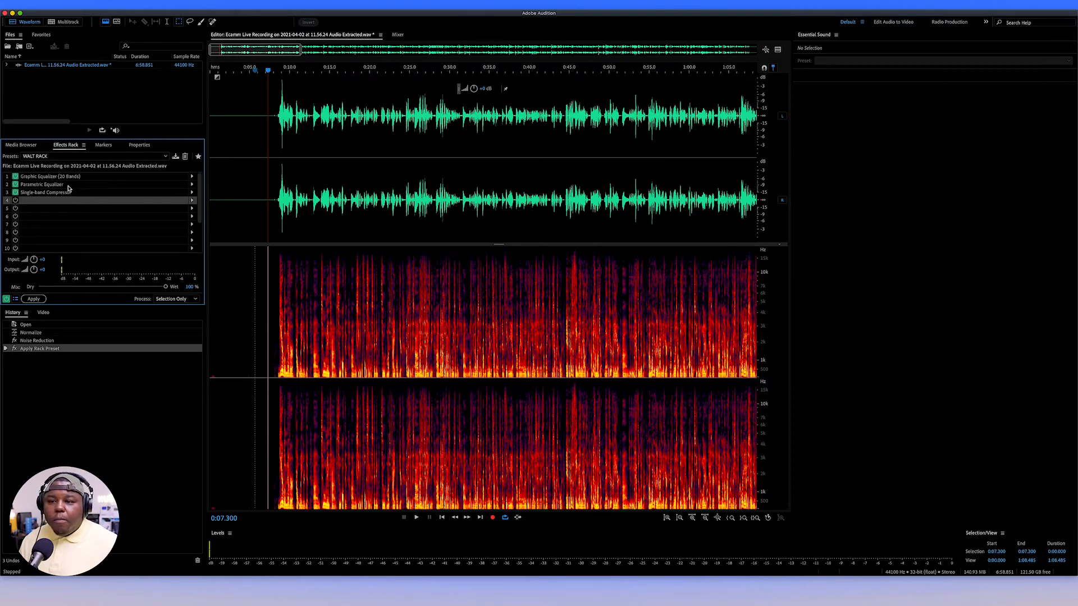
mouse_move(194, 217)
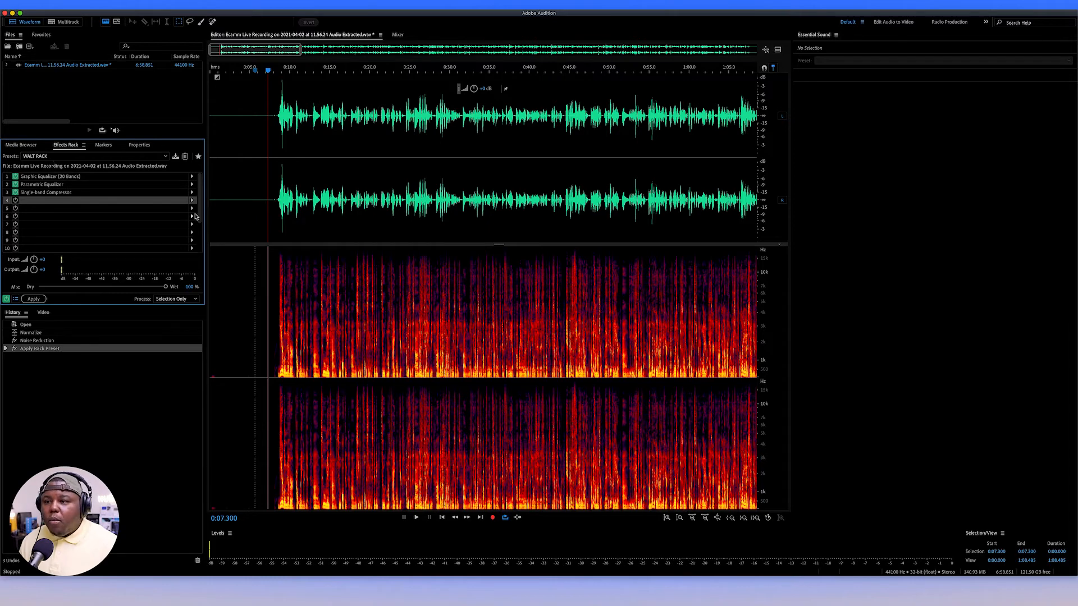
click(275, 114)
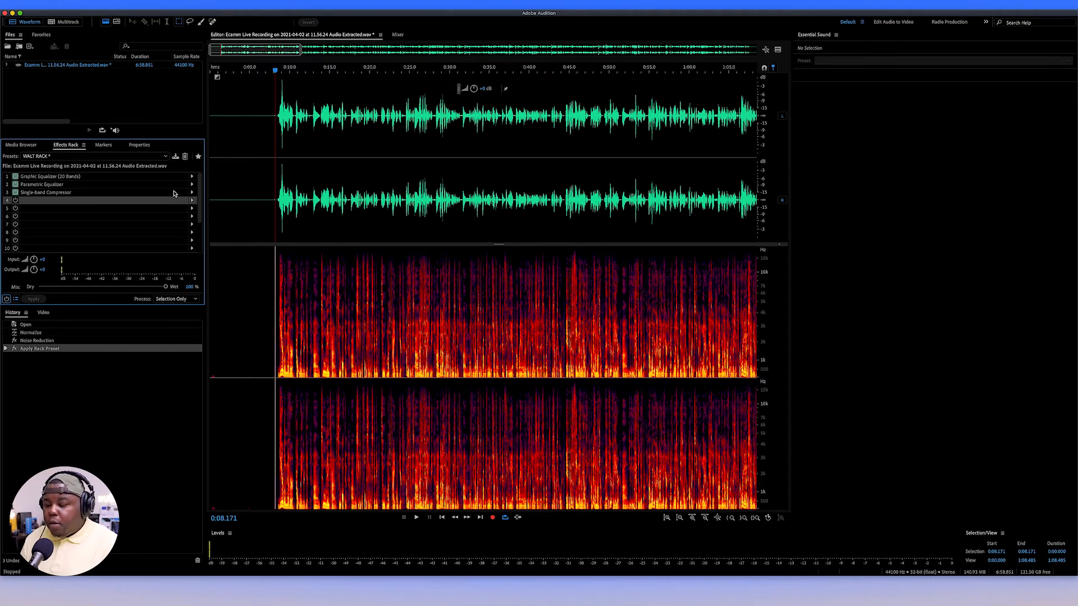
Step: Audition the voice-over with the rack bypassed, then re-enable the WALT RACK
click(416, 518)
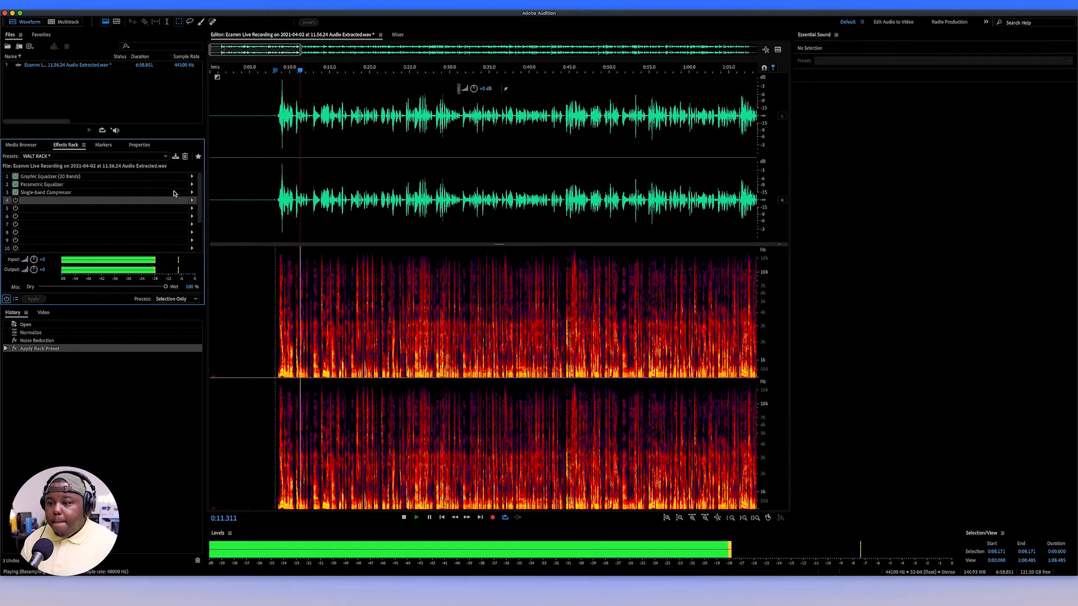
click(403, 518)
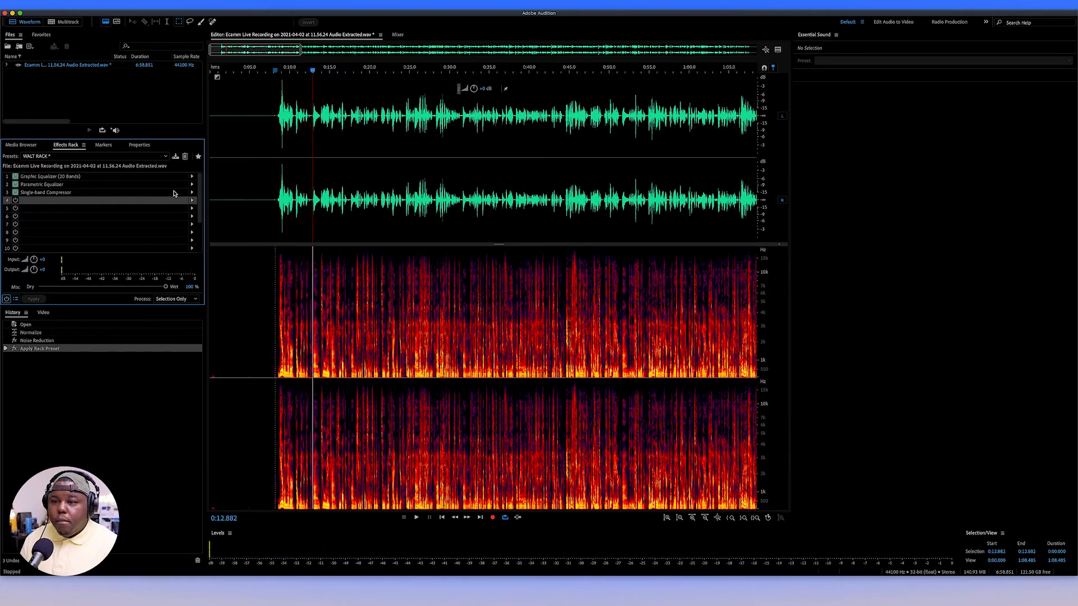
click(274, 116)
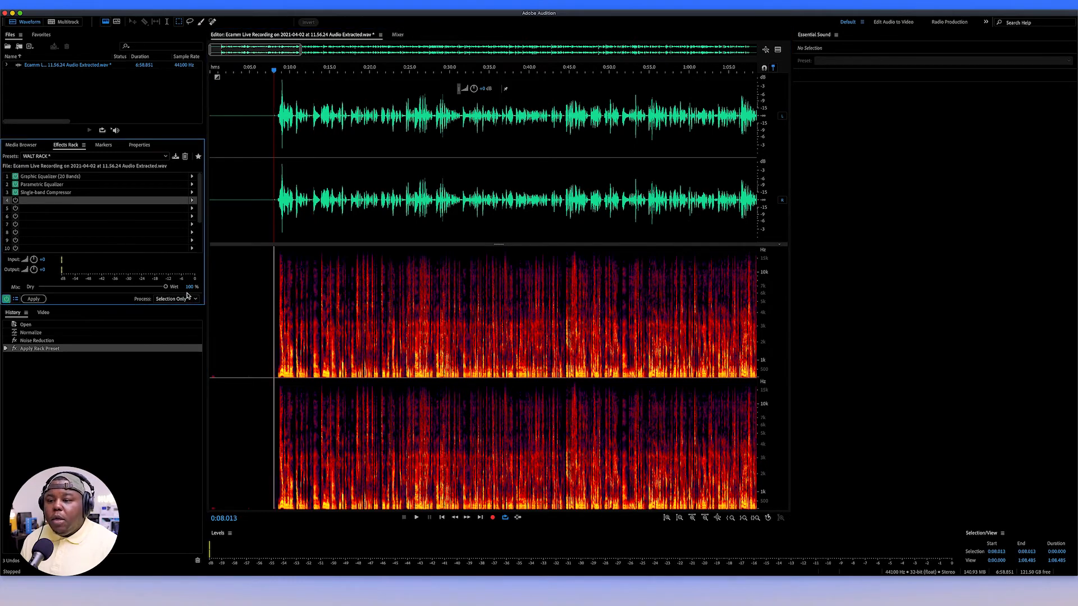
mouse_move(109, 294)
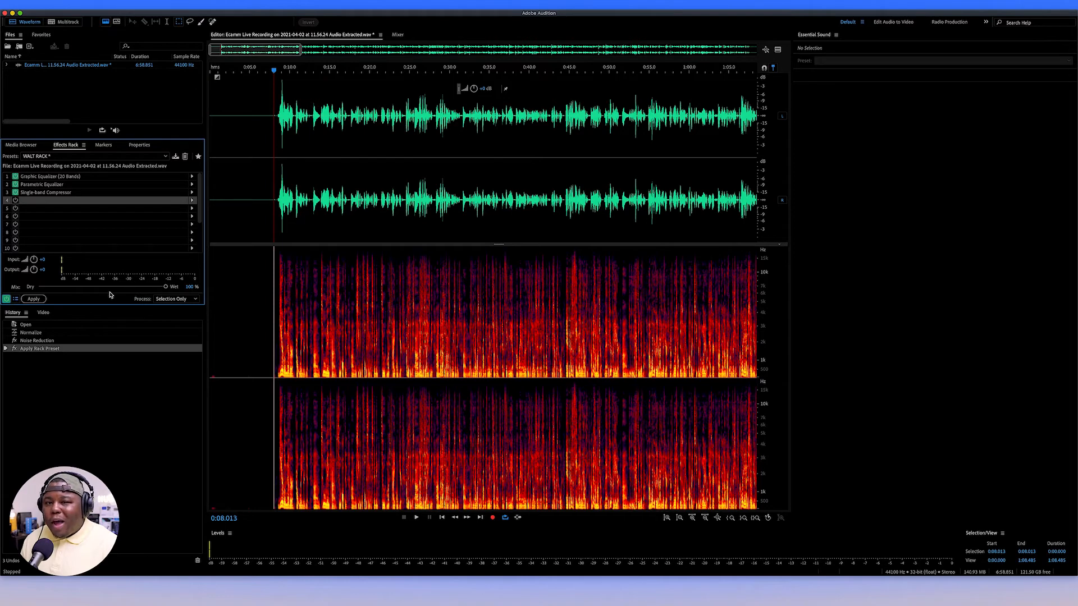
mouse_move(166, 286)
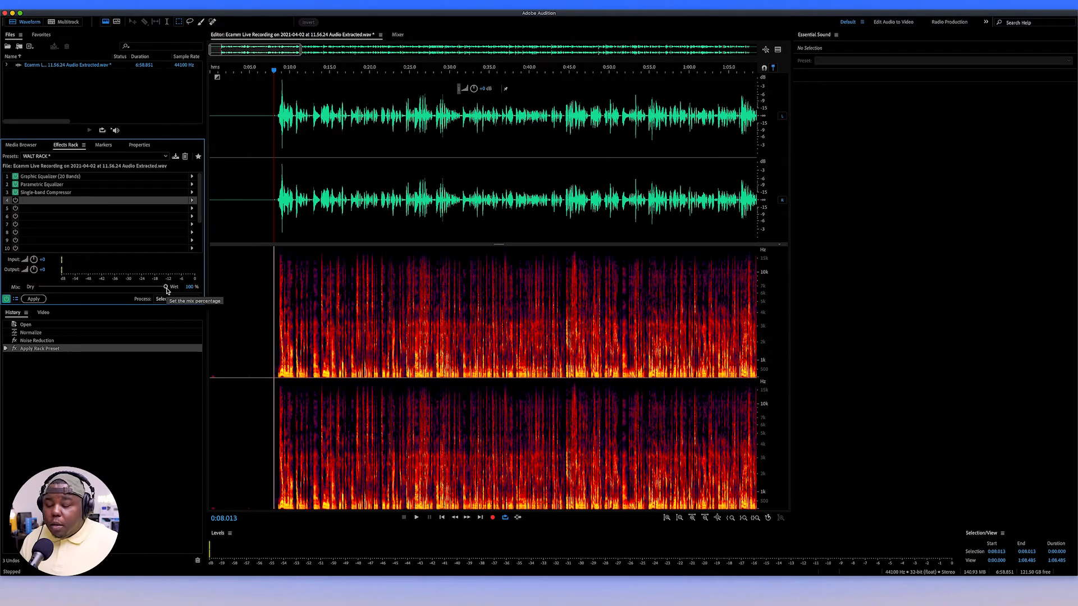
Step: Play the voice-over and lower the rack's Mix from 100% to 50% wet
click(416, 518)
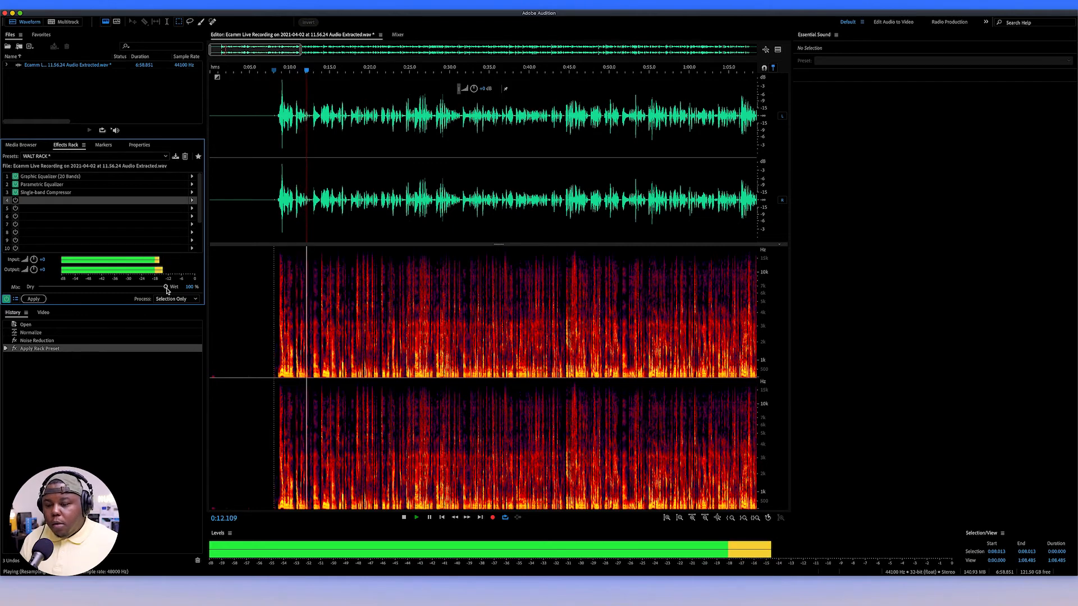
click(404, 518)
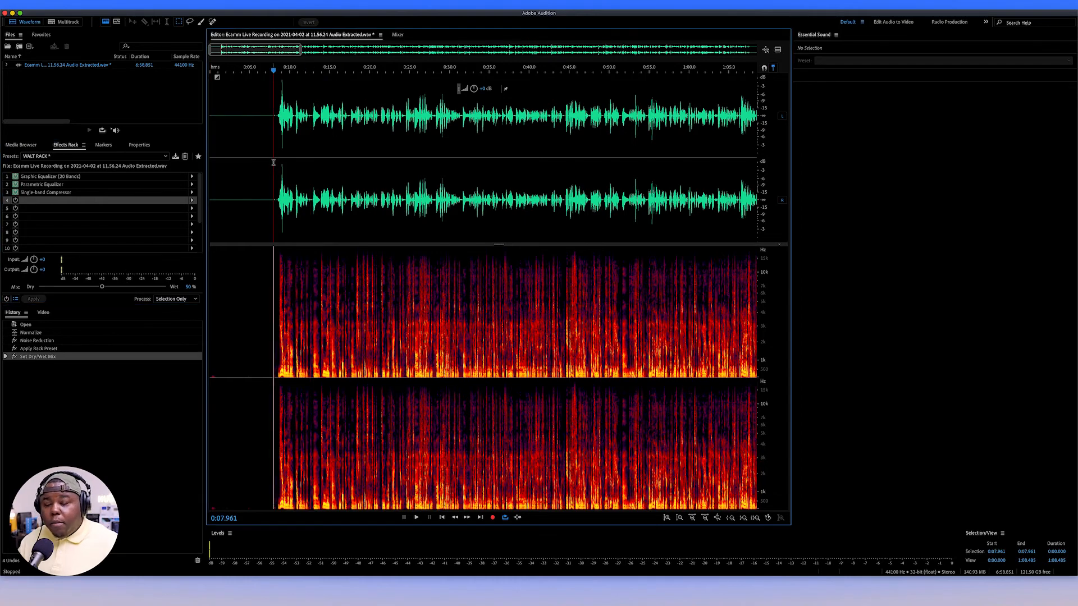
click(416, 518)
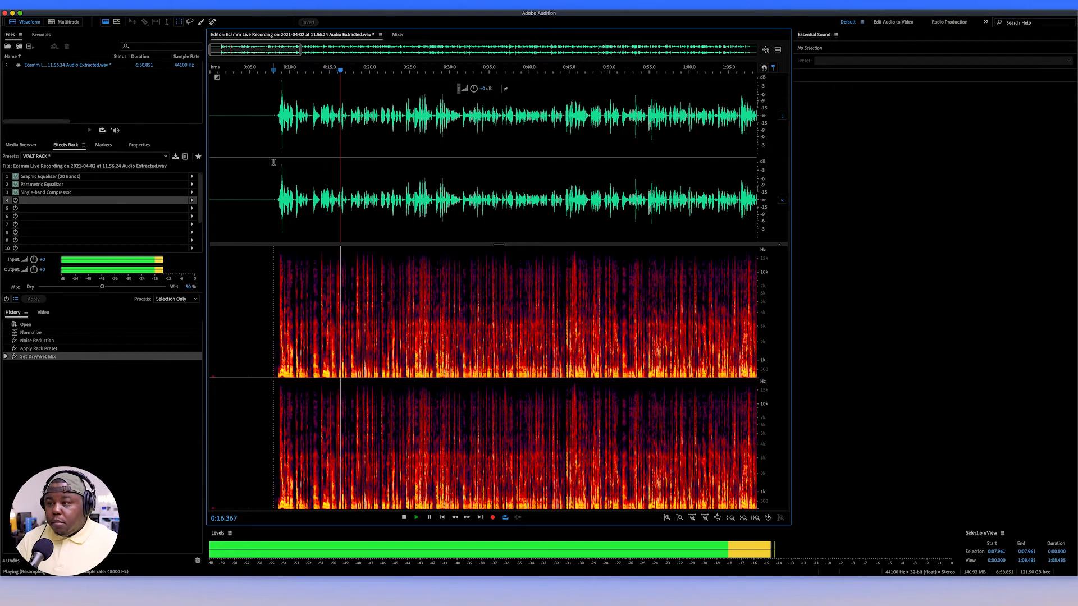
click(403, 517)
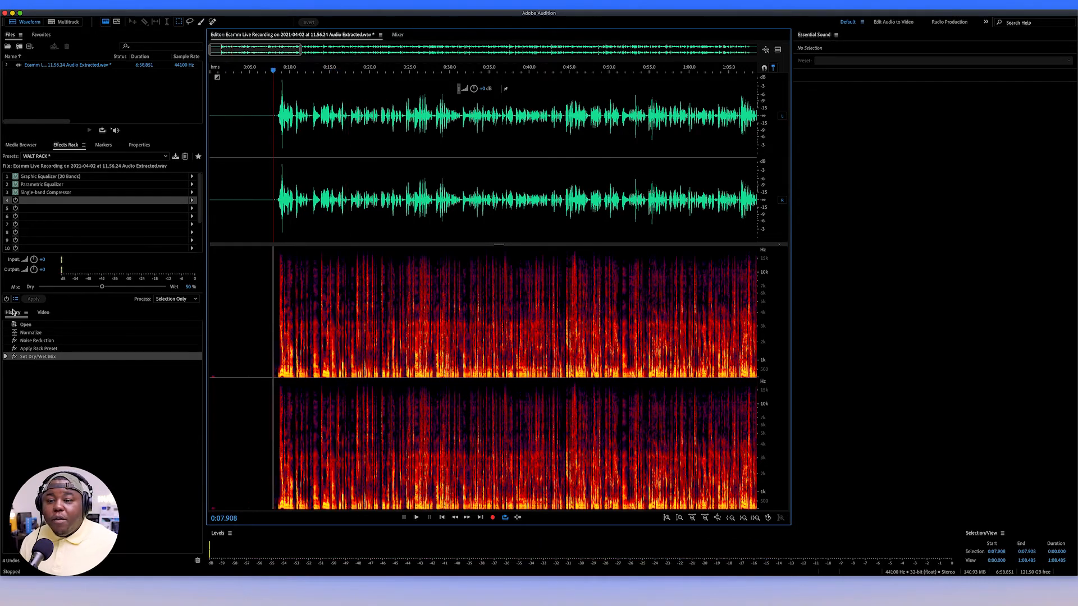
click(6, 298)
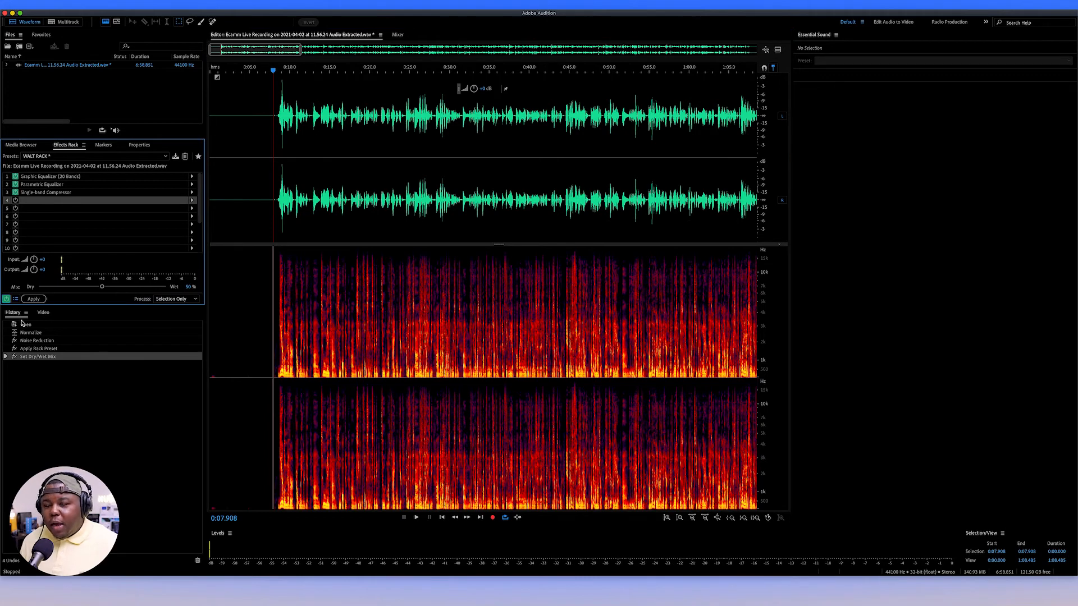
click(415, 518)
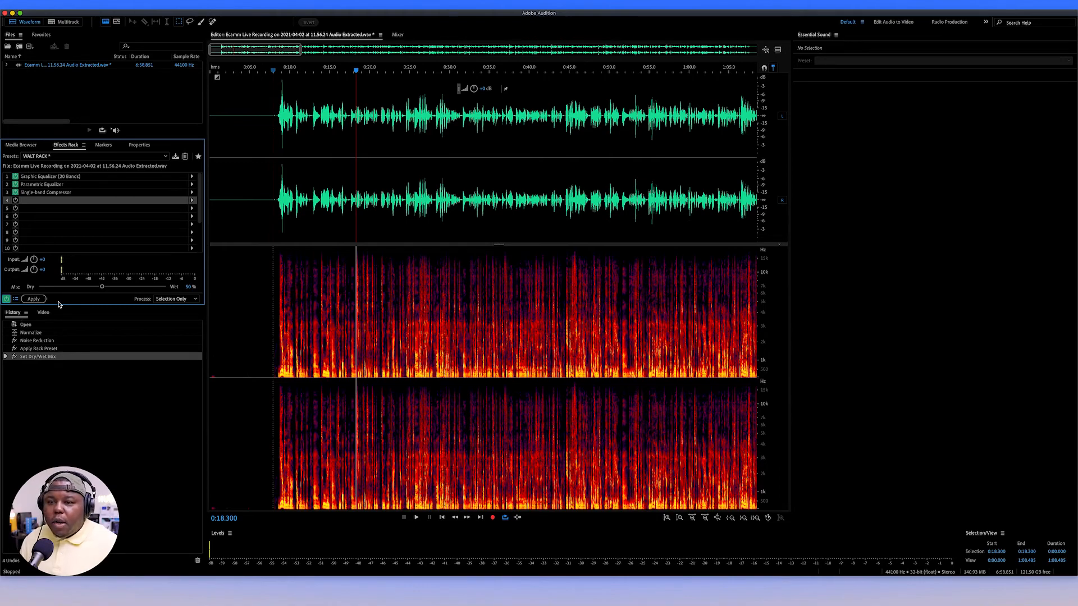
click(33, 298)
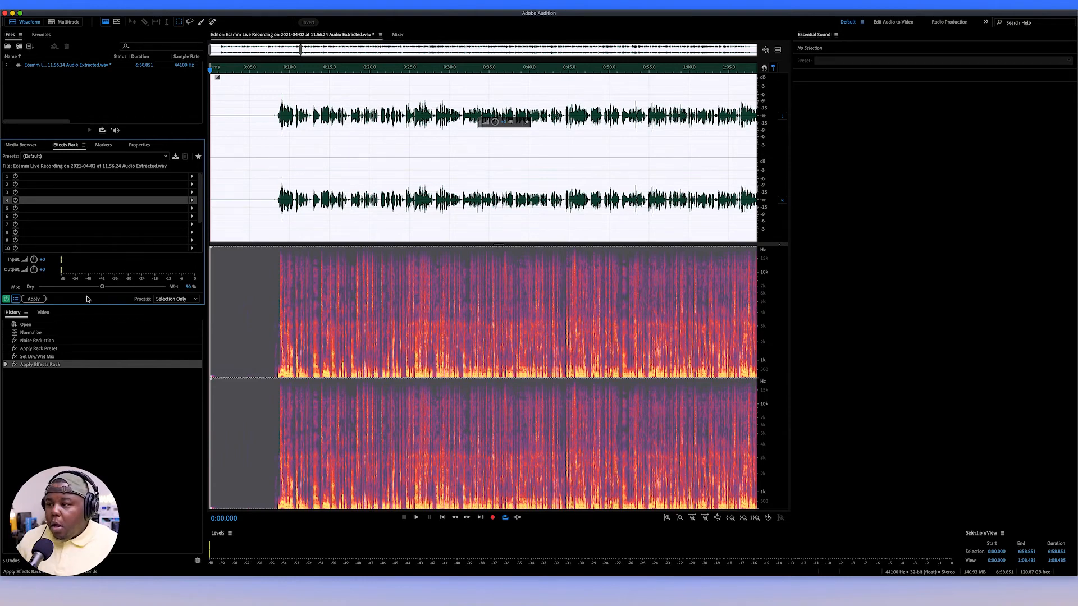
mouse_move(74, 205)
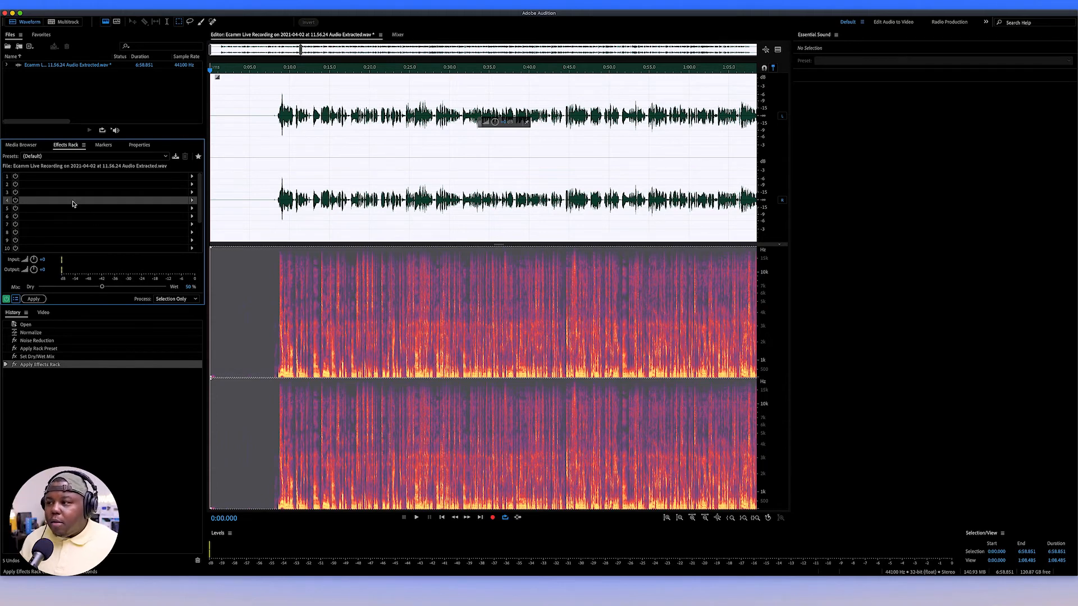
mouse_move(126, 174)
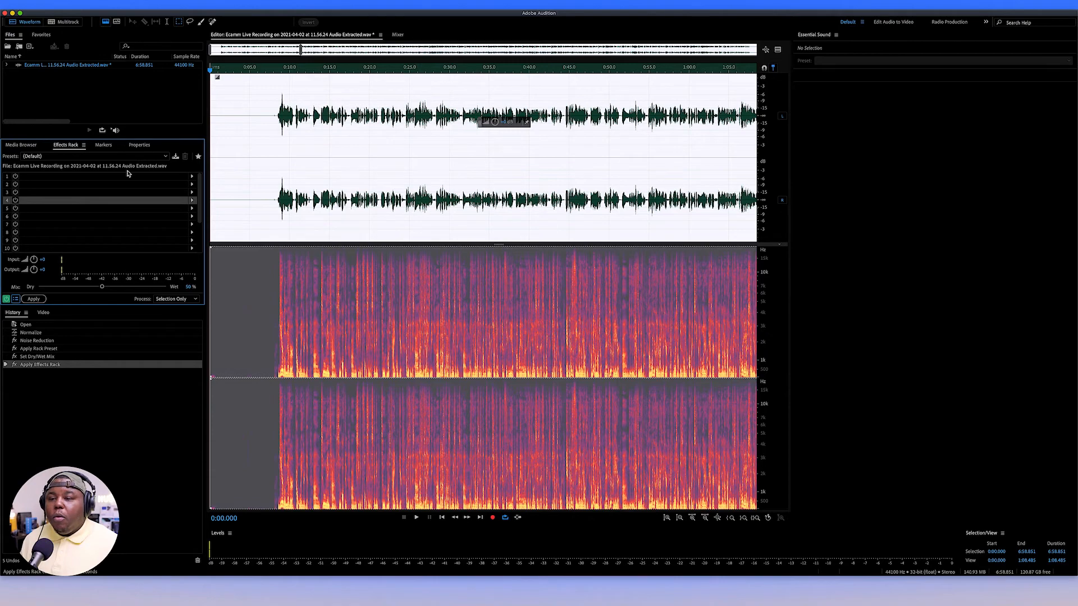
Step: Normalize the rack-processed voice-over again to 0 dB
click(172, 5)
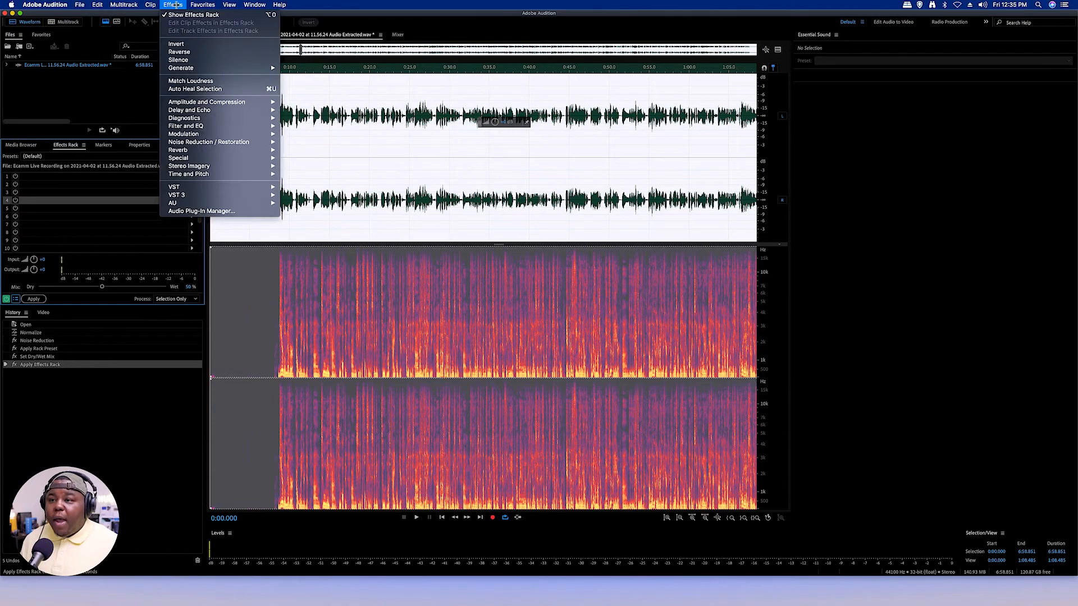
mouse_move(176, 44)
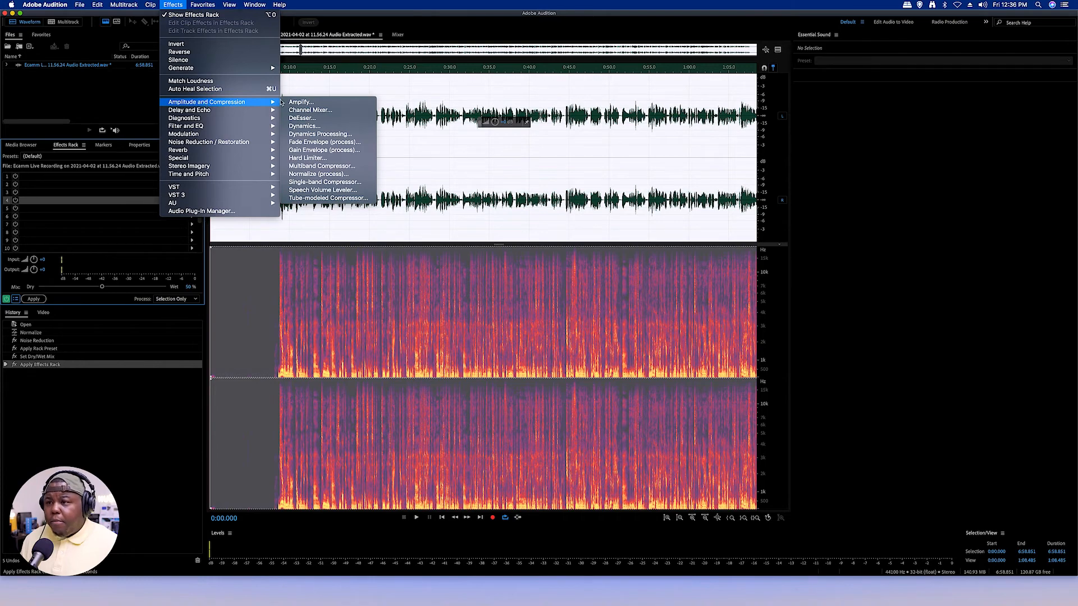
mouse_move(317, 174)
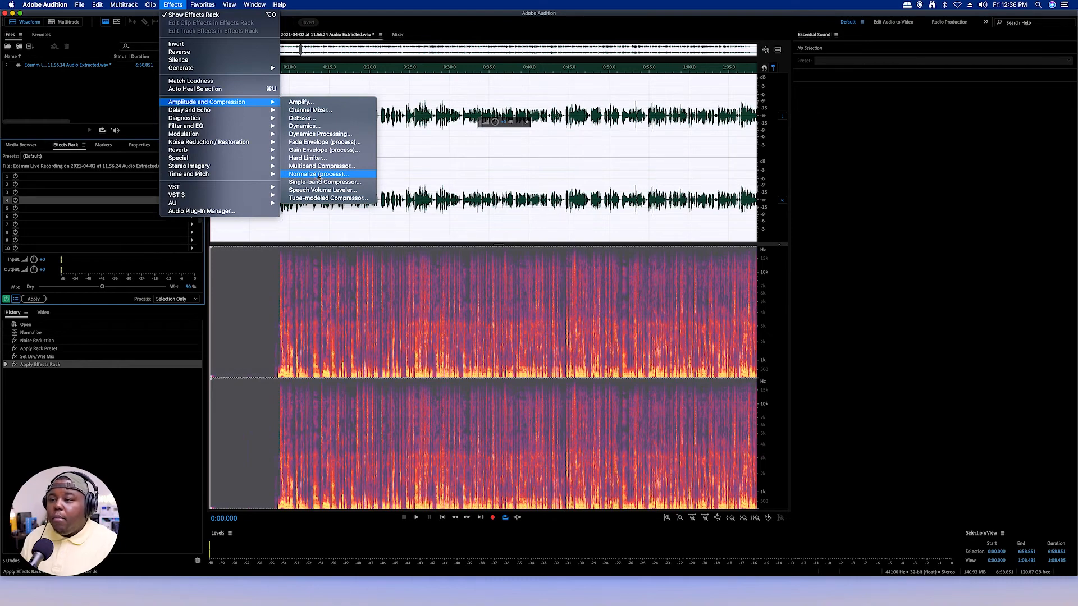
click(316, 173)
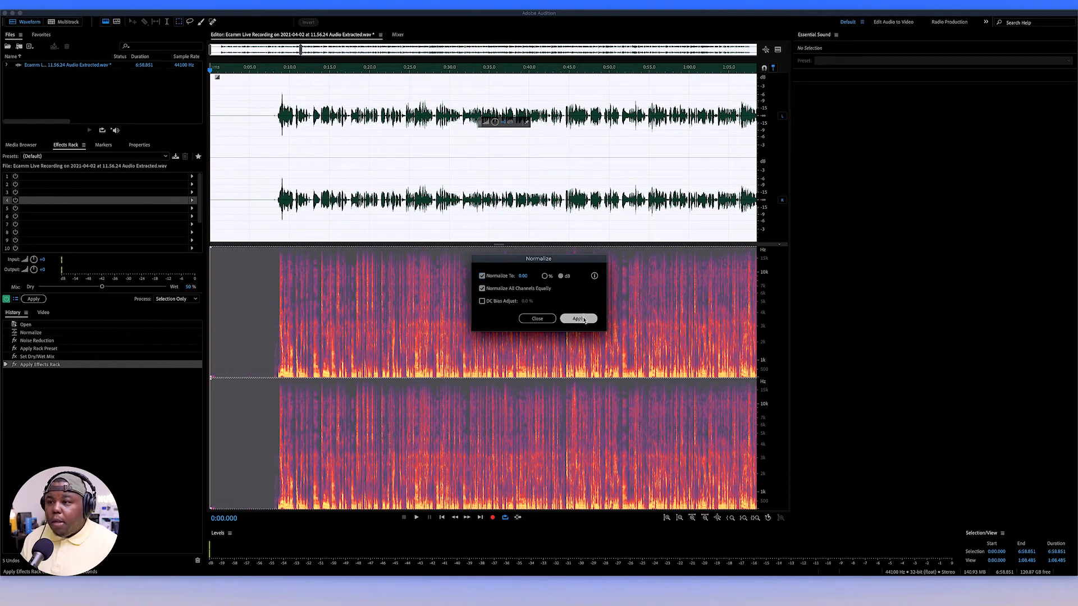
click(577, 318)
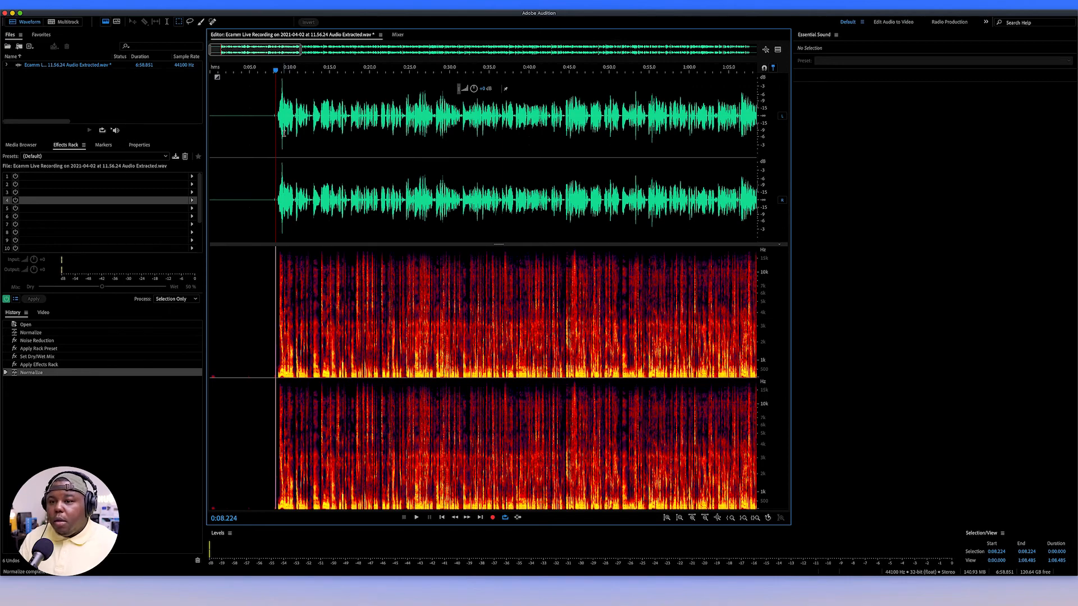
click(415, 518)
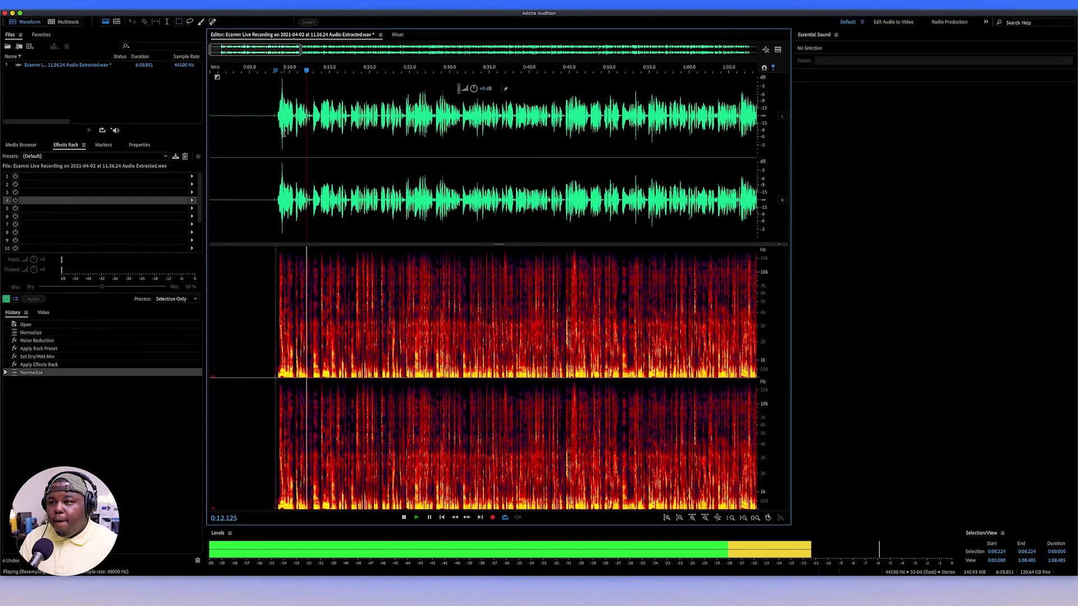
click(404, 518)
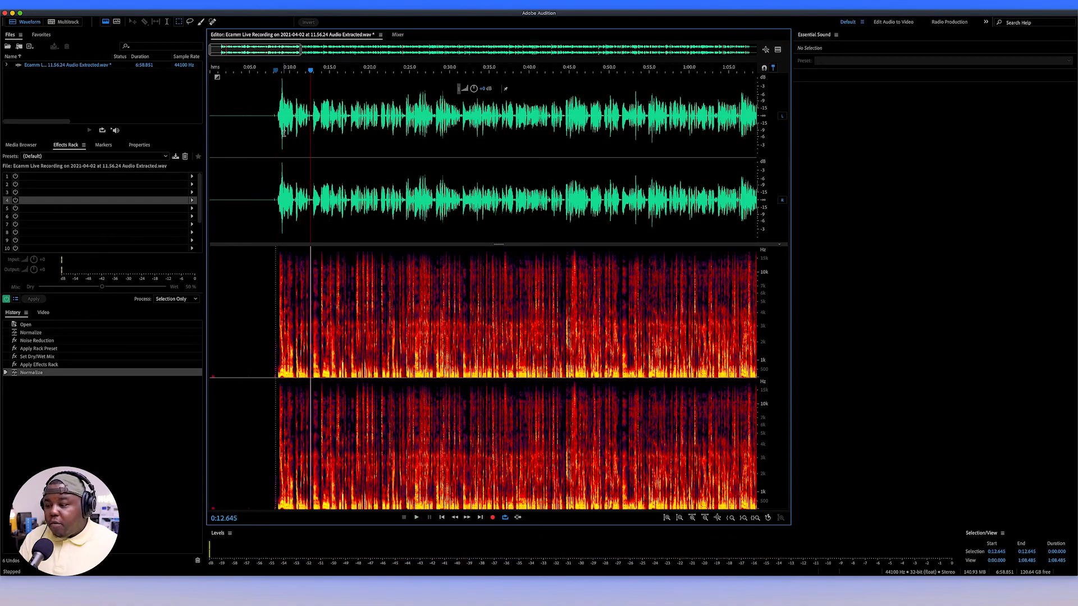
click(415, 517)
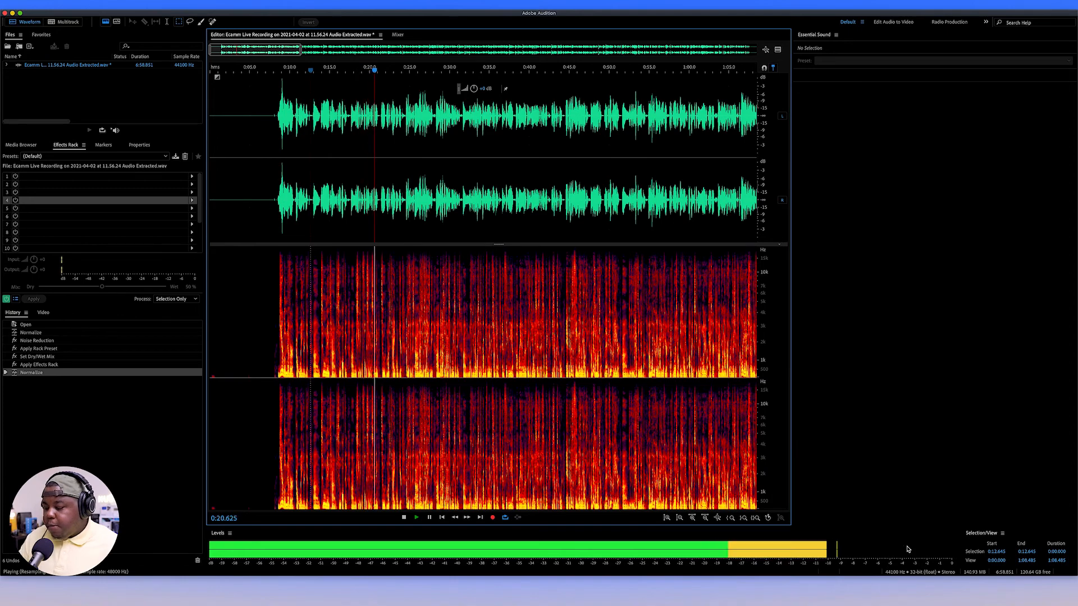
click(403, 517)
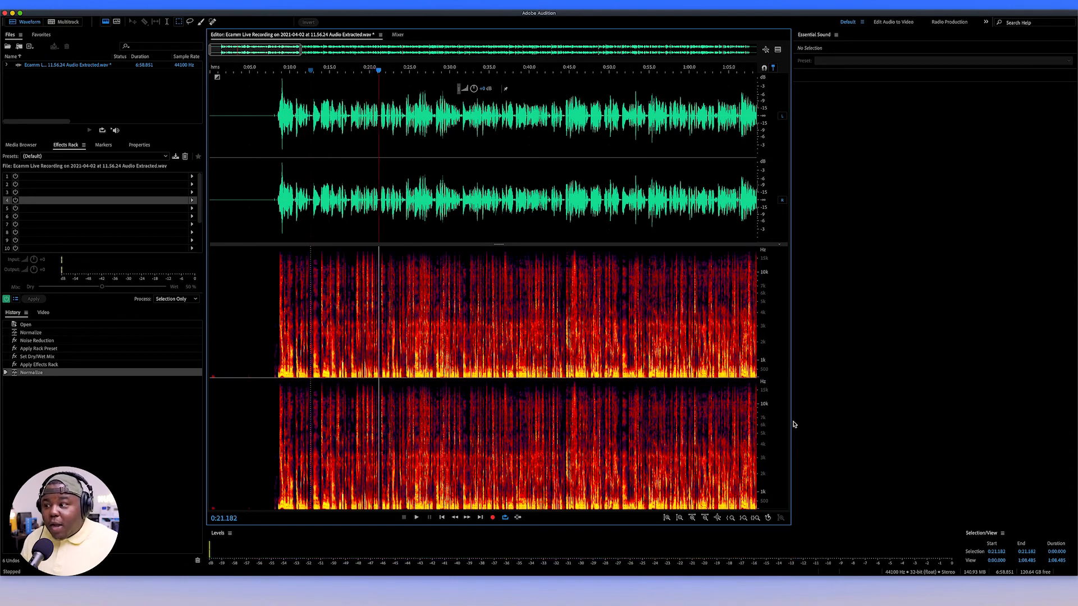
mouse_move(791, 544)
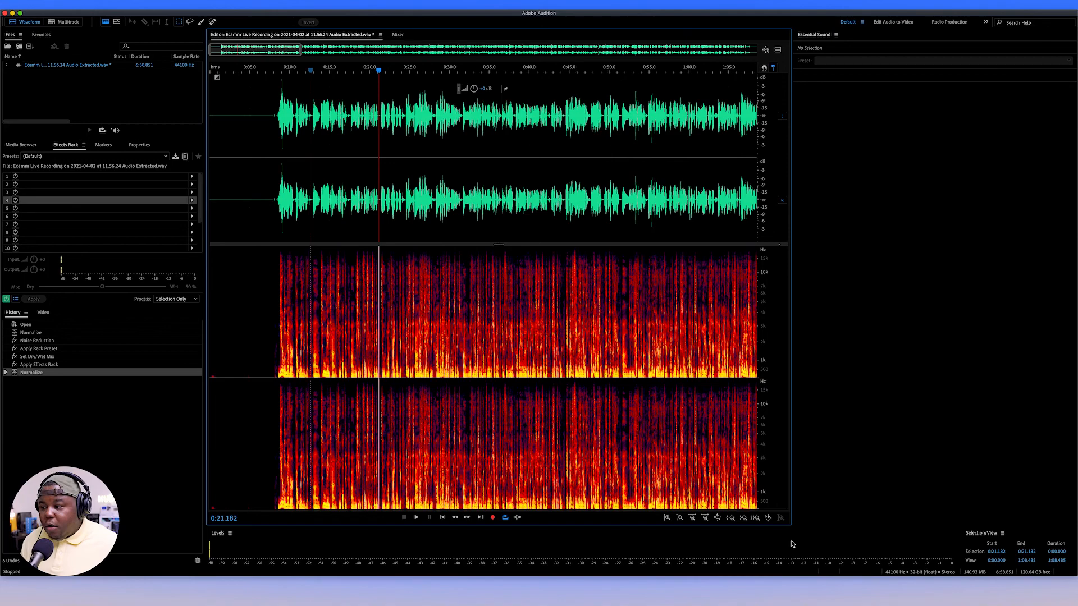
mouse_move(808, 560)
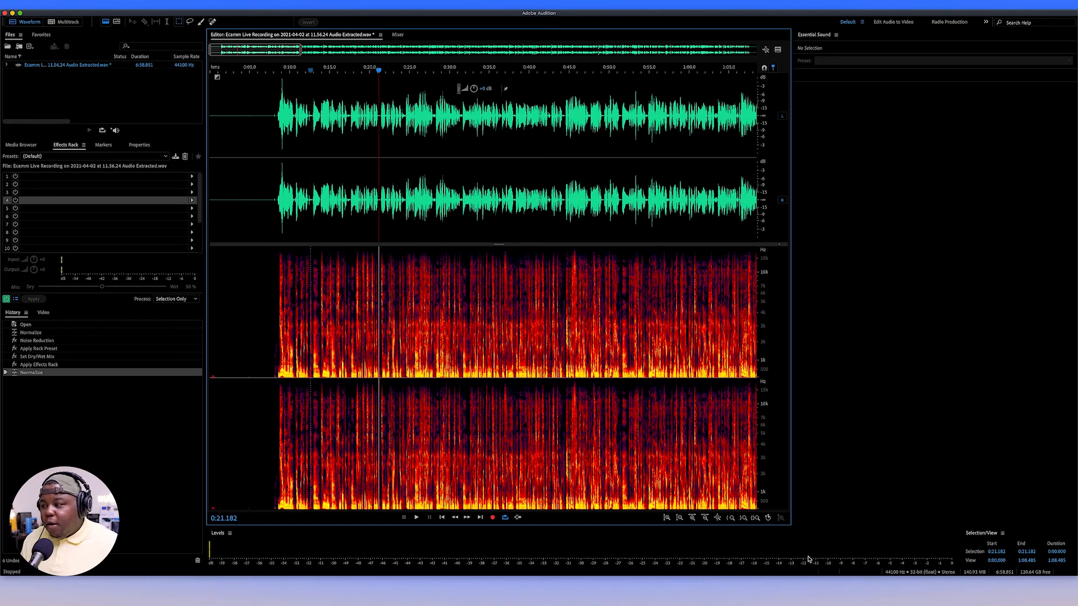
mouse_move(852, 555)
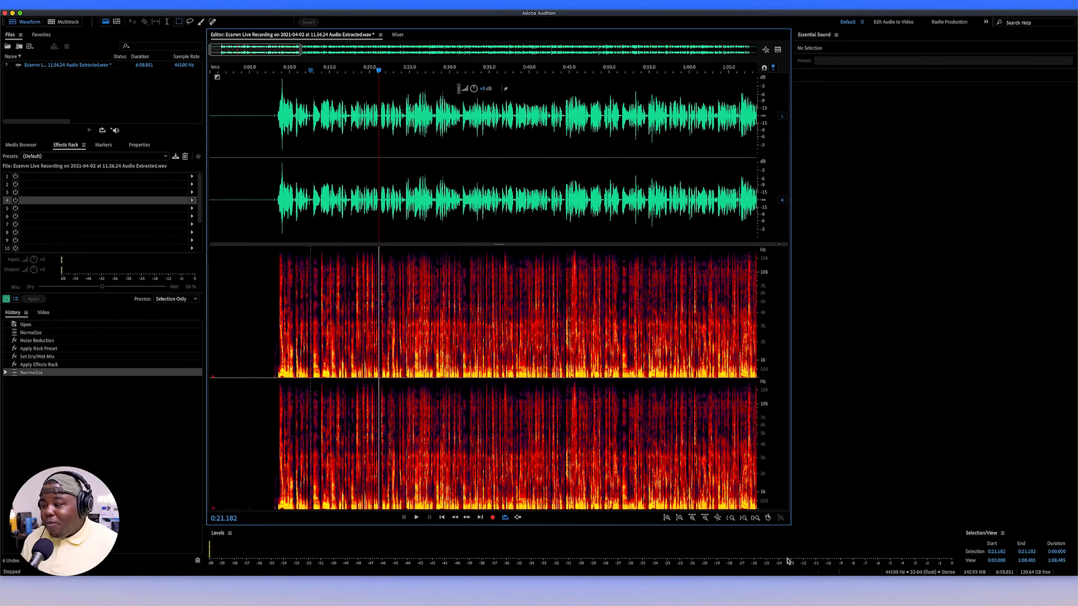
mouse_move(340, 261)
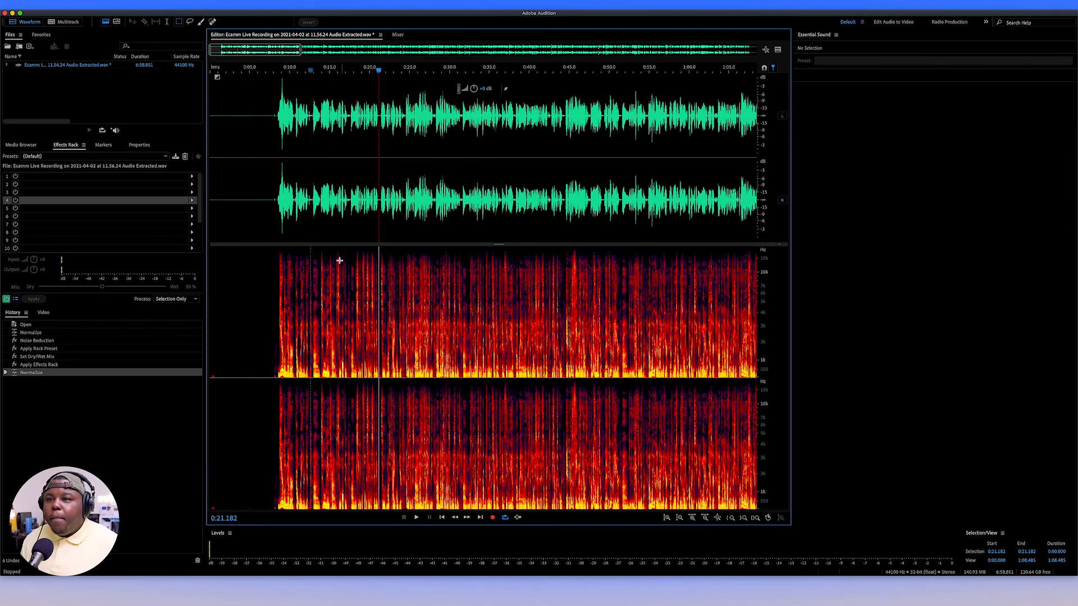
Step: Apply Dynamics Processing with the custom expander and compressor curve to the whole voice-over
click(172, 5)
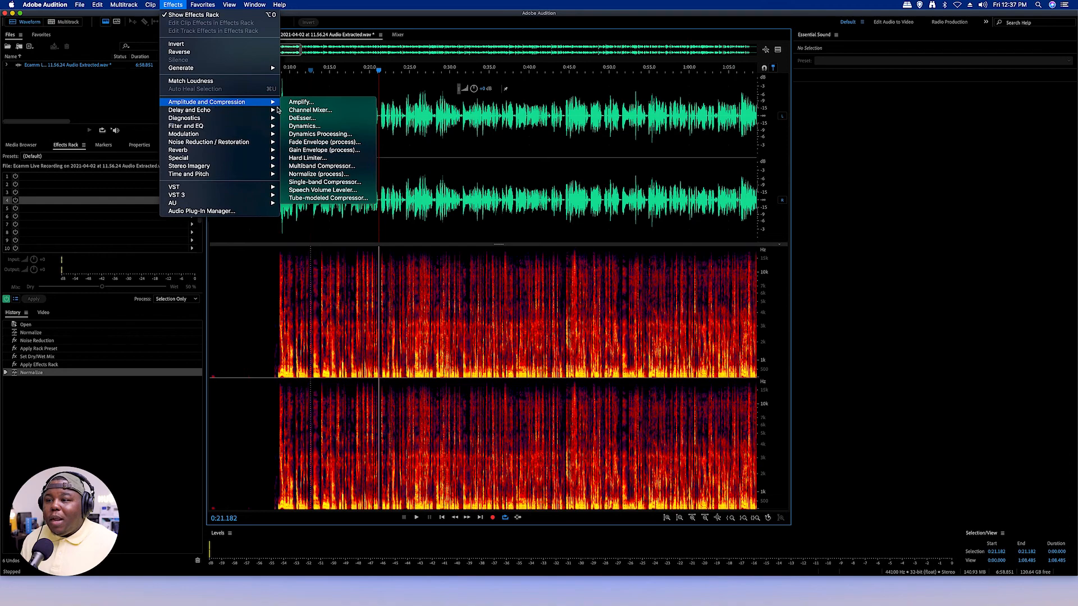
click(320, 125)
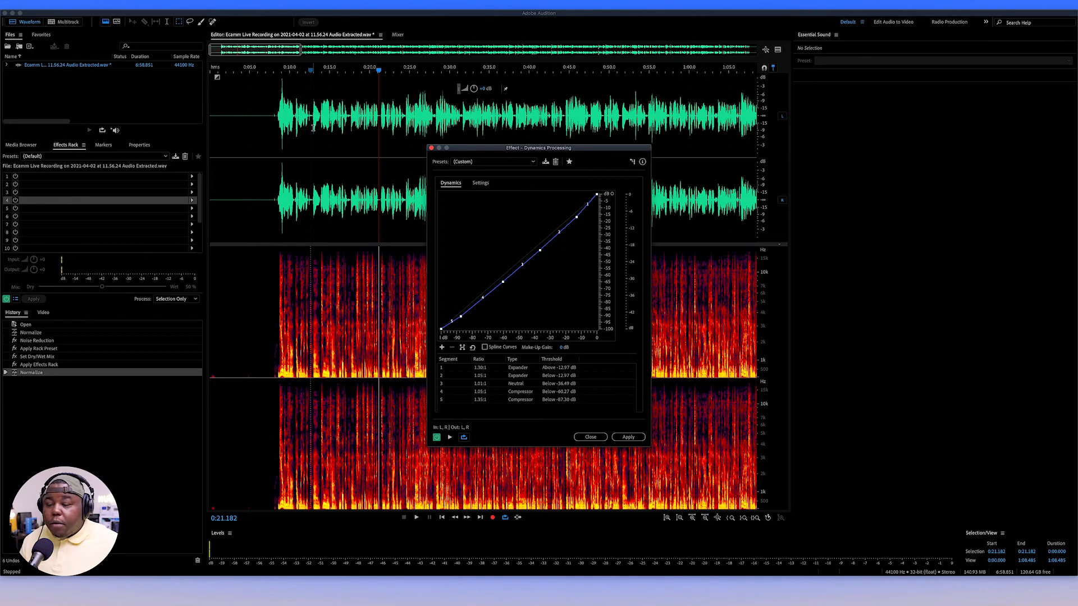
mouse_move(379, 148)
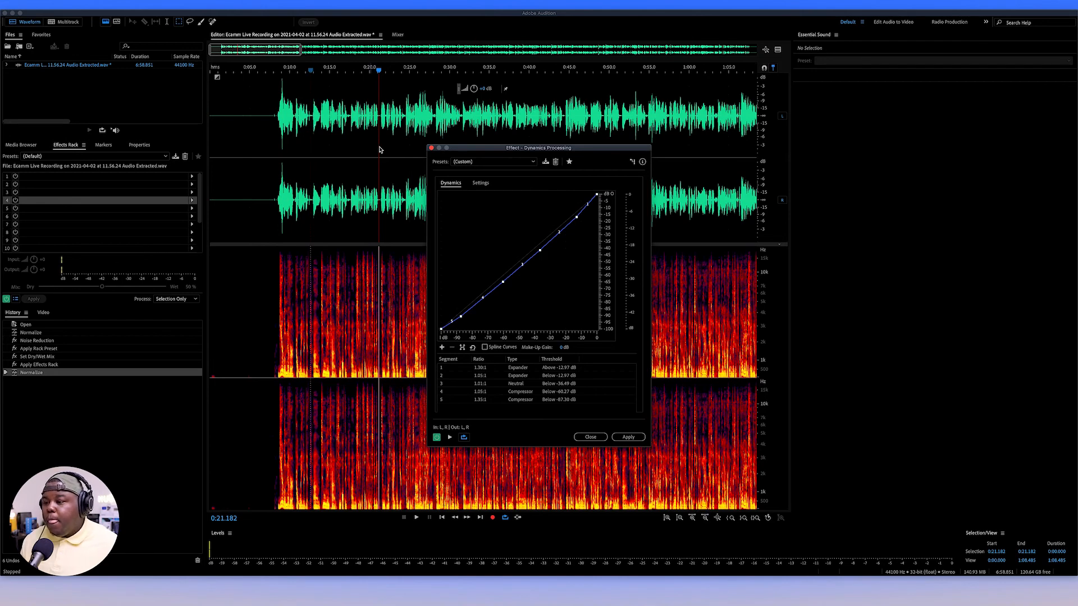
mouse_move(489, 421)
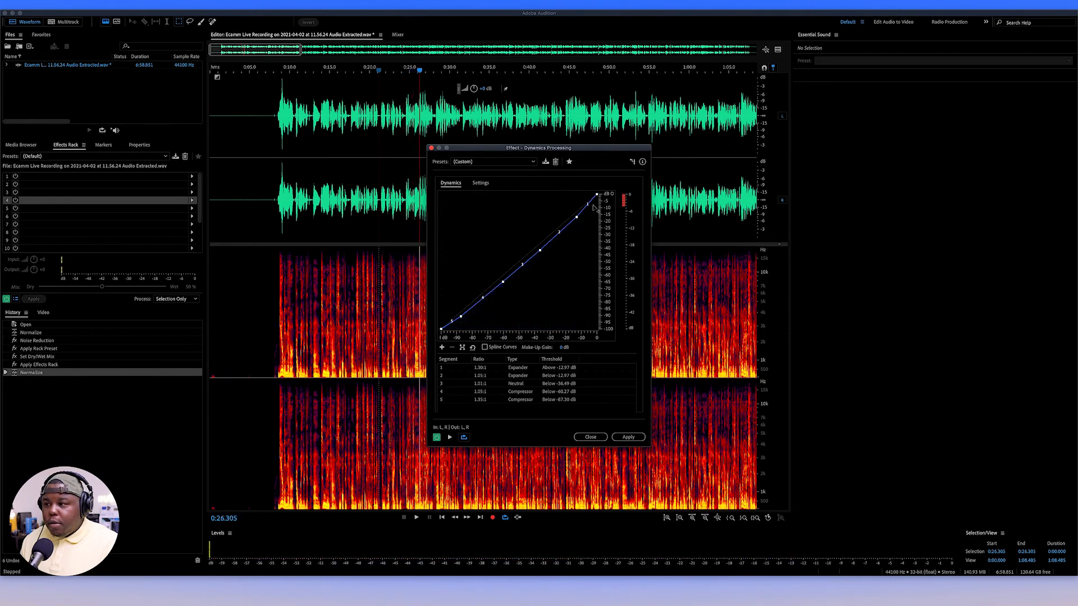
mouse_move(627, 213)
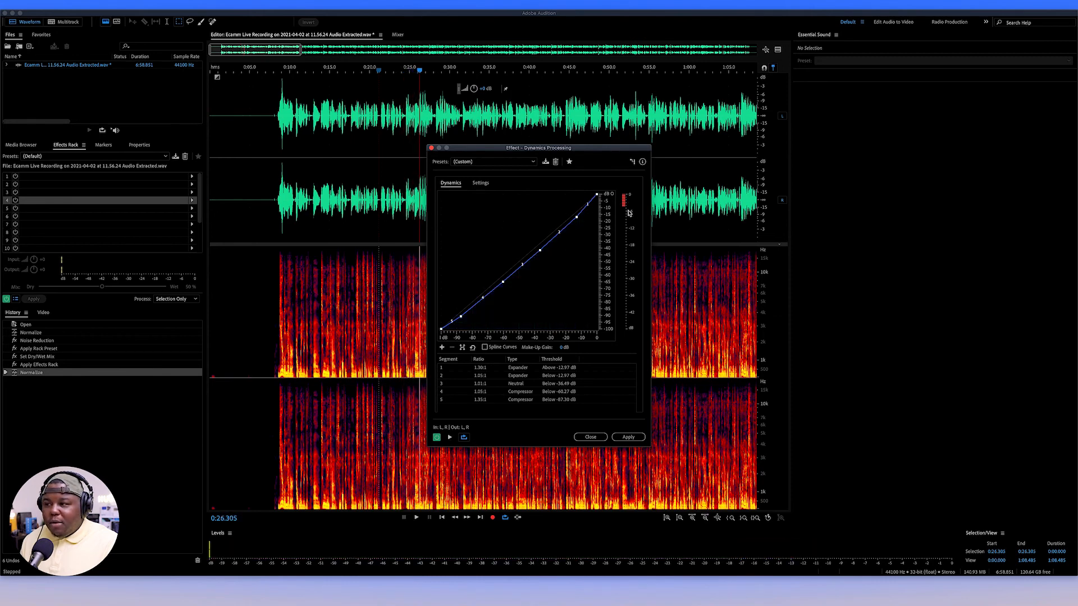
mouse_move(626, 330)
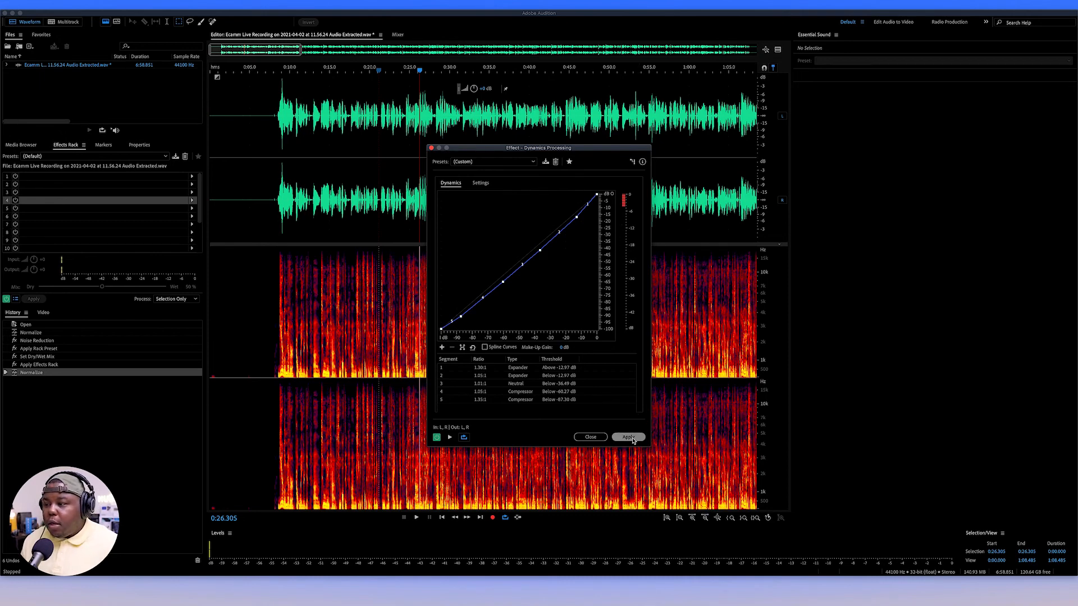
click(627, 437)
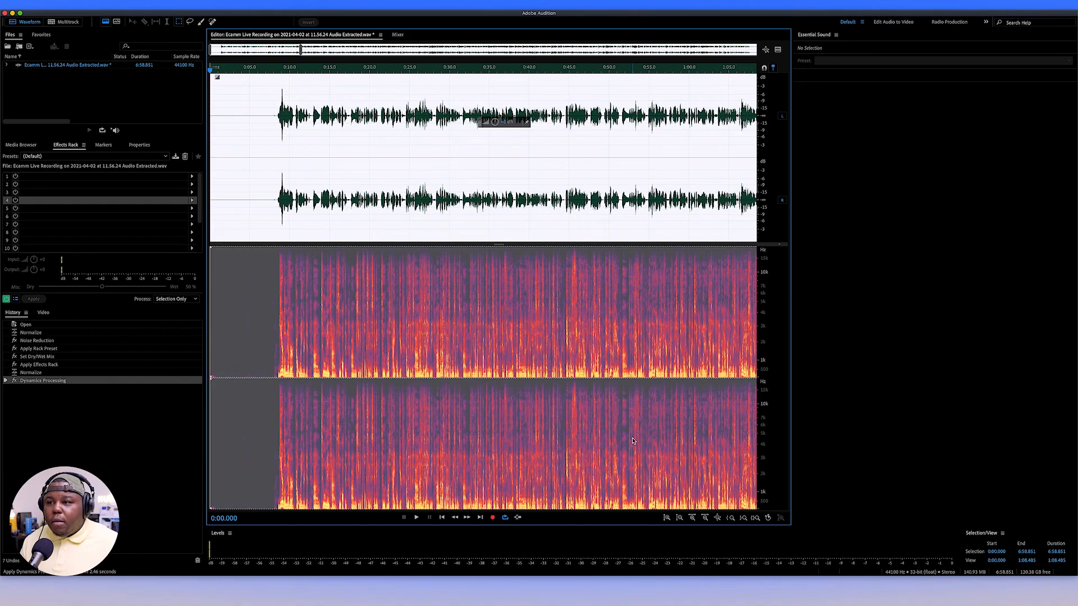
mouse_move(570, 319)
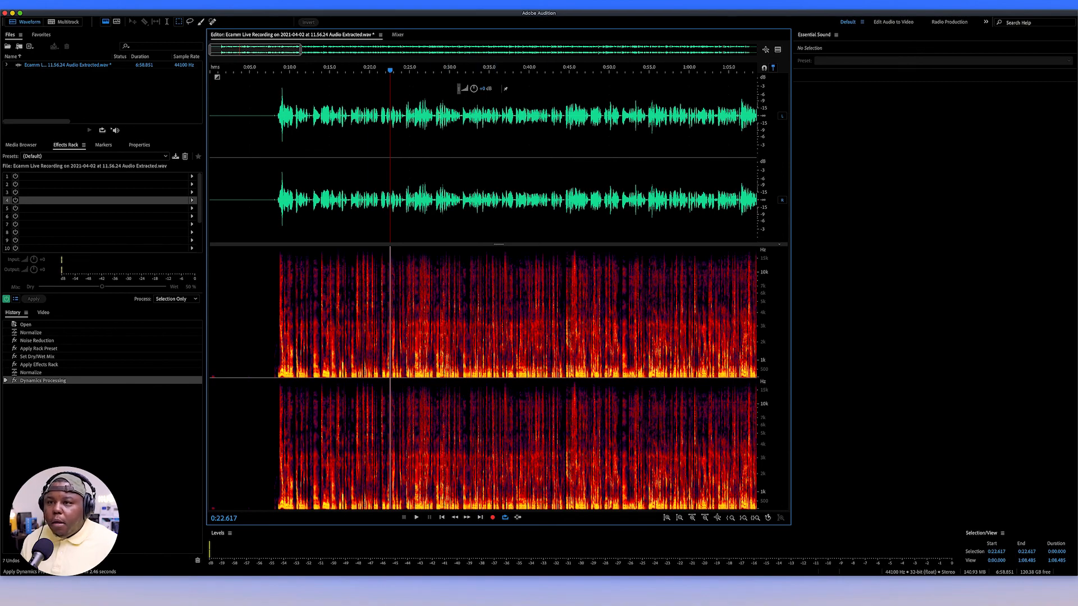
Step: Save the processed voice-over WAV file, returning to Premiere Pro's Overdubs Ep 2 Gear sequence
click(80, 5)
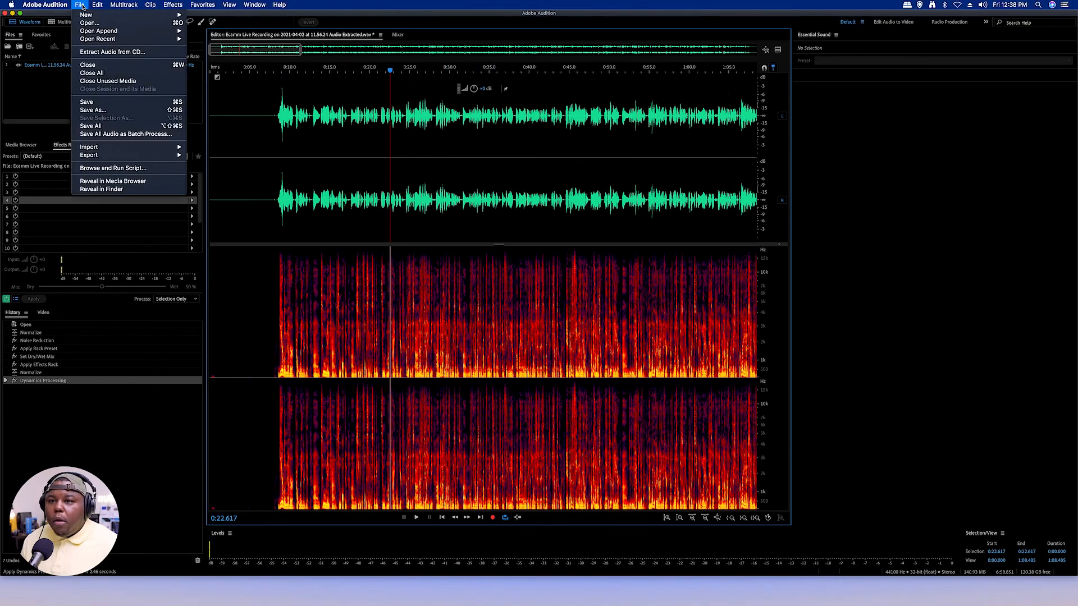
click(86, 102)
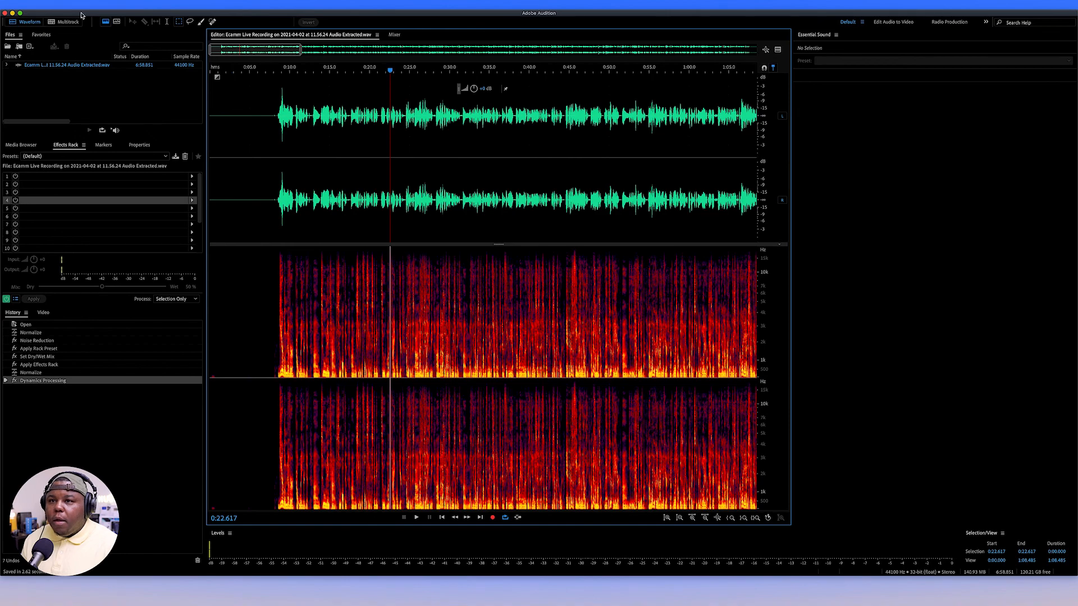
click(44, 5)
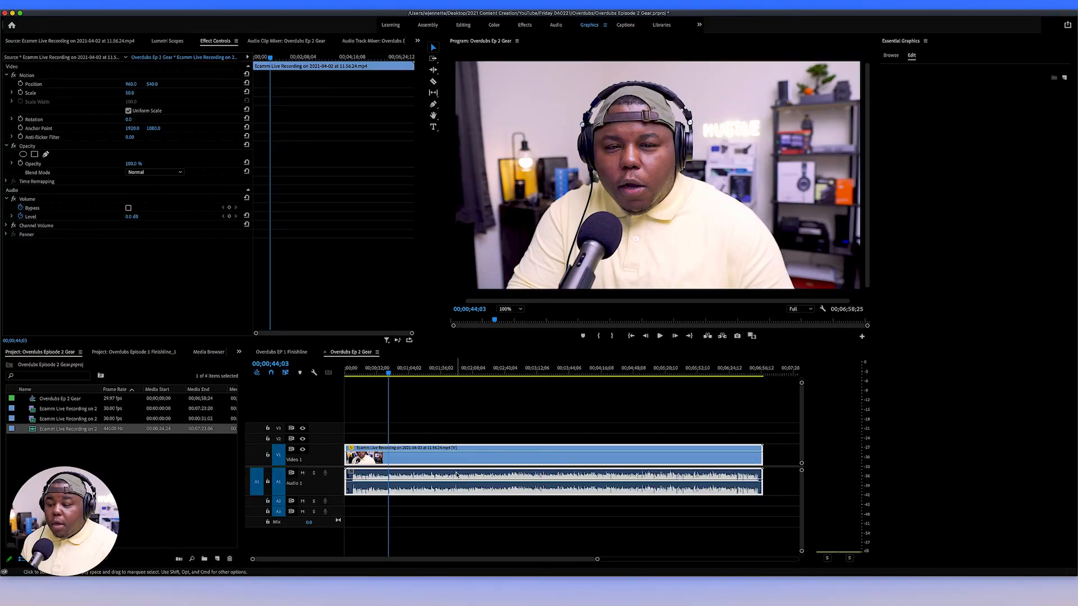
mouse_move(414, 483)
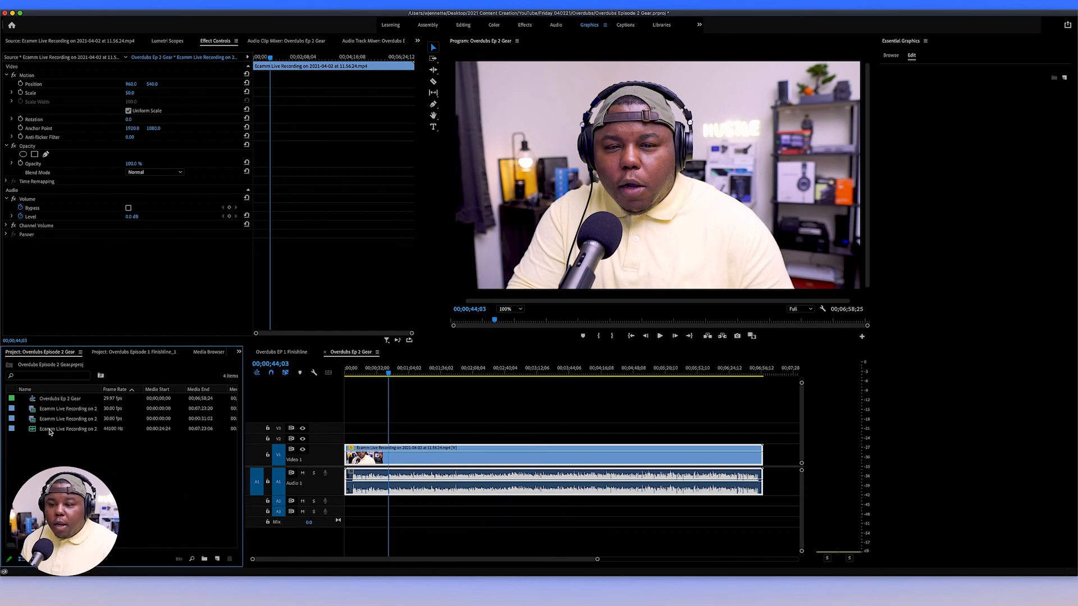
mouse_move(50, 429)
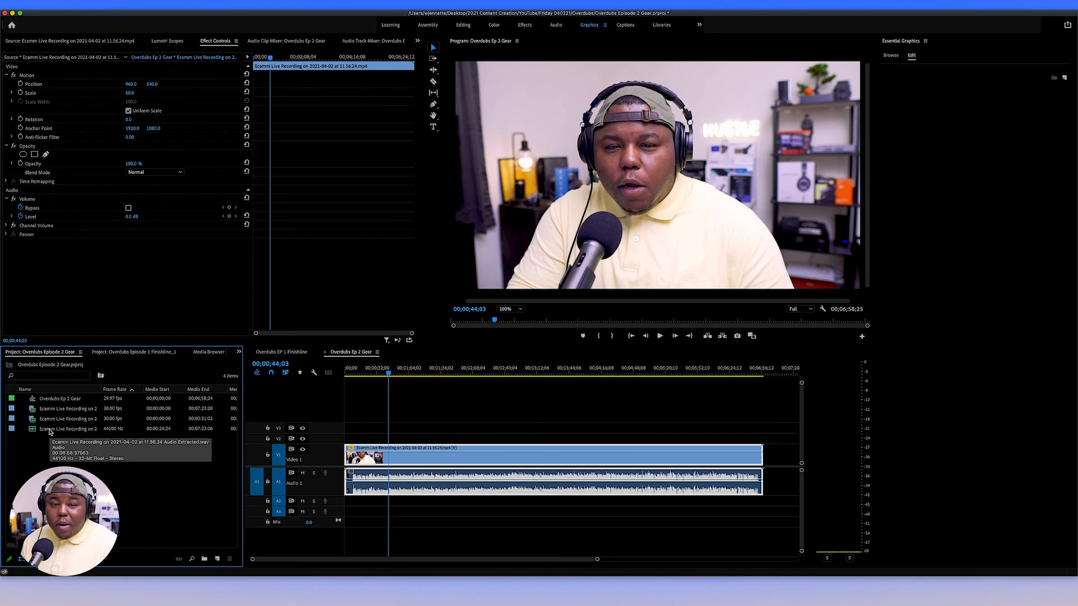